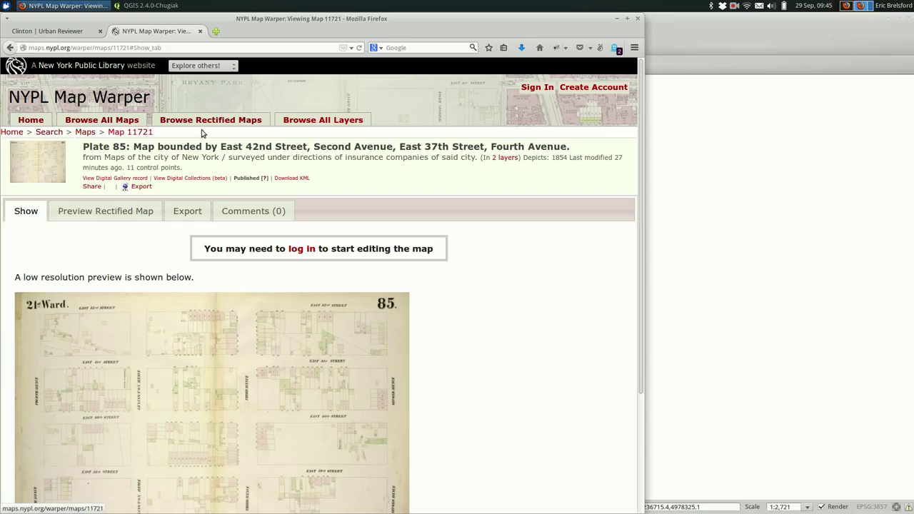
Step: Show the Preview Rectified Map view of Plate 85 over the modern streets
{"action": "scroll", "scroll_direction": "down", "scroll_amount": 3}
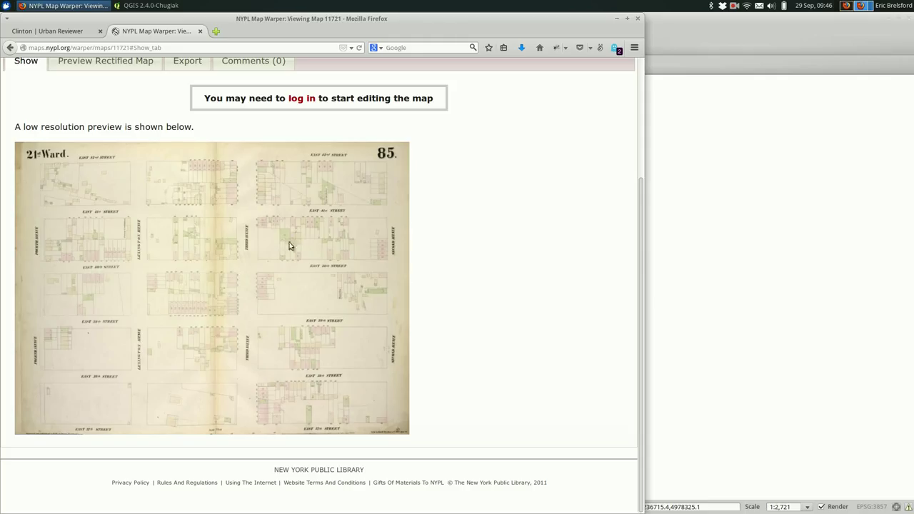
{"action": "mouse_move", "coordinate": [286, 335]}
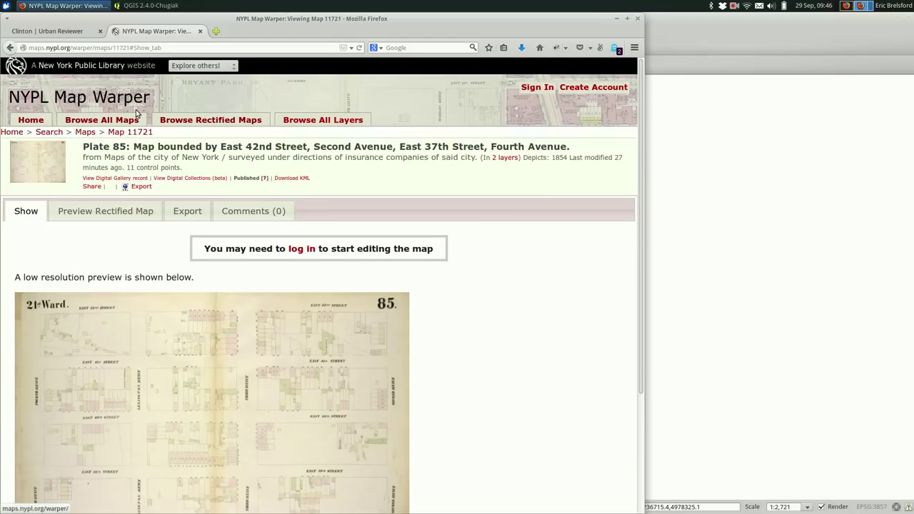
{"action": "mouse_move", "coordinate": [567, 308]}
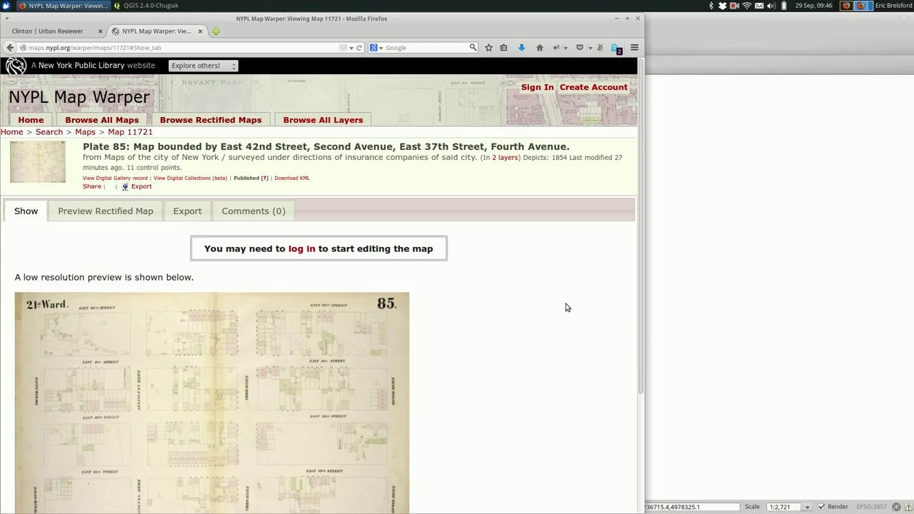
{"action": "mouse_move", "coordinate": [91, 329]}
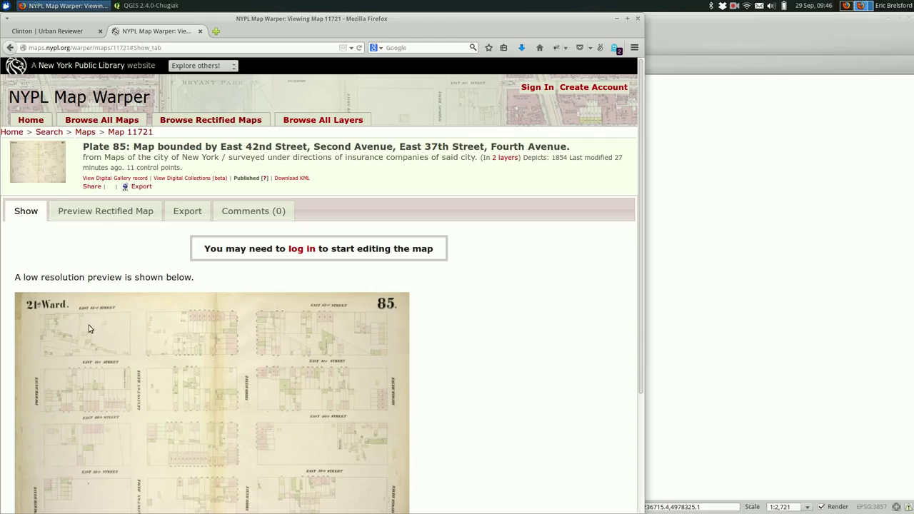
{"action": "left_click", "coordinate": [105, 211]}
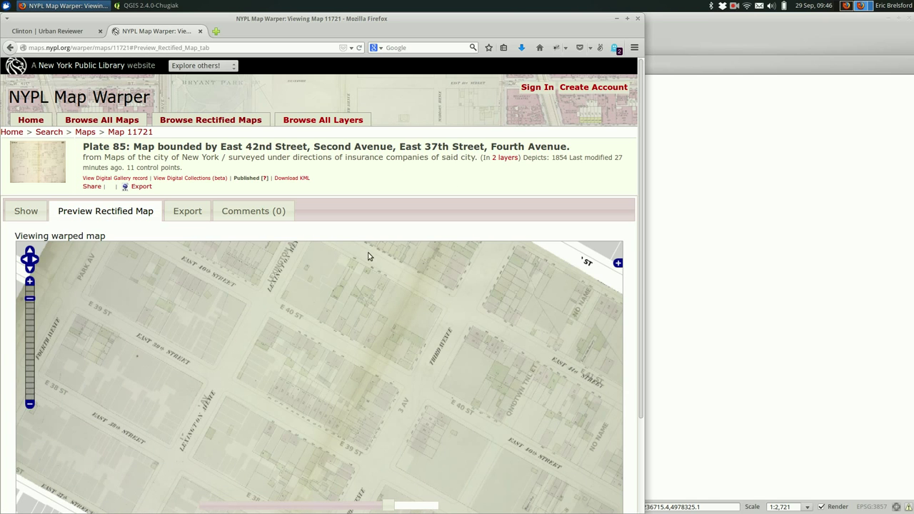
{"action": "scroll", "scroll_direction": "down", "scroll_amount": 3}
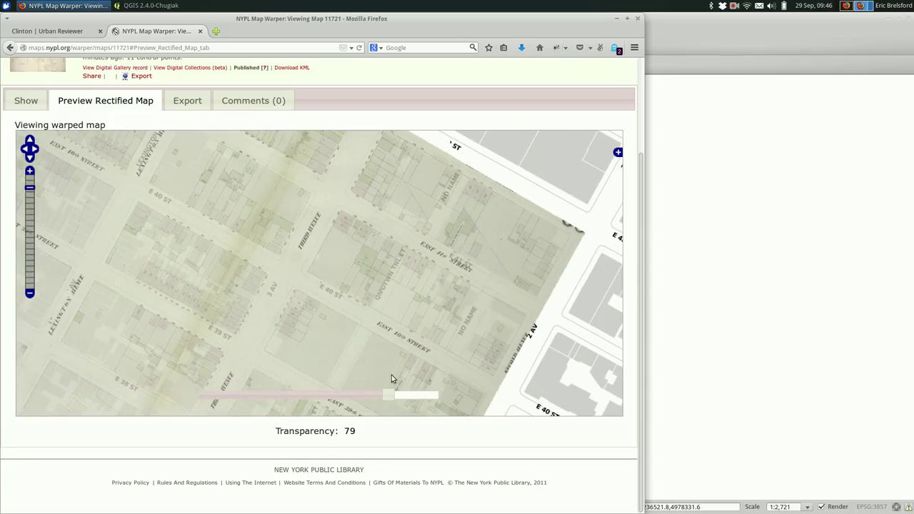
Step: Slide the historic overlay transparency back and forth between faint and full, ending at 100
{"action": "left_click_drag", "start_coordinate": [388, 394], "coordinate": [426, 394]}
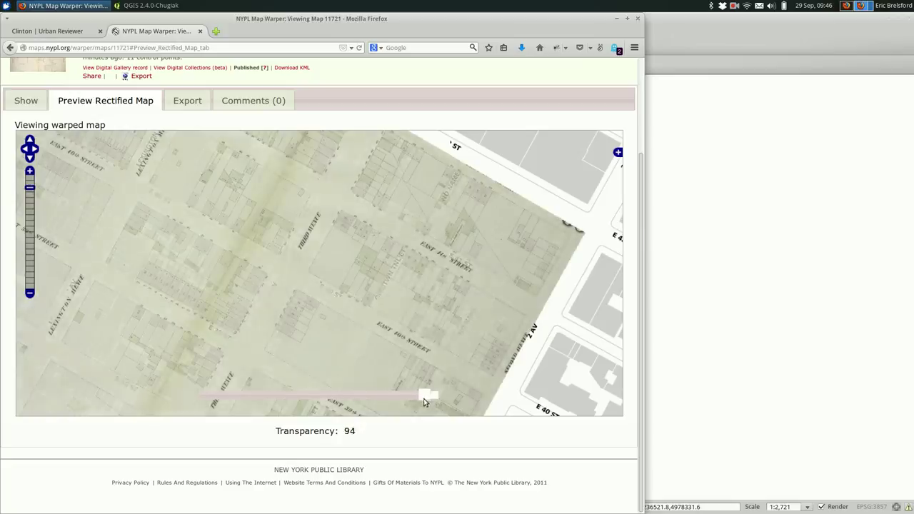
{"action": "left_click_drag", "start_coordinate": [425, 394], "coordinate": [203, 394]}
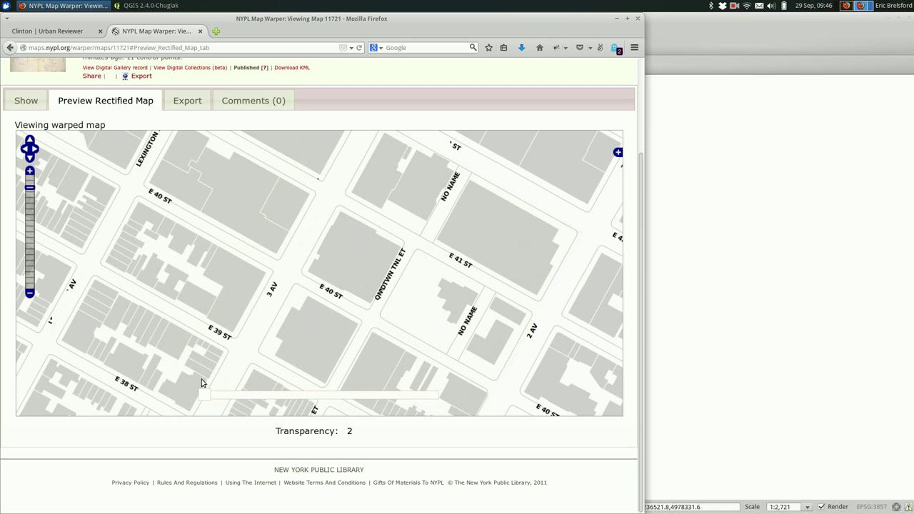
{"action": "left_click_drag", "start_coordinate": [203, 395], "coordinate": [236, 394]}
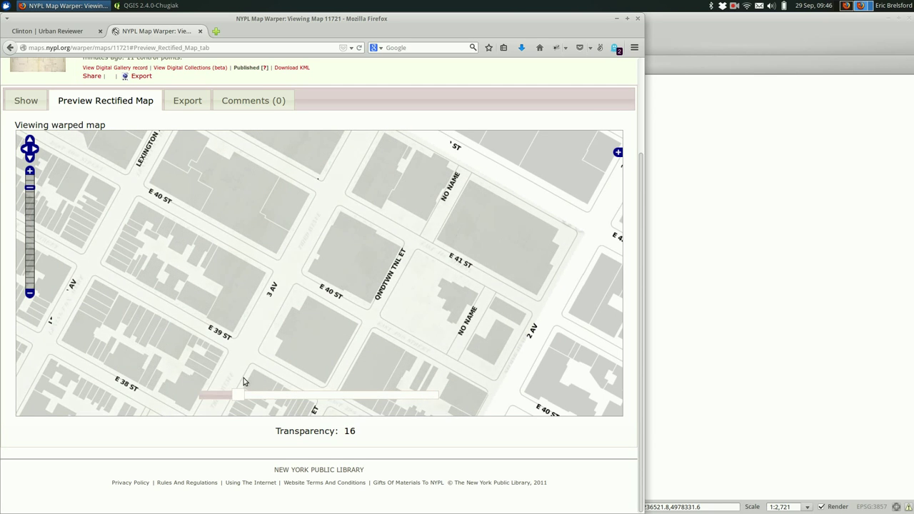
{"action": "left_click_drag", "start_coordinate": [236, 394], "coordinate": [347, 395]}
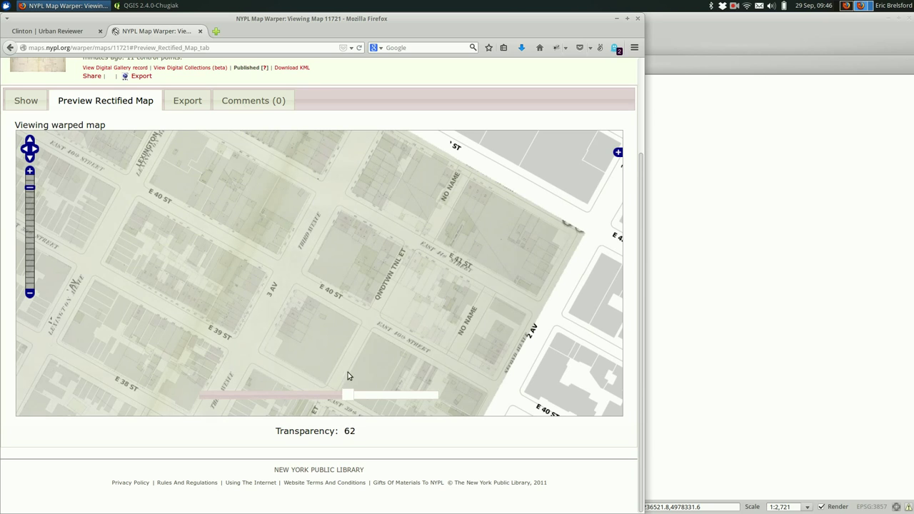
{"action": "left_click_drag", "start_coordinate": [347, 394], "coordinate": [438, 394]}
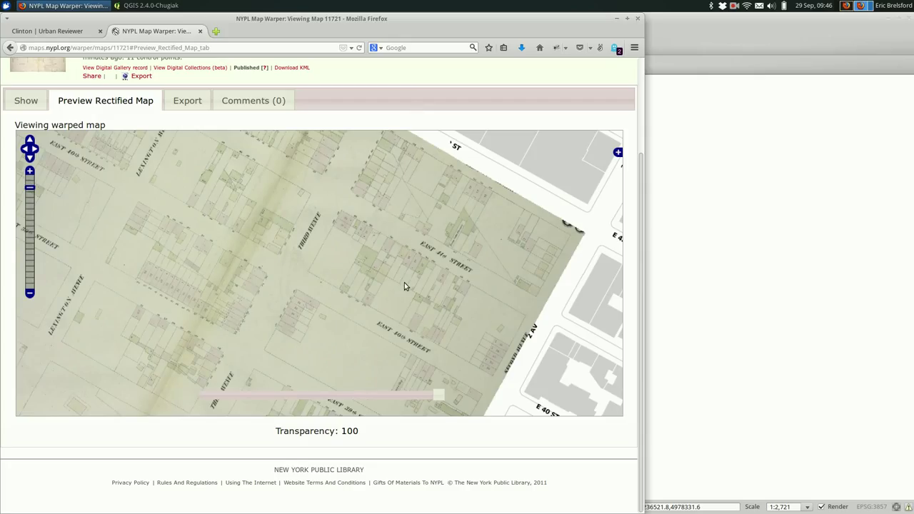
{"action": "mouse_move", "coordinate": [436, 382]}
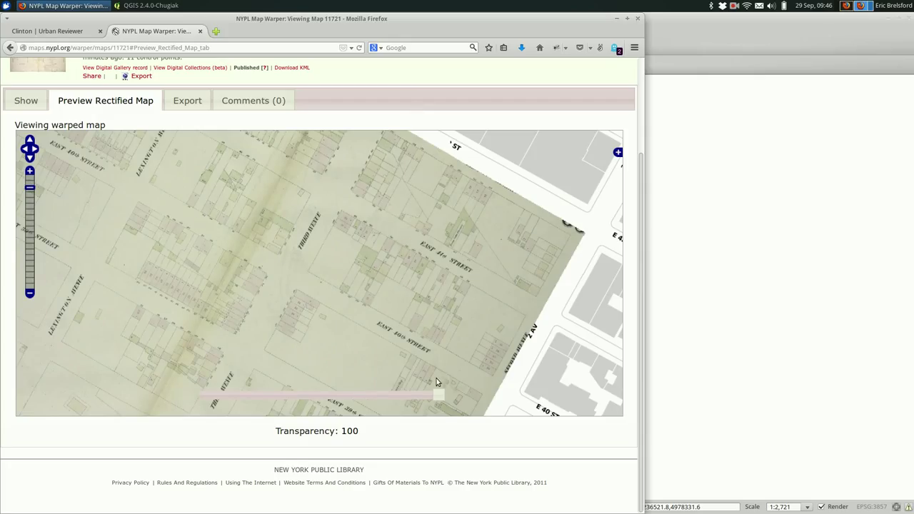
{"action": "left_click_drag", "start_coordinate": [439, 394], "coordinate": [364, 394]}
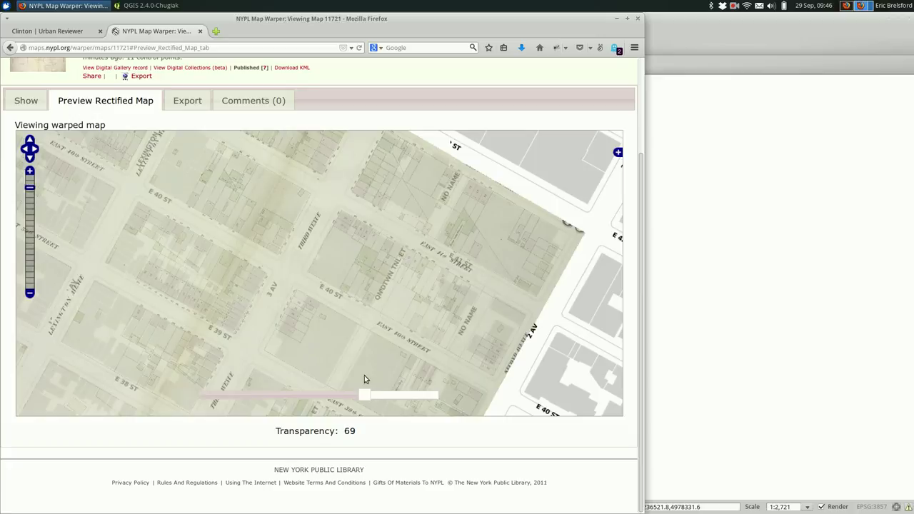
{"action": "left_click_drag", "start_coordinate": [364, 394], "coordinate": [439, 394]}
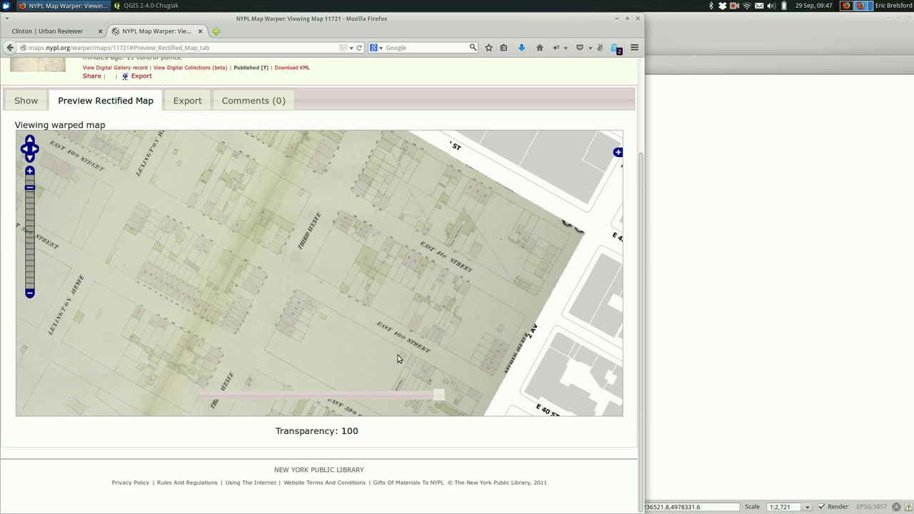
{"action": "left_click_drag", "start_coordinate": [438, 394], "coordinate": [377, 394]}
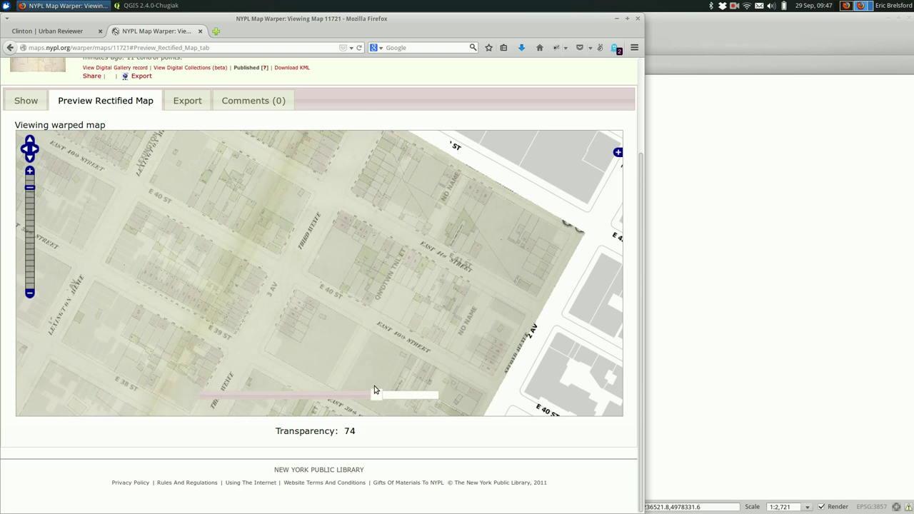
{"action": "left_click_drag", "start_coordinate": [376, 394], "coordinate": [243, 393]}
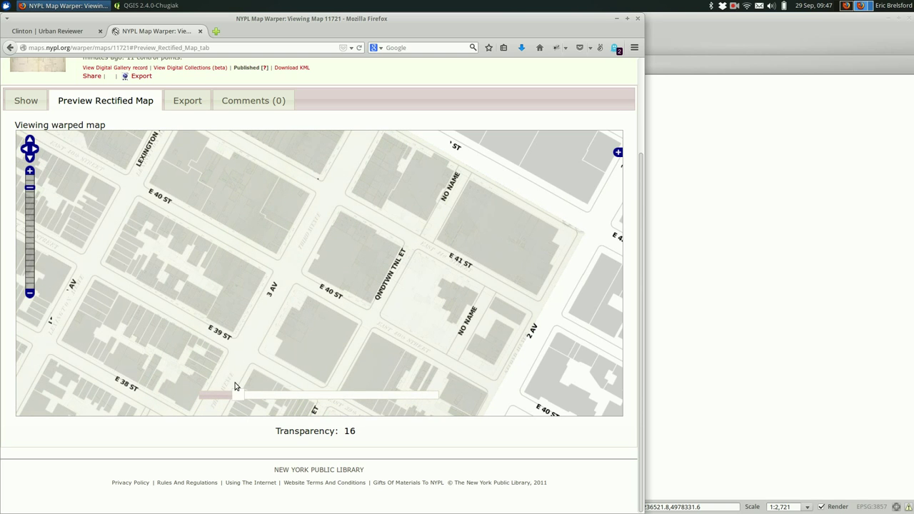
{"action": "left_click_drag", "start_coordinate": [218, 394], "coordinate": [438, 394]}
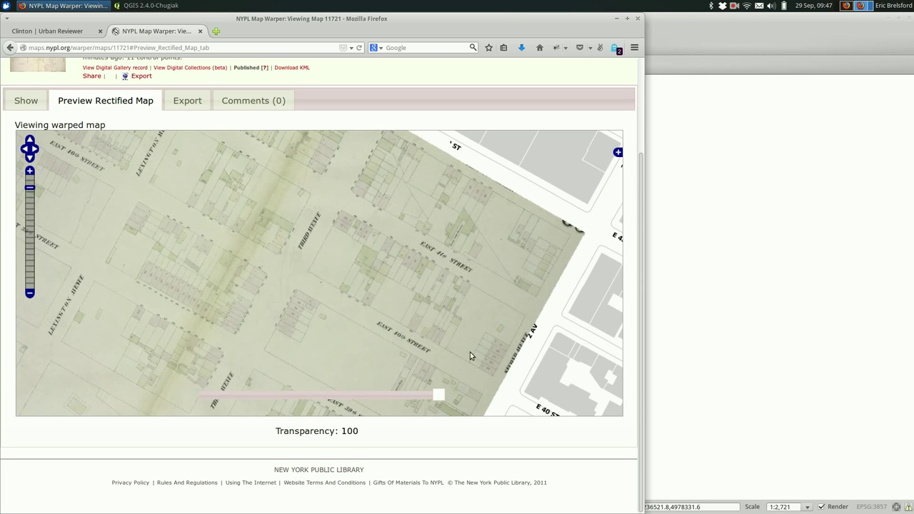
{"action": "left_click_drag", "start_coordinate": [440, 394], "coordinate": [247, 393]}
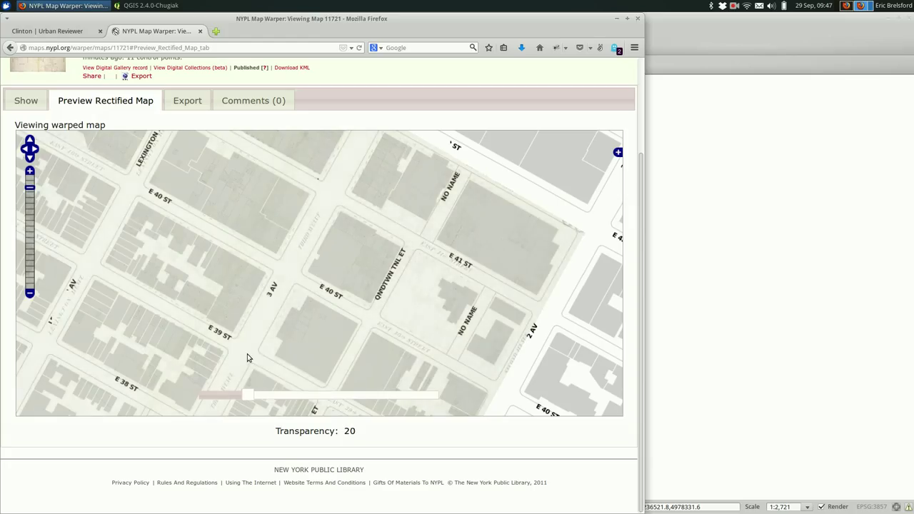
{"action": "left_click_drag", "start_coordinate": [248, 394], "coordinate": [438, 394]}
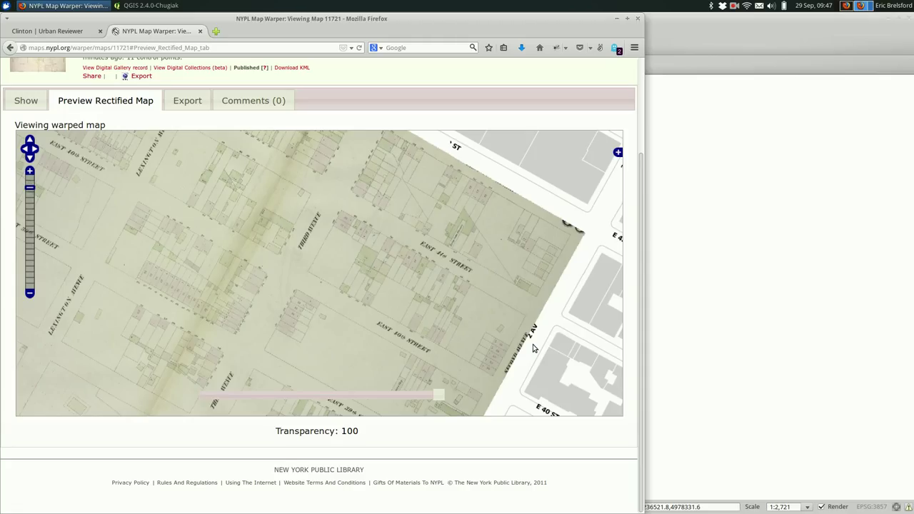
Step: Enlarge the Clinton land use plan on Urban Reviewer and open the image in its own tab
{"action": "left_click", "coordinate": [47, 30]}
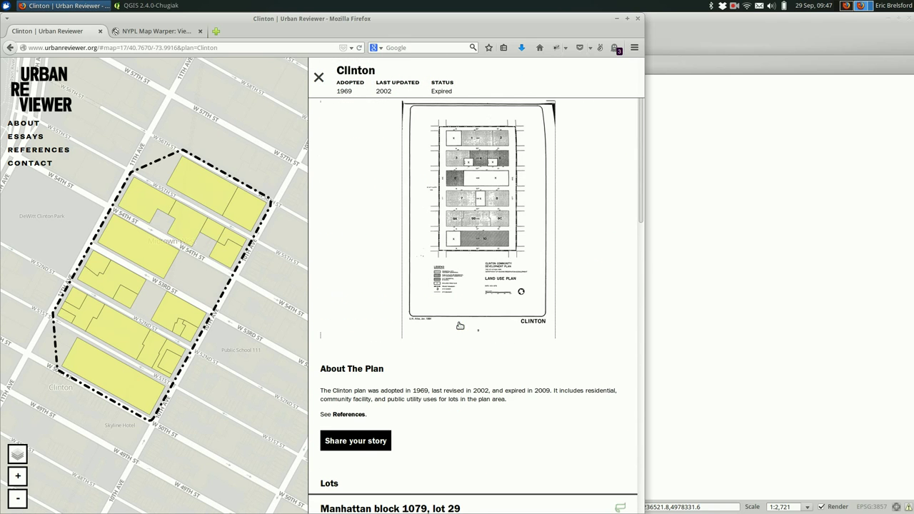
{"action": "scroll", "scroll_direction": "down", "scroll_amount": 3}
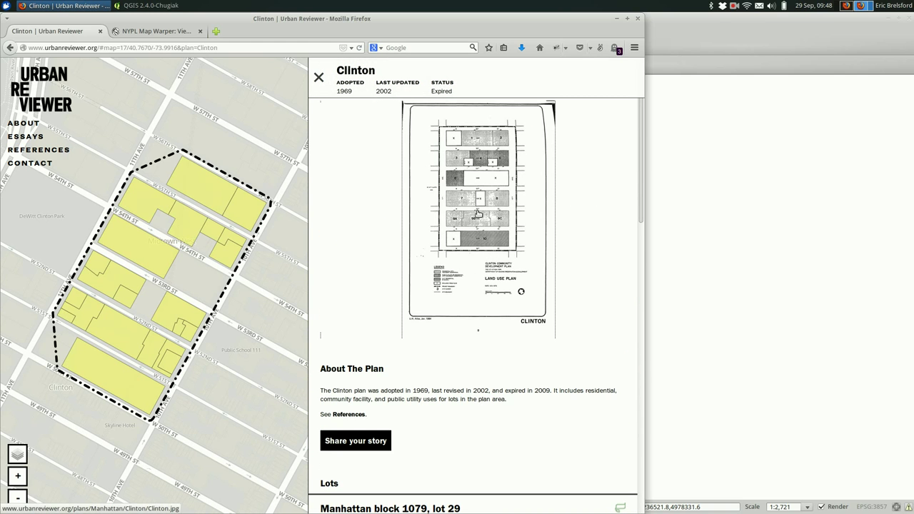
{"action": "mouse_move", "coordinate": [477, 216]}
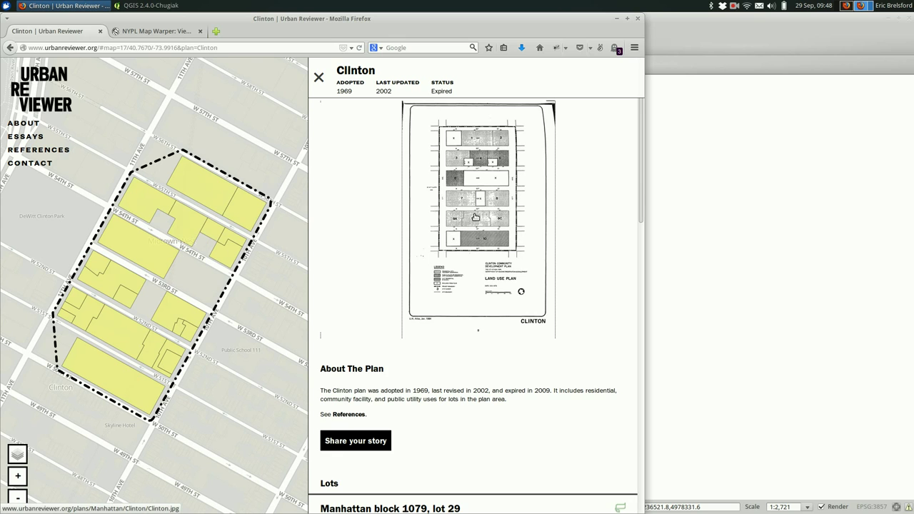
{"action": "left_click", "coordinate": [478, 215]}
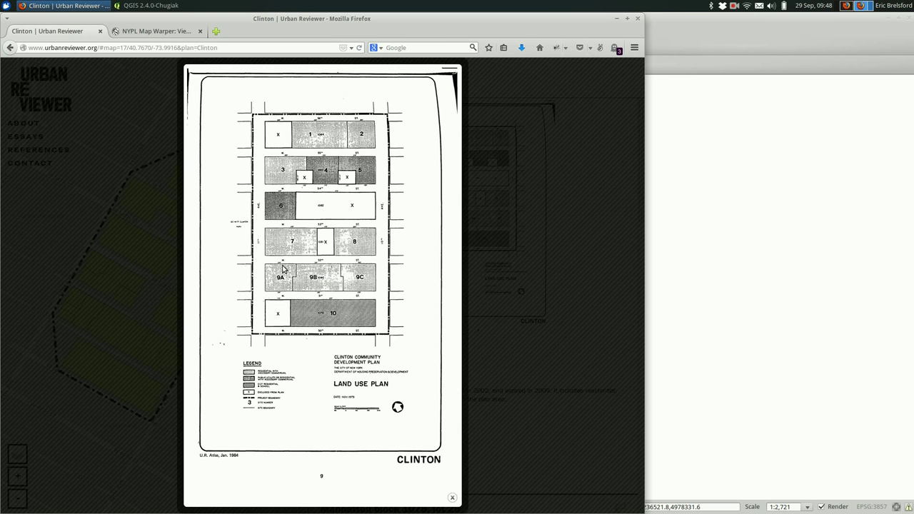
{"action": "right_click", "coordinate": [284, 277]}
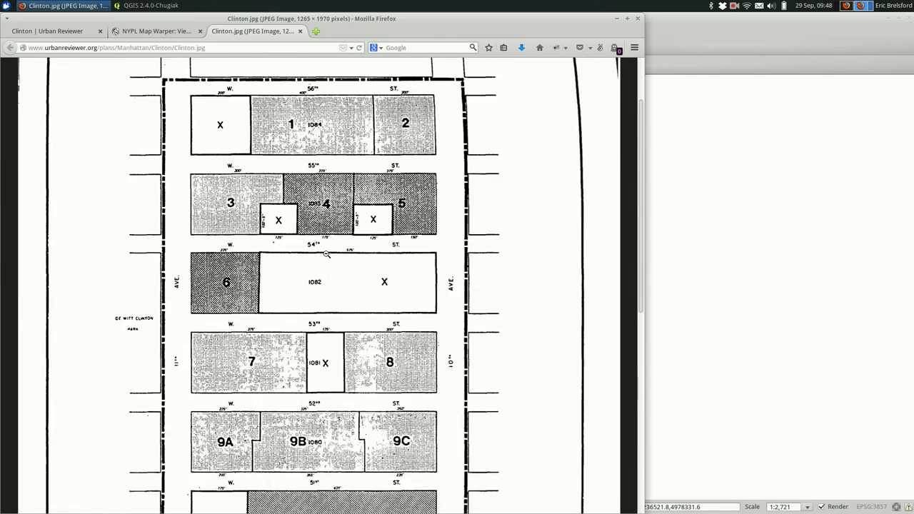
Step: Reopen the full-size plan image and save it to the Desktop as Clinton.jpg
{"action": "scroll", "scroll_direction": "down", "scroll_amount": 3}
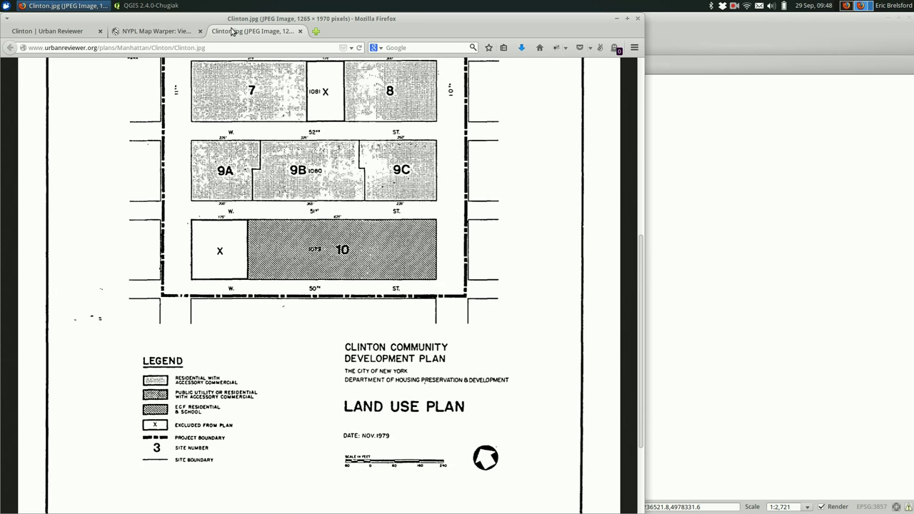
{"action": "left_click", "coordinate": [48, 30]}
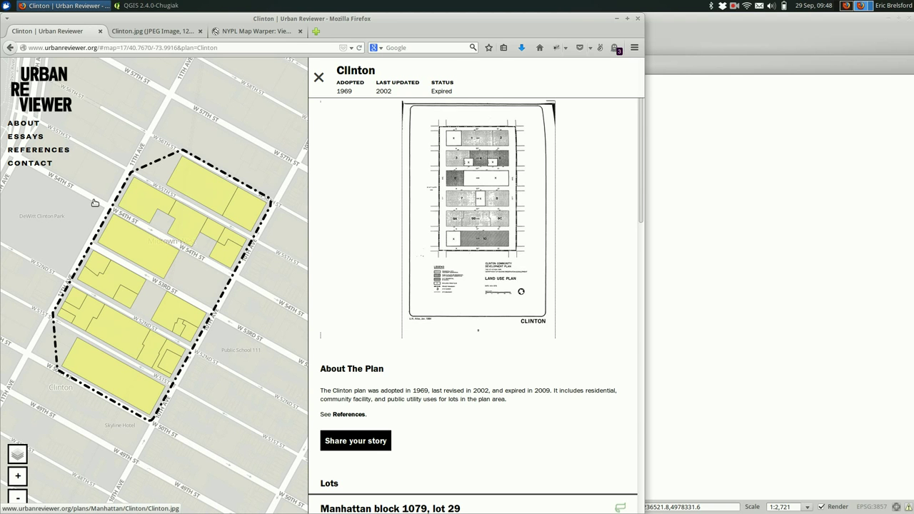
{"action": "scroll", "scroll_direction": "down", "scroll_amount": 3}
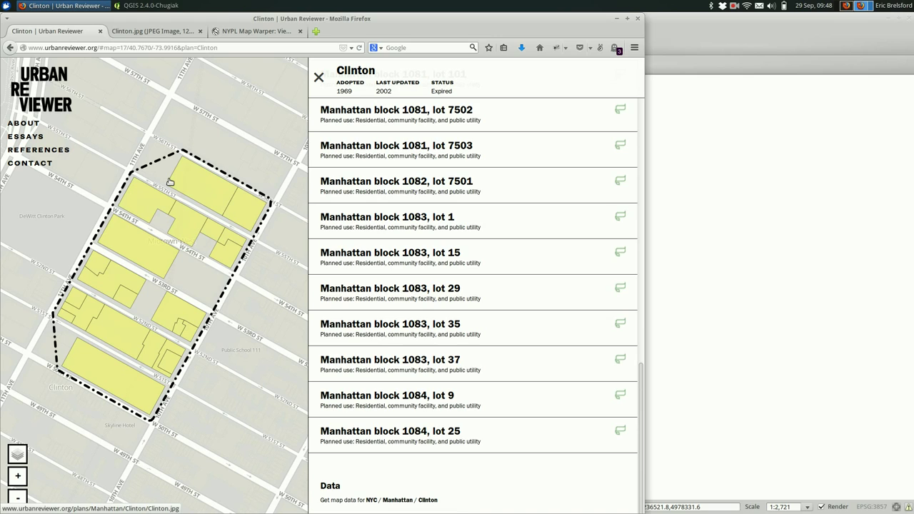
{"action": "scroll", "scroll_direction": "down", "scroll_amount": 3}
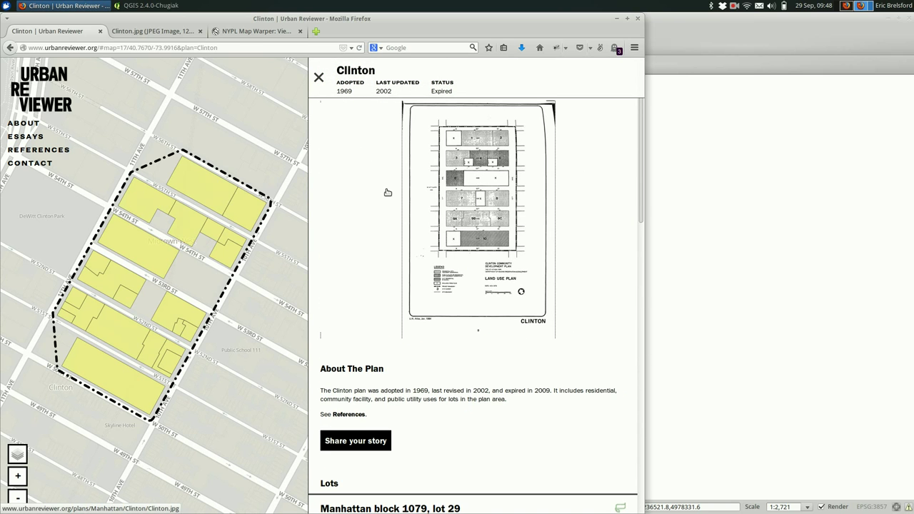
{"action": "mouse_move", "coordinate": [442, 206]}
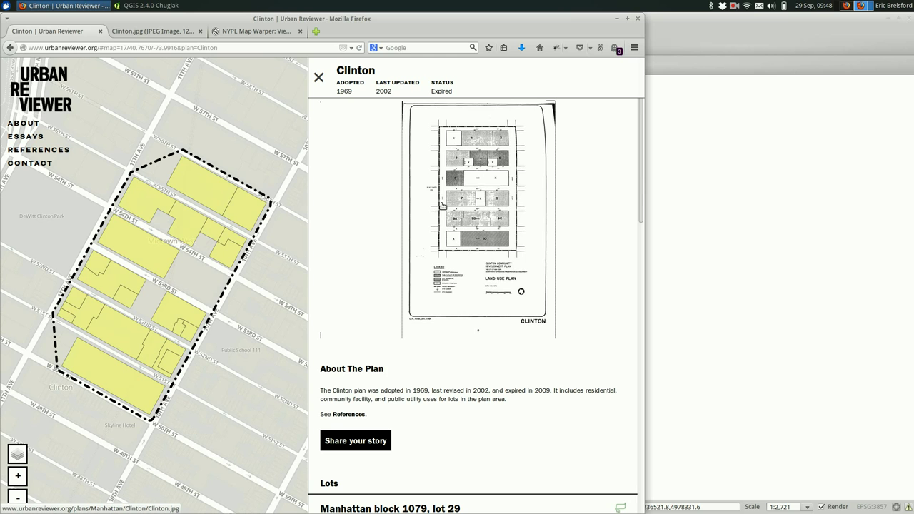
{"action": "mouse_move", "coordinate": [340, 77]}
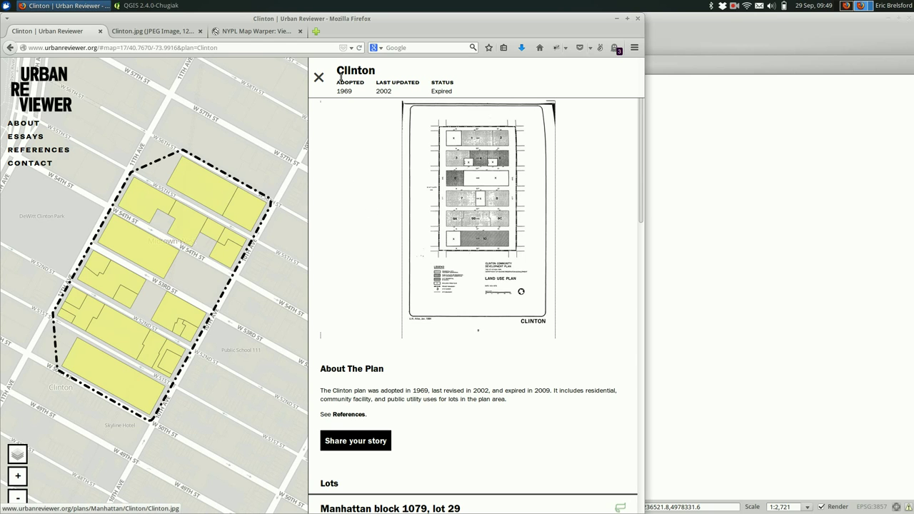
{"action": "left_click", "coordinate": [153, 31]}
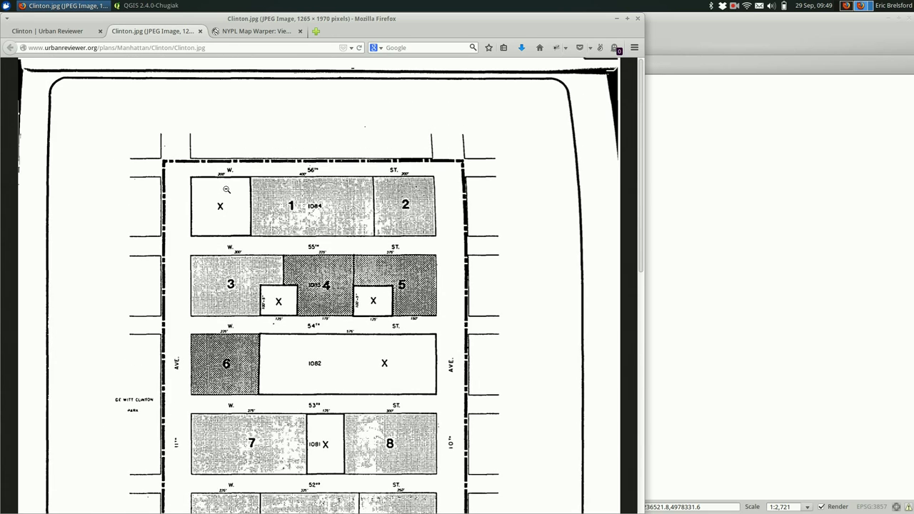
{"action": "scroll", "scroll_direction": "down", "scroll_amount": 3}
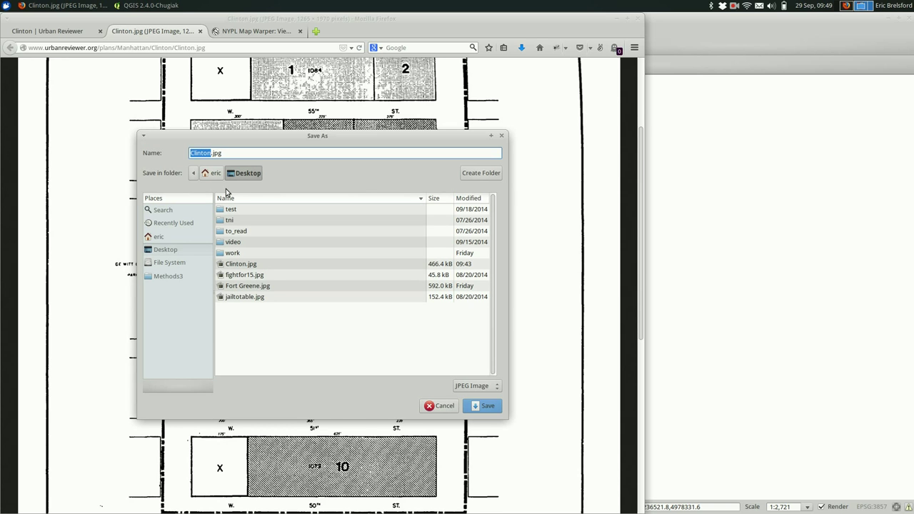
{"action": "left_click", "coordinate": [488, 405]}
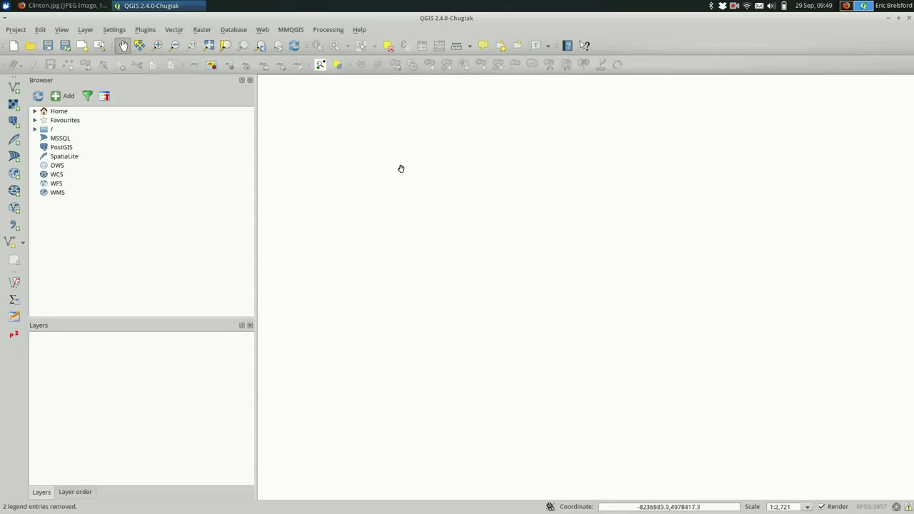
{"action": "mouse_move", "coordinate": [234, 29]}
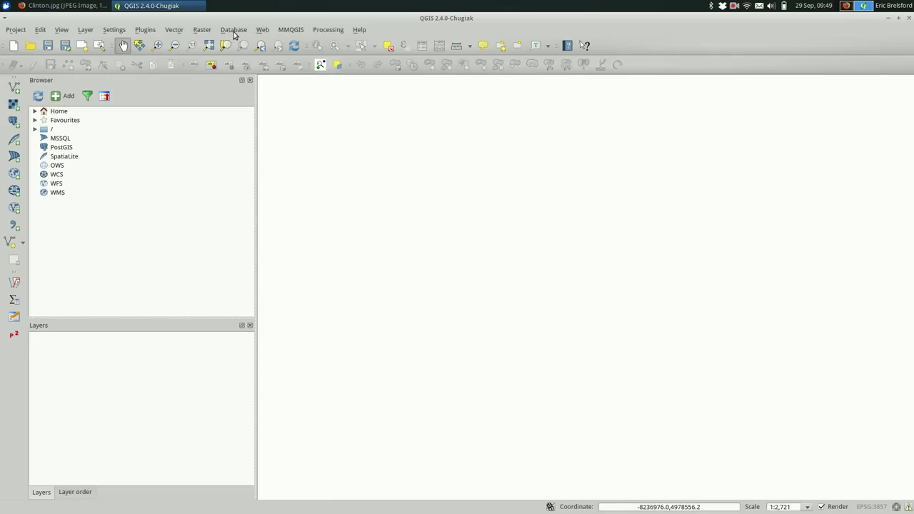
Step: Add the Google Hybrid satellite basemap via the OpenLayers plugin
{"action": "left_click", "coordinate": [262, 29]}
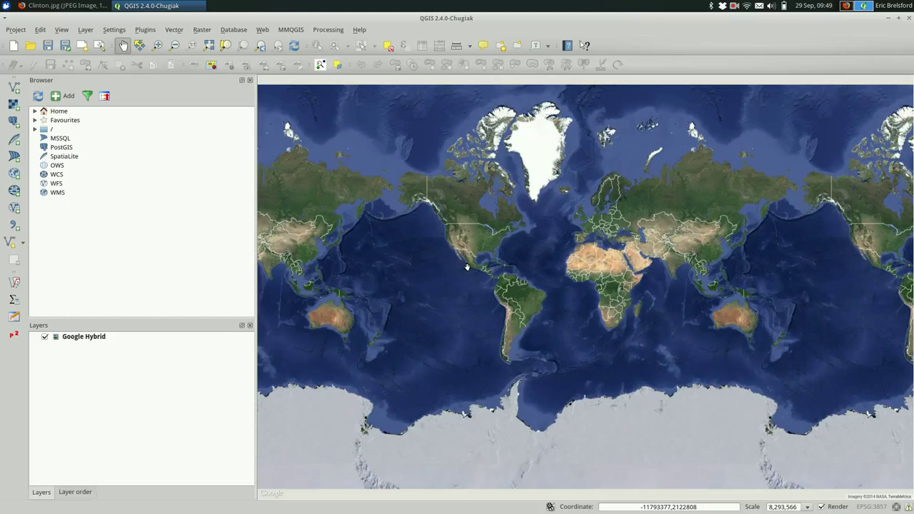
{"action": "mouse_move", "coordinate": [154, 57]}
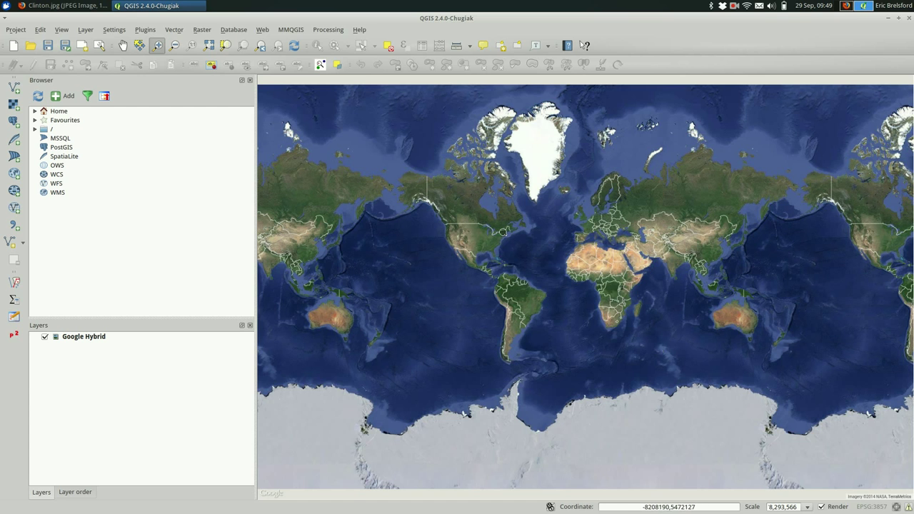
{"action": "mouse_move", "coordinate": [511, 236]}
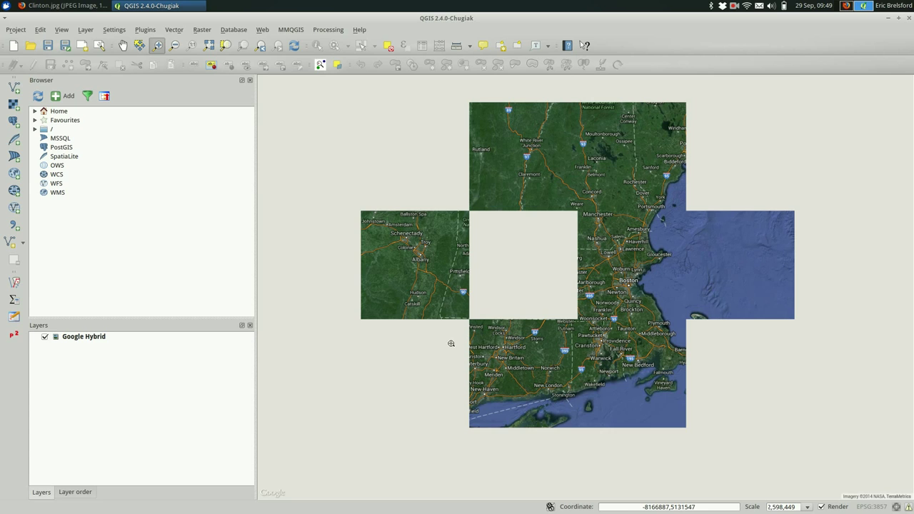
{"action": "mouse_move", "coordinate": [397, 397]}
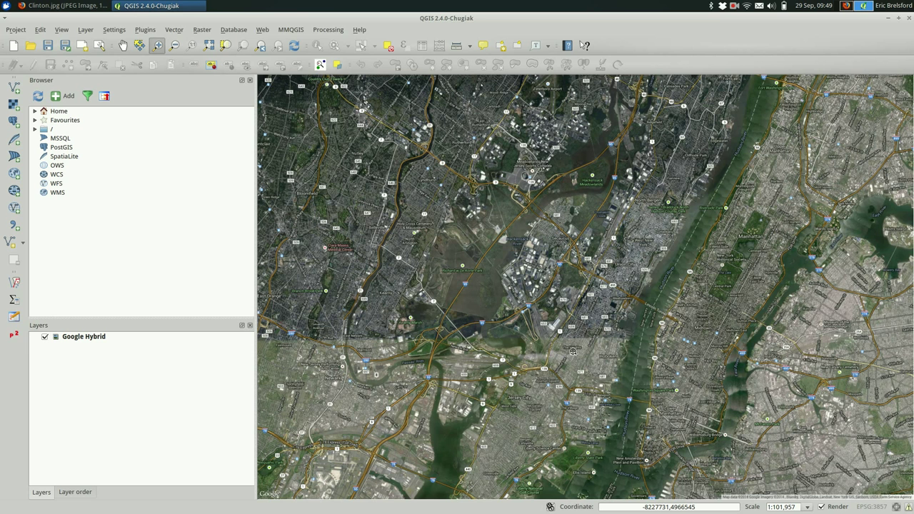
{"action": "mouse_move", "coordinate": [683, 268]}
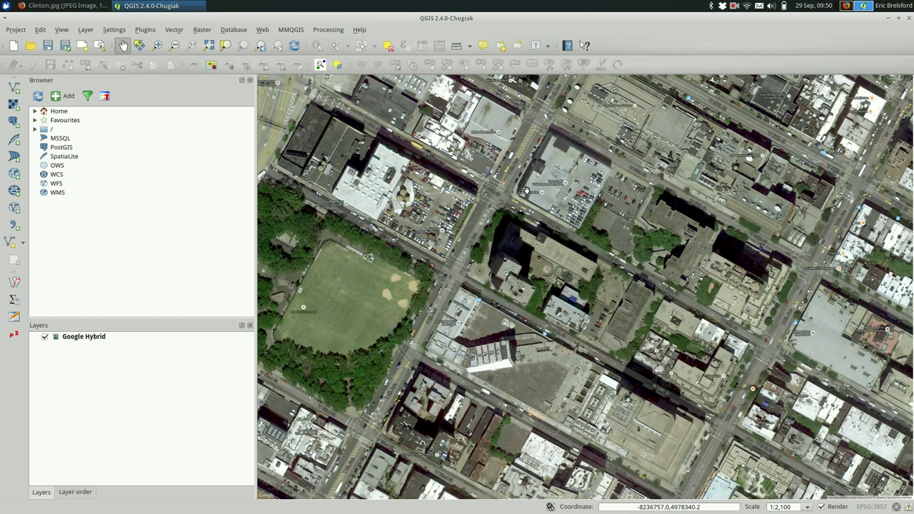
{"action": "mouse_move", "coordinate": [546, 175]}
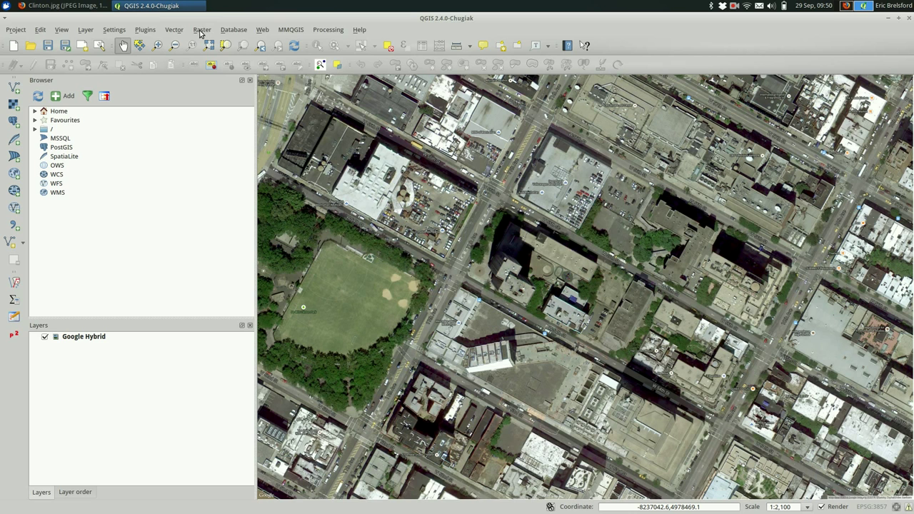
Step: Enable the Georeferencer GDAL plugin in the plugin manager (searching 'geor') and close it
{"action": "left_click", "coordinate": [202, 30]}
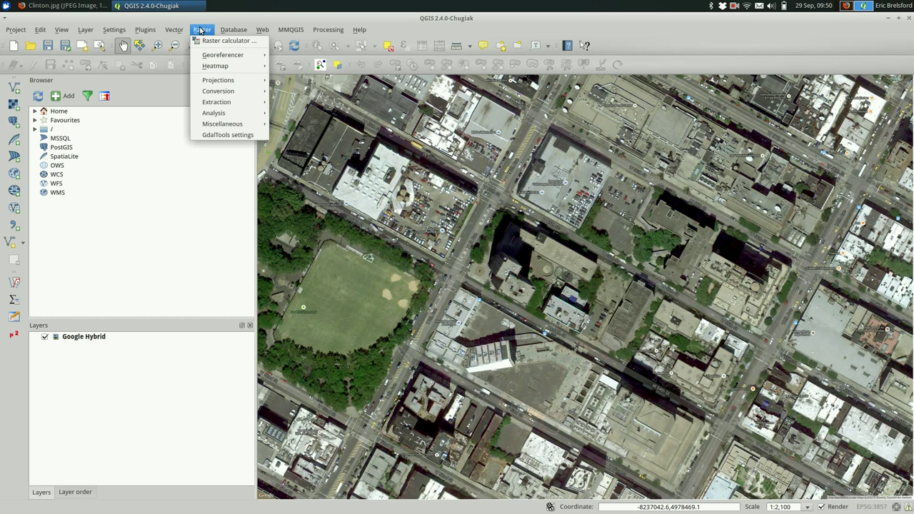
{"action": "mouse_move", "coordinate": [223, 55]}
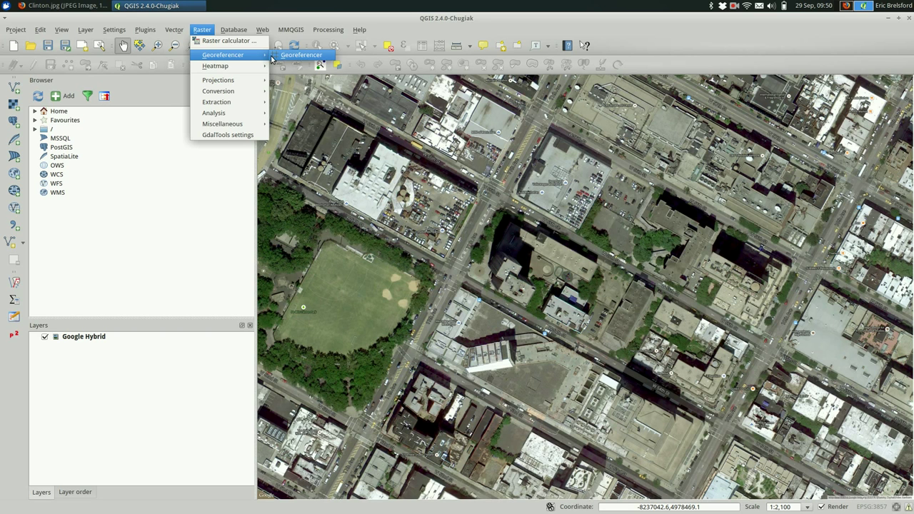
{"action": "left_click", "coordinate": [145, 30]}
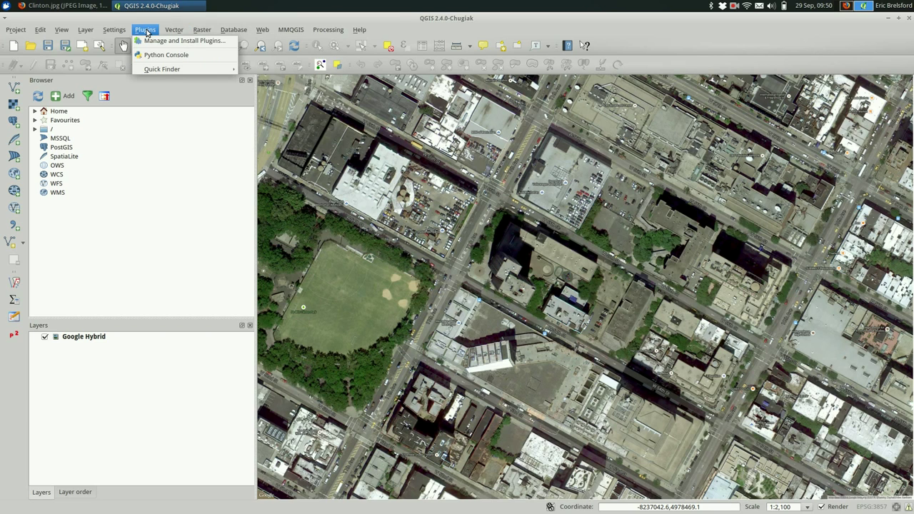
{"action": "left_click", "coordinate": [185, 40]}
{"action": "type", "text": "g"}
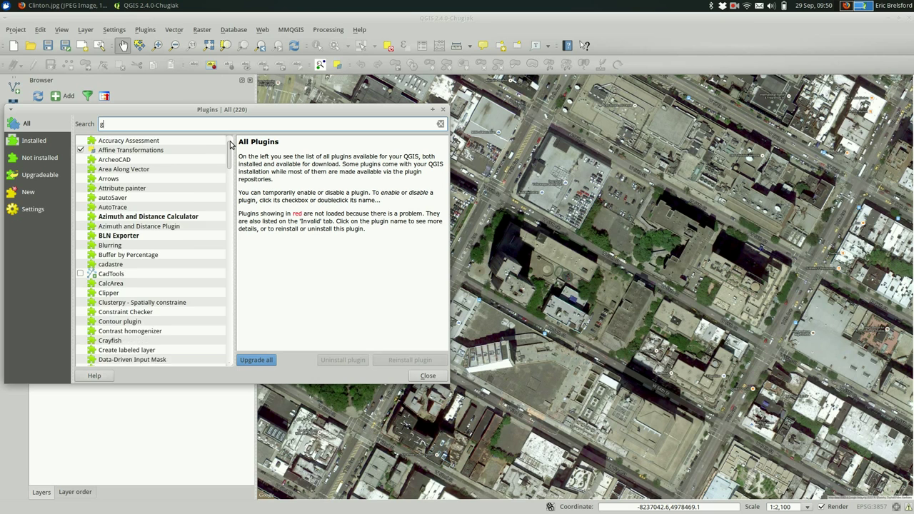
{"action": "type", "text": "eor"}
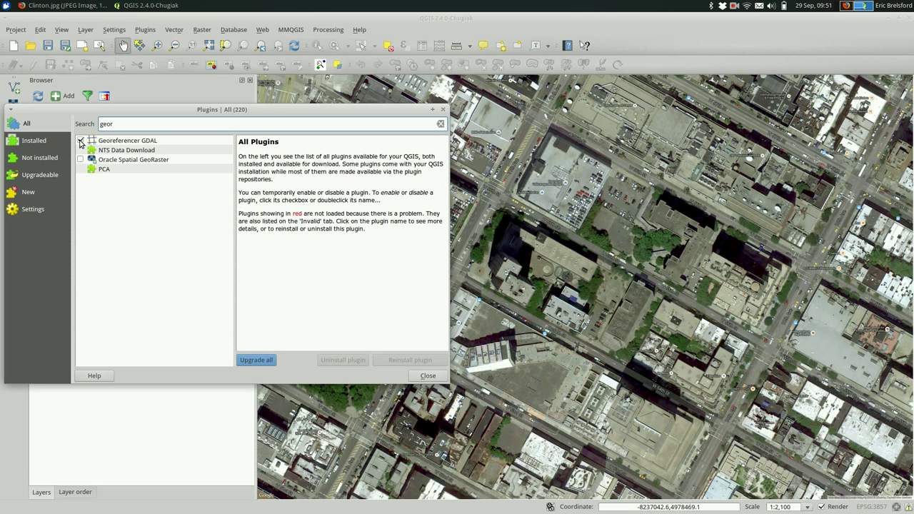
{"action": "left_click", "coordinate": [81, 140]}
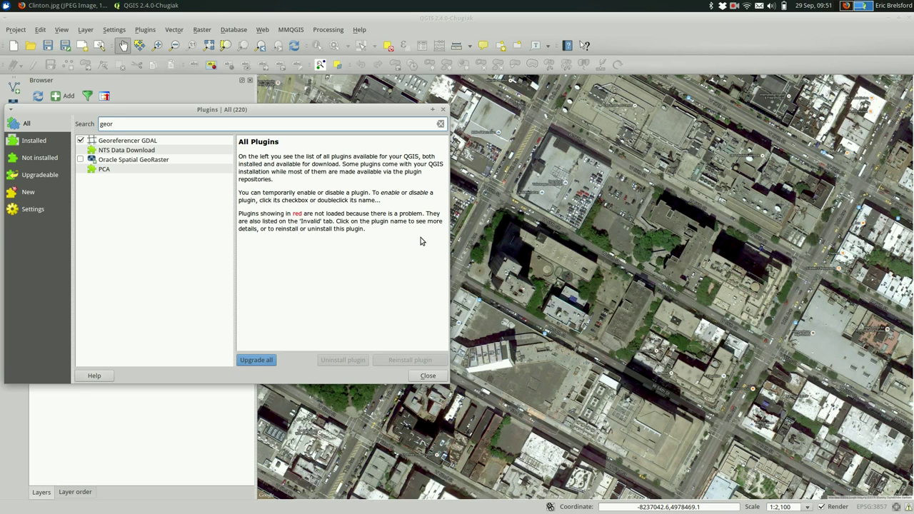
{"action": "left_click", "coordinate": [427, 375]}
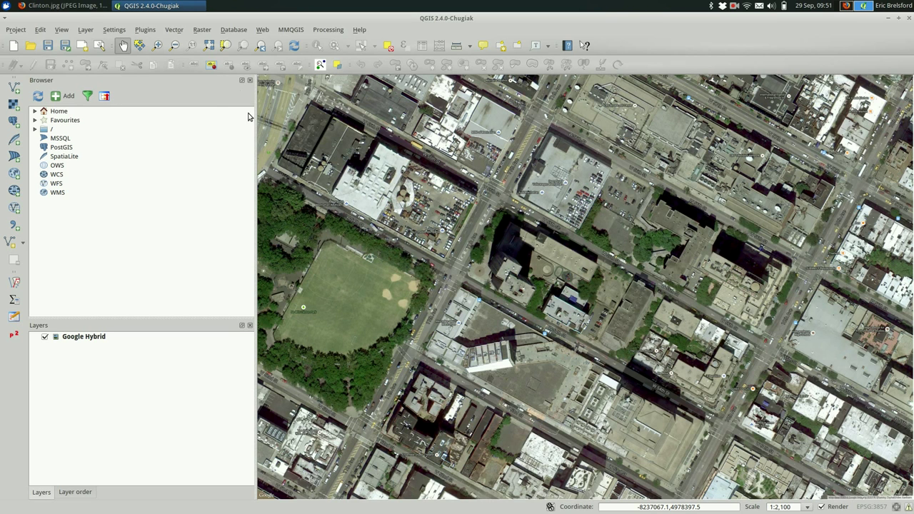
Step: Launch the Georeferencer from the Raster menu and load Clinton.jpg from the Desktop
{"action": "left_click", "coordinate": [202, 29]}
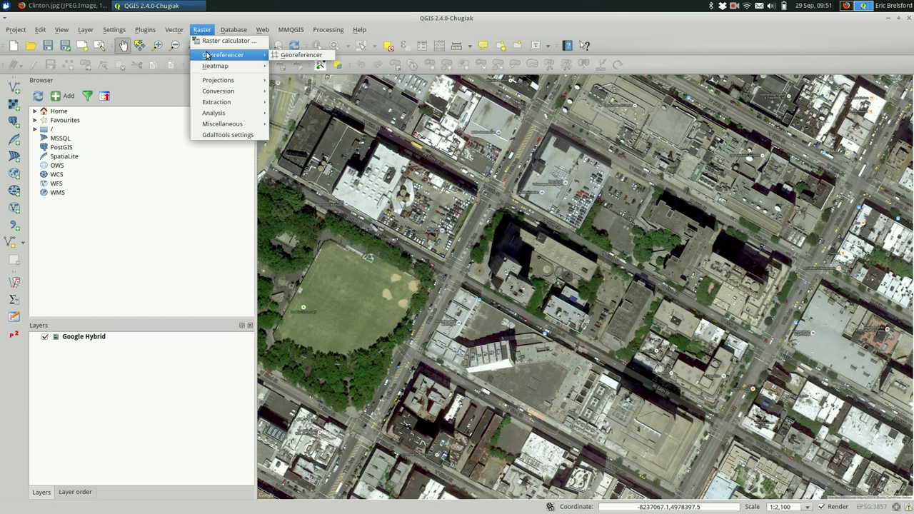
{"action": "left_click", "coordinate": [301, 54]}
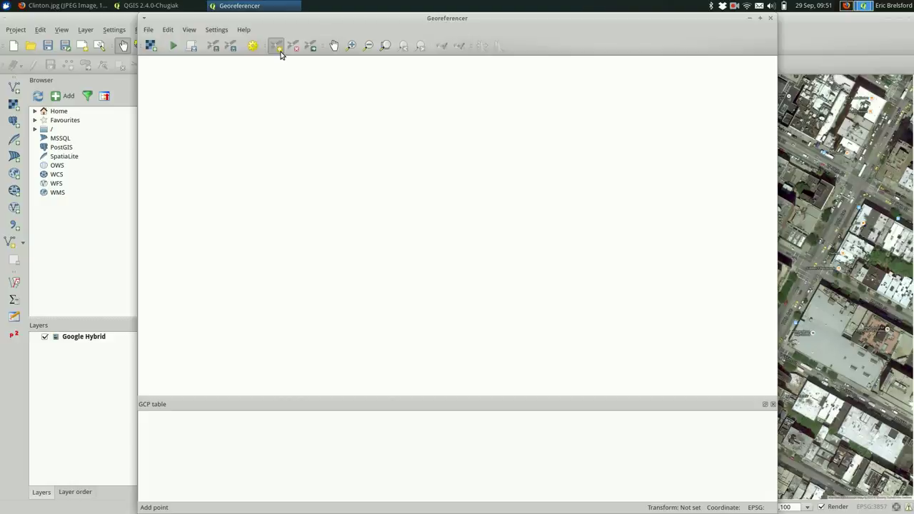
{"action": "mouse_move", "coordinate": [151, 46]}
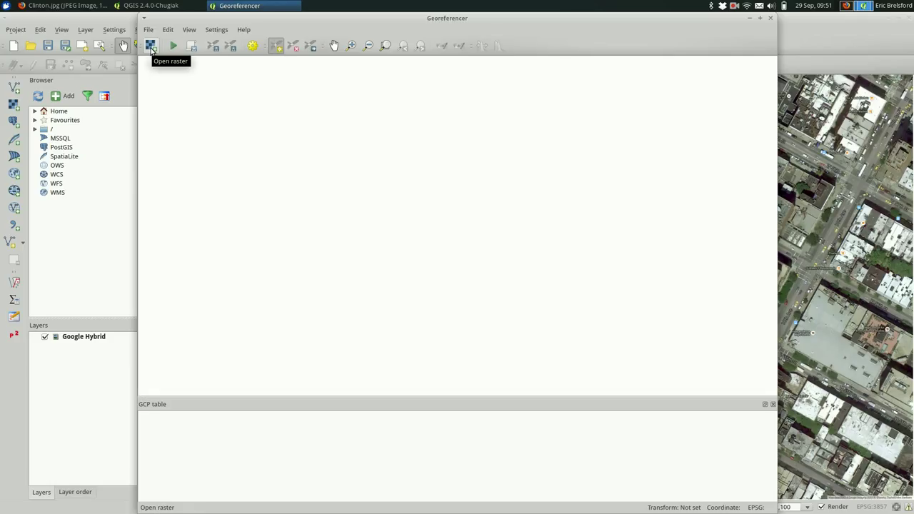
{"action": "left_click", "coordinate": [151, 46]}
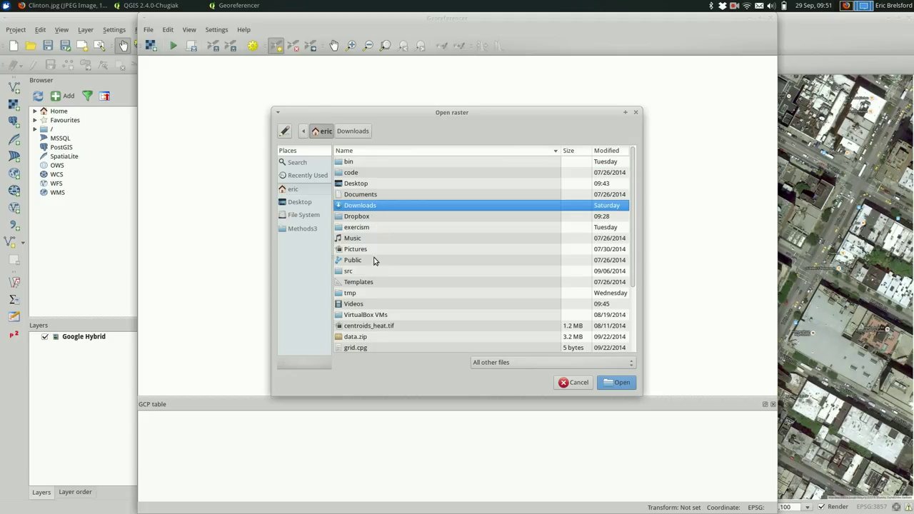
{"action": "mouse_move", "coordinate": [365, 188]}
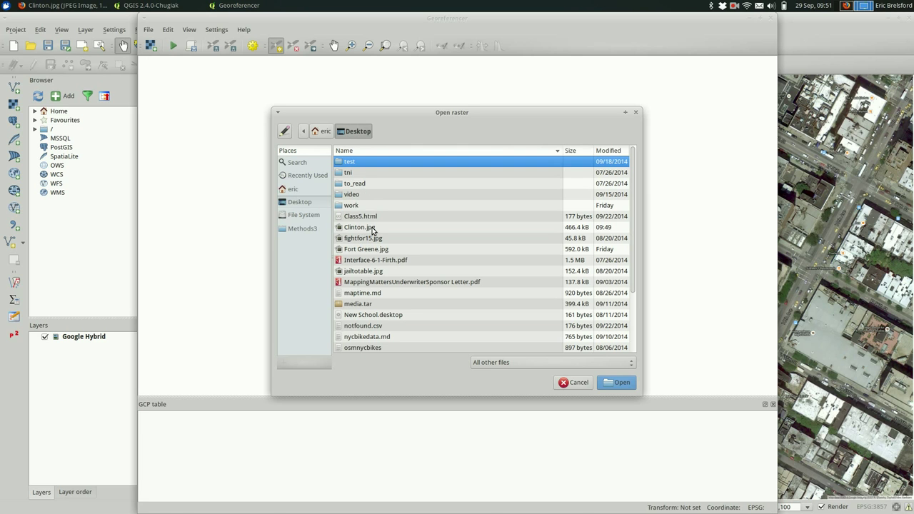
{"action": "left_click", "coordinate": [617, 382]}
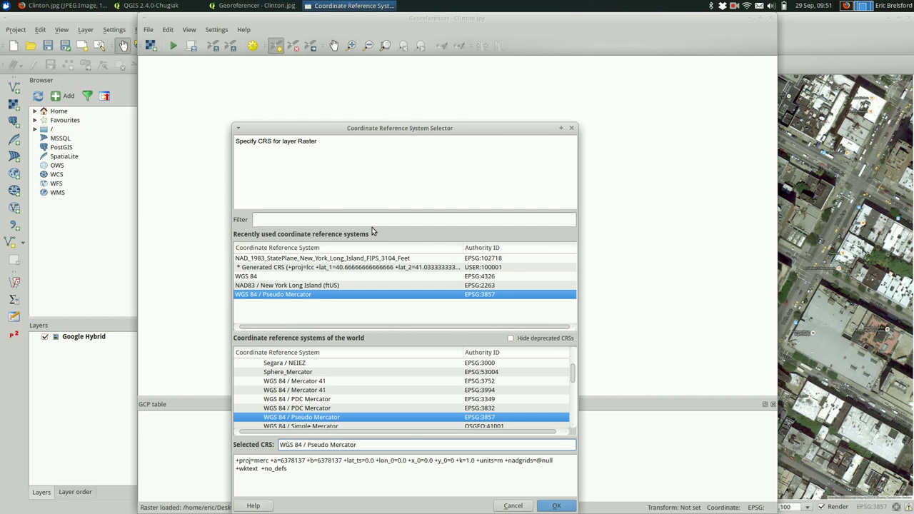
{"action": "mouse_move", "coordinate": [328, 313]}
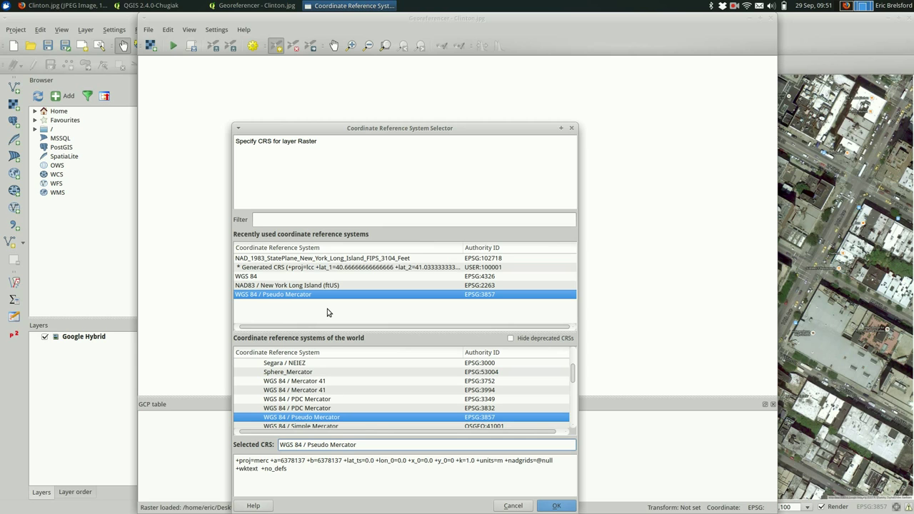
{"action": "mouse_move", "coordinate": [271, 300]}
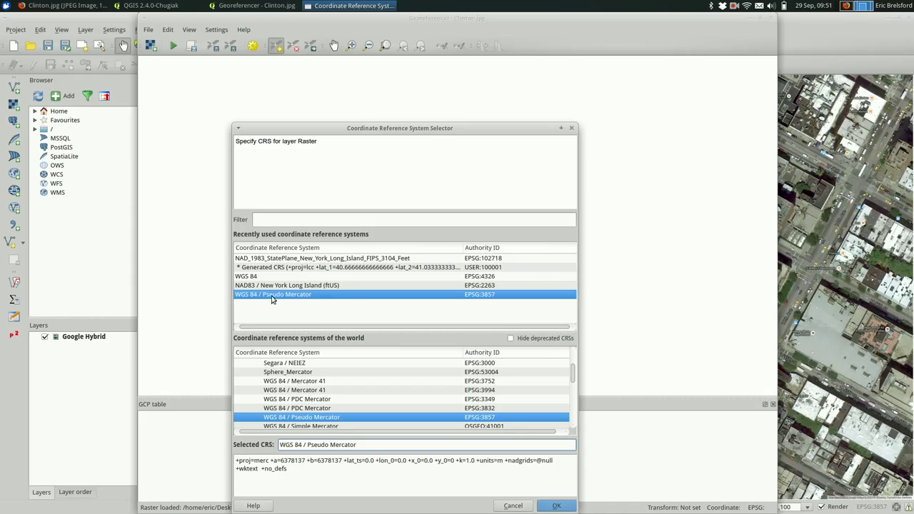
{"action": "mouse_move", "coordinate": [471, 316]}
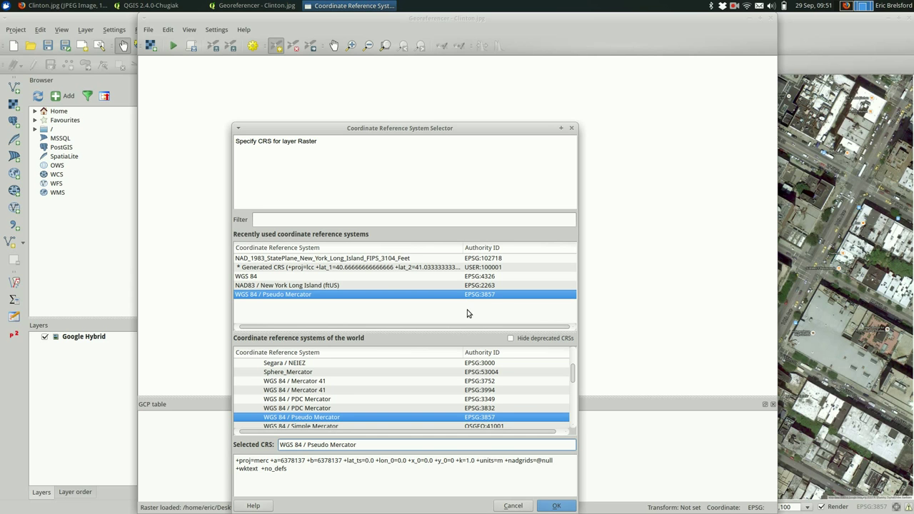
Step: Accept WGS 84 / Pseudo Mercator (EPSG:3857) as the plan image's coordinate system
{"action": "left_click", "coordinate": [556, 505]}
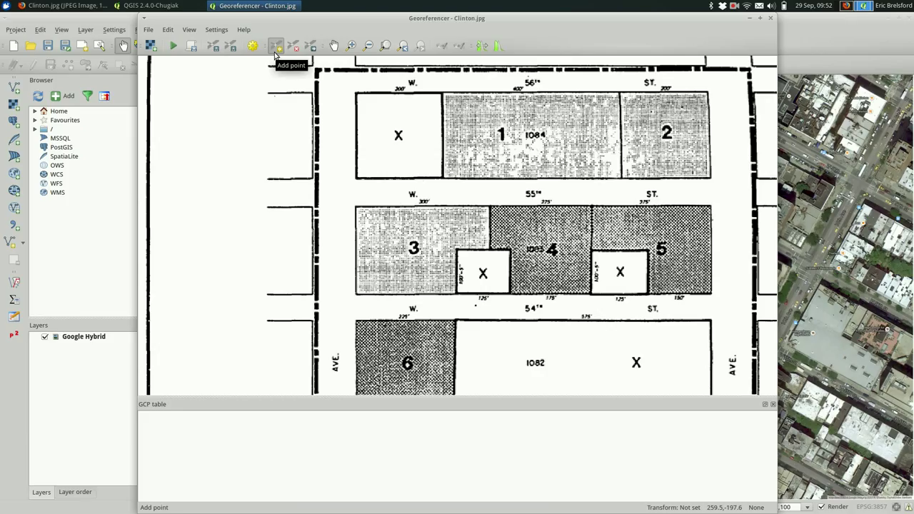
{"action": "mouse_move", "coordinate": [383, 125]}
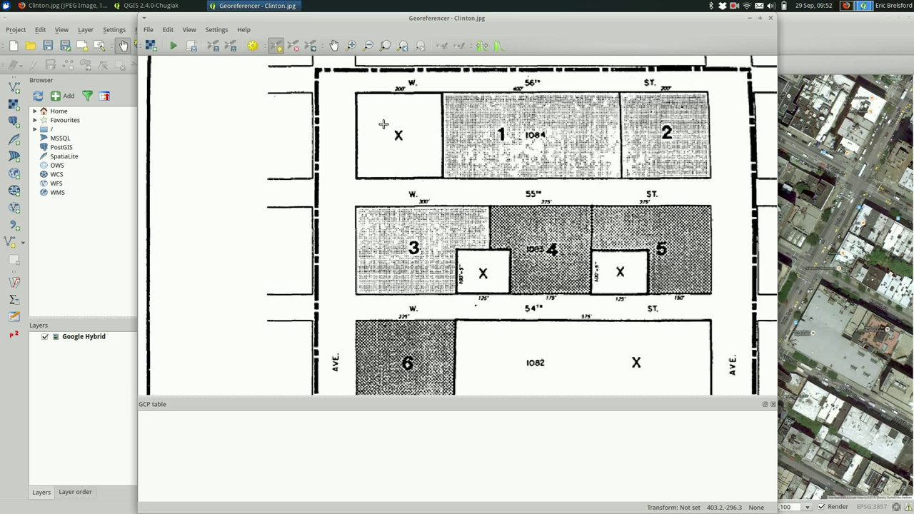
{"action": "mouse_move", "coordinate": [381, 104]}
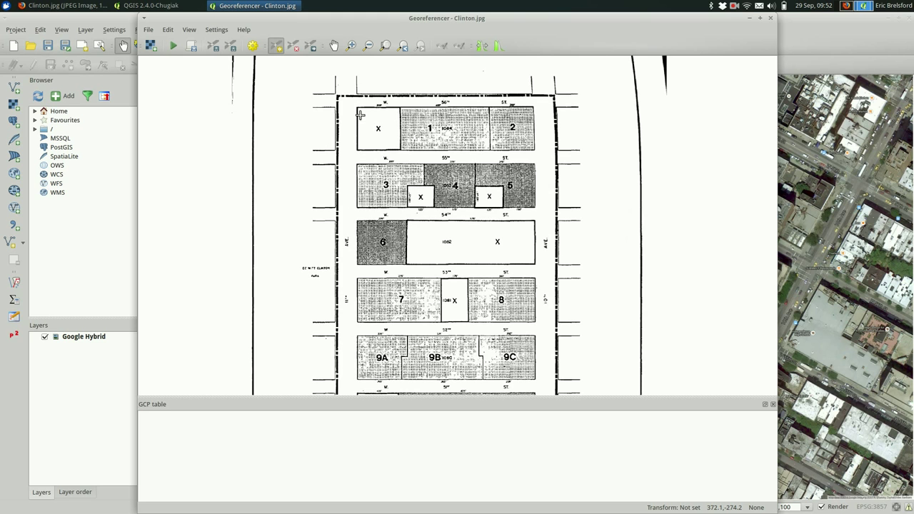
{"action": "mouse_move", "coordinate": [360, 107]}
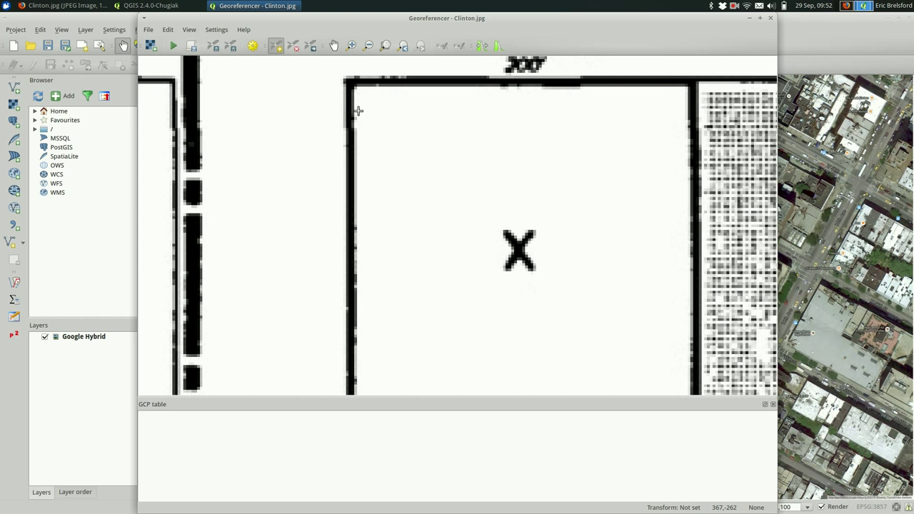
{"action": "mouse_move", "coordinate": [351, 84]}
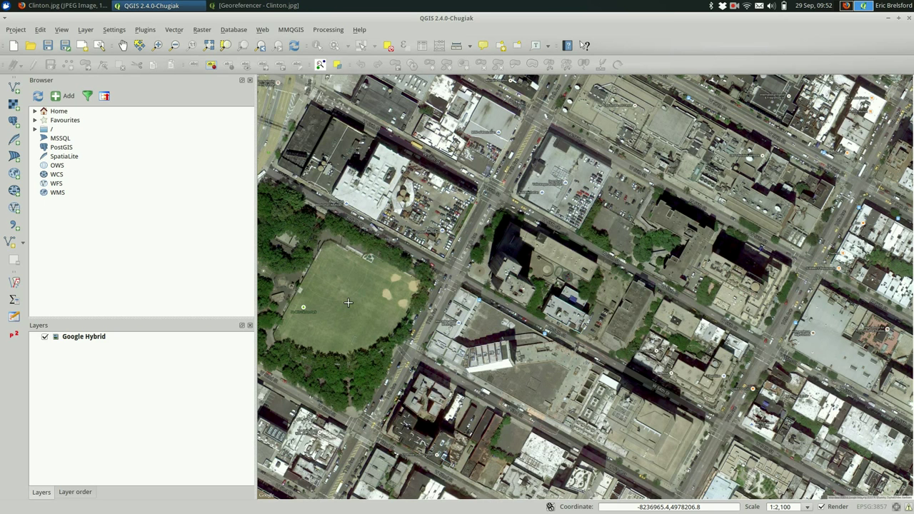
{"action": "mouse_move", "coordinate": [545, 137]}
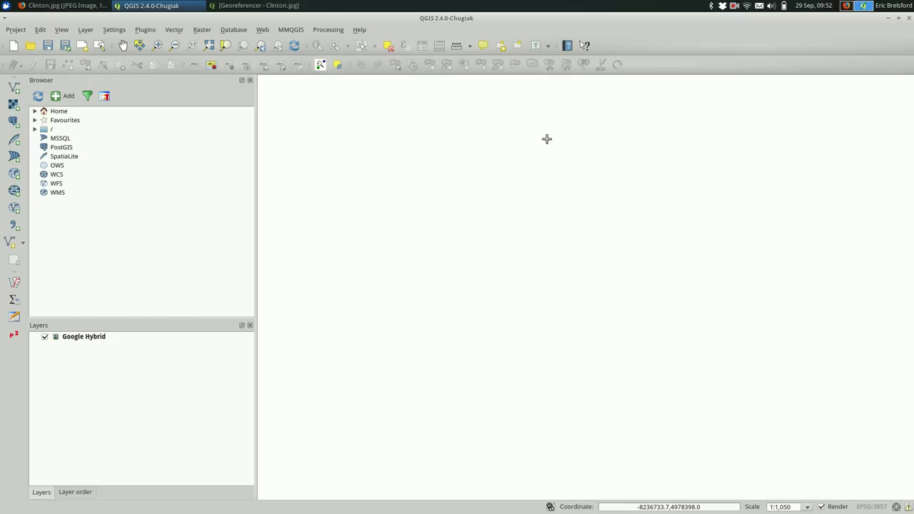
{"action": "mouse_move", "coordinate": [597, 155]}
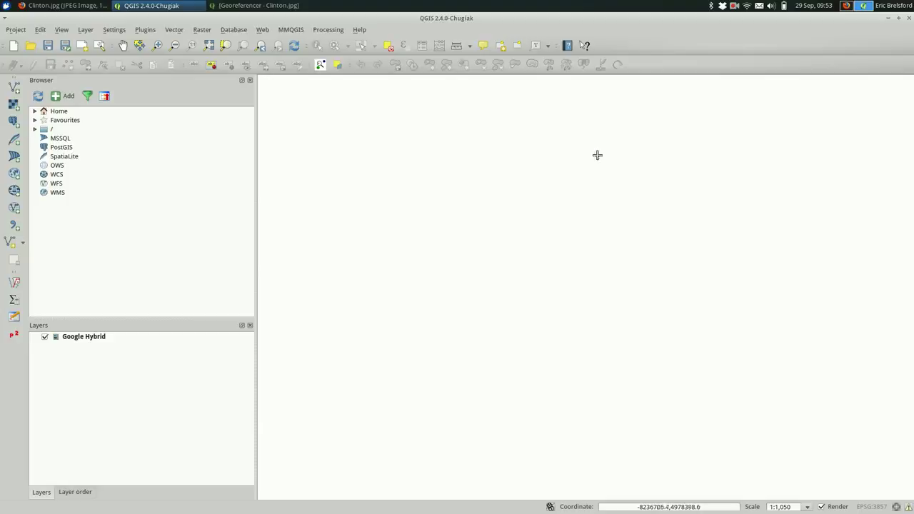
{"action": "mouse_move", "coordinate": [556, 187]}
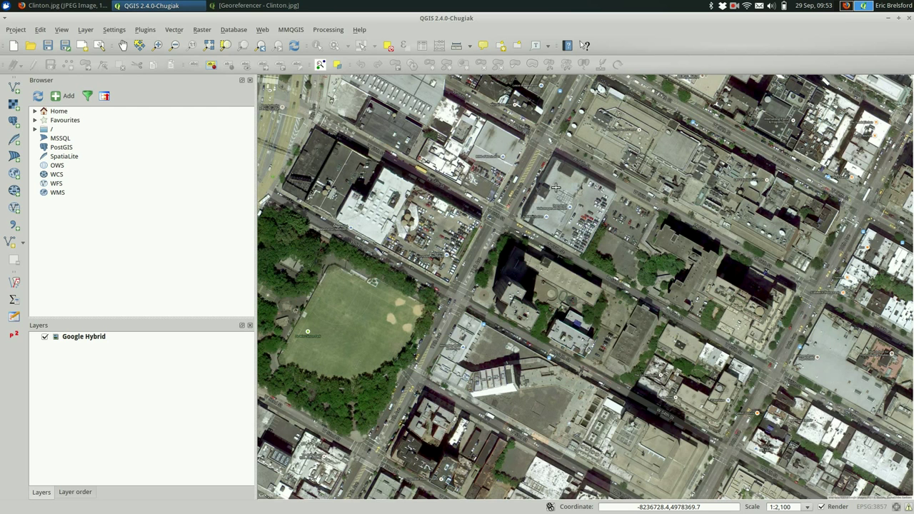
{"action": "mouse_move", "coordinate": [537, 184]}
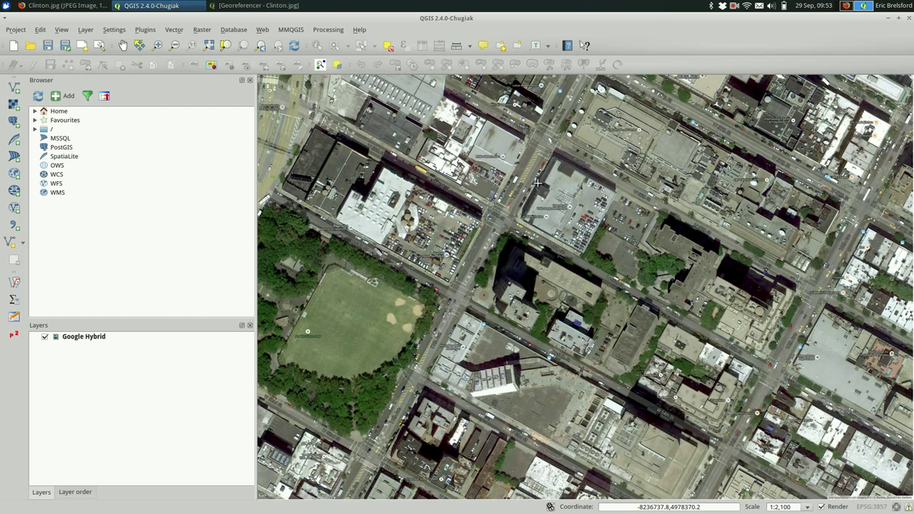
{"action": "mouse_move", "coordinate": [568, 167]}
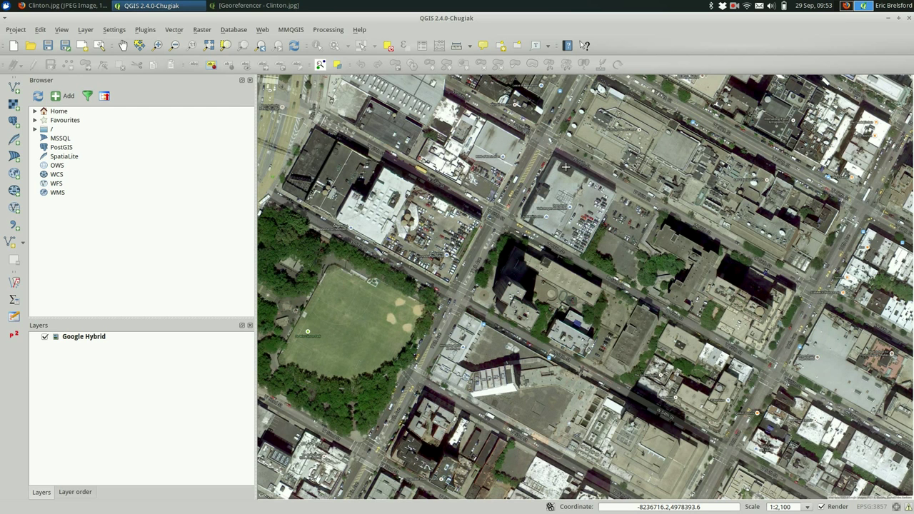
{"action": "mouse_move", "coordinate": [561, 165]}
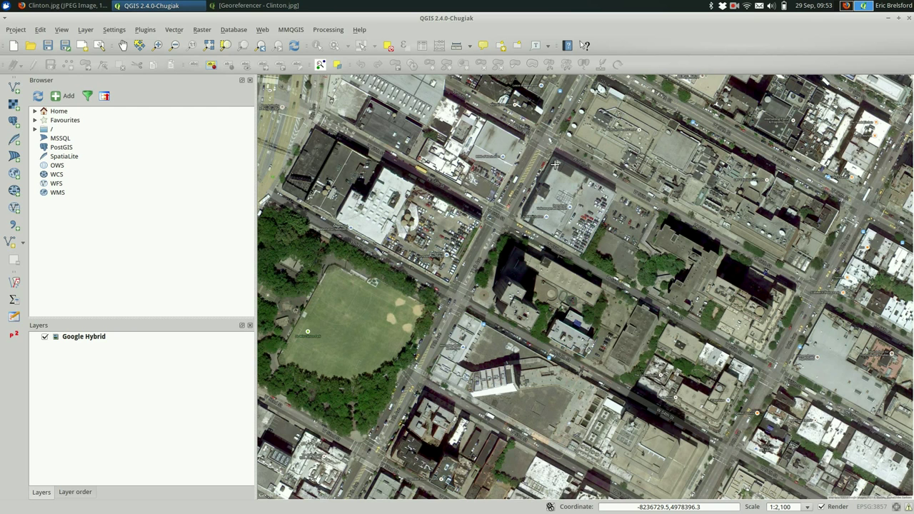
{"action": "mouse_move", "coordinate": [555, 165]}
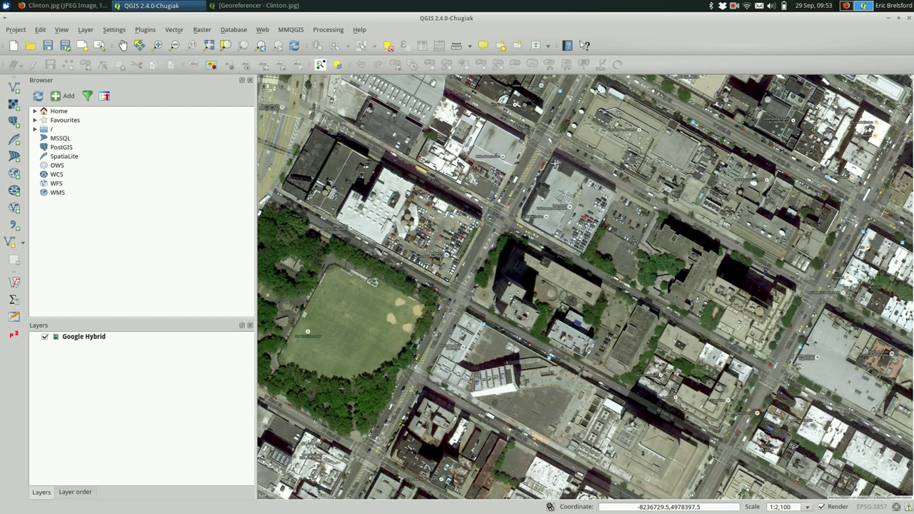
{"action": "mouse_move", "coordinate": [534, 220]}
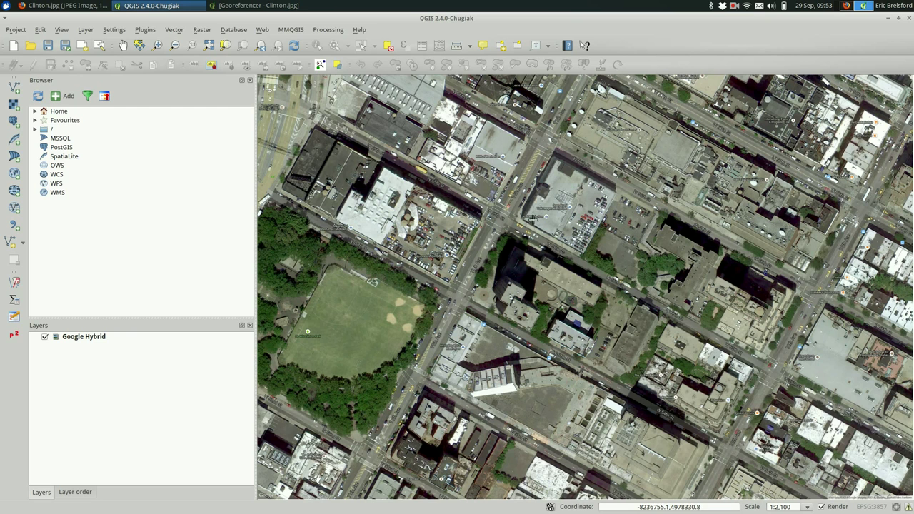
{"action": "mouse_move", "coordinate": [537, 208]}
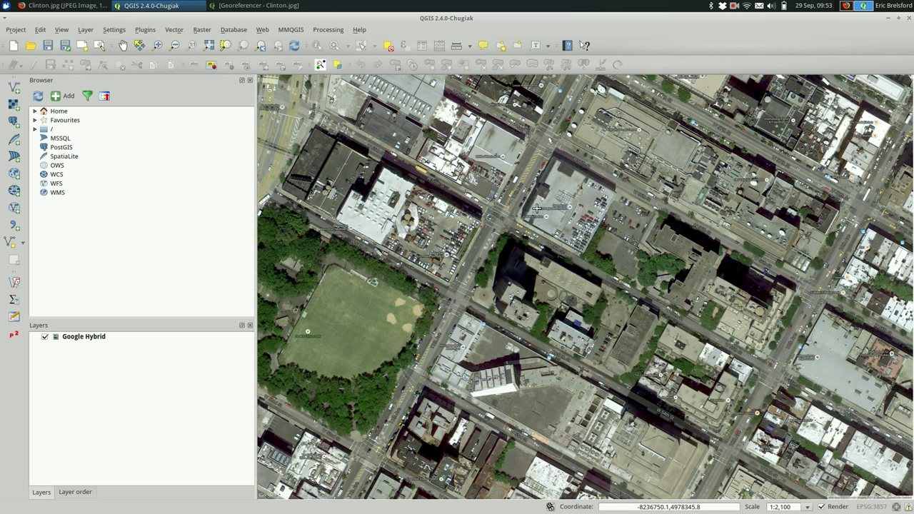
{"action": "mouse_move", "coordinate": [551, 186]}
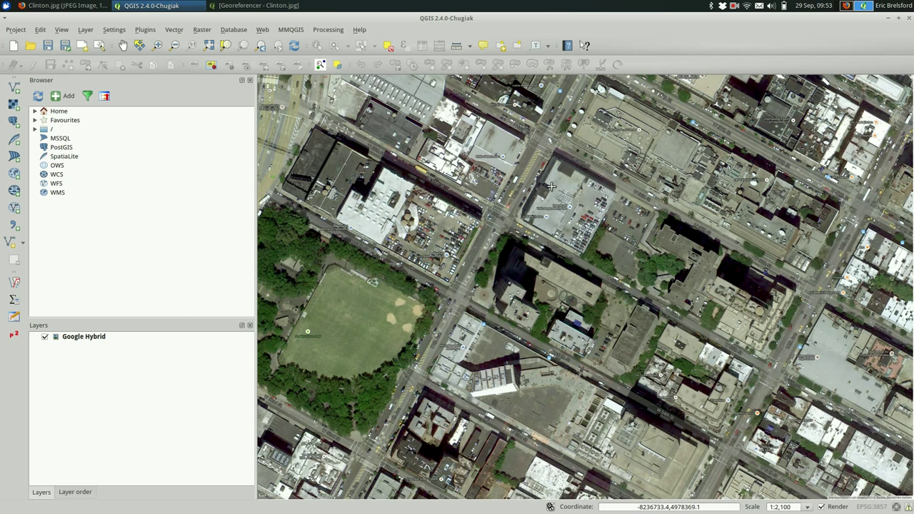
{"action": "mouse_move", "coordinate": [549, 208]}
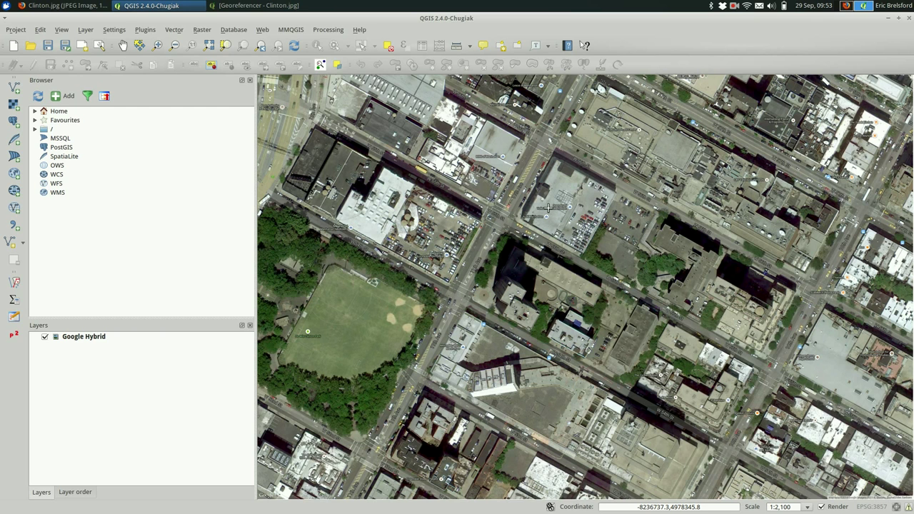
{"action": "mouse_move", "coordinate": [557, 166]}
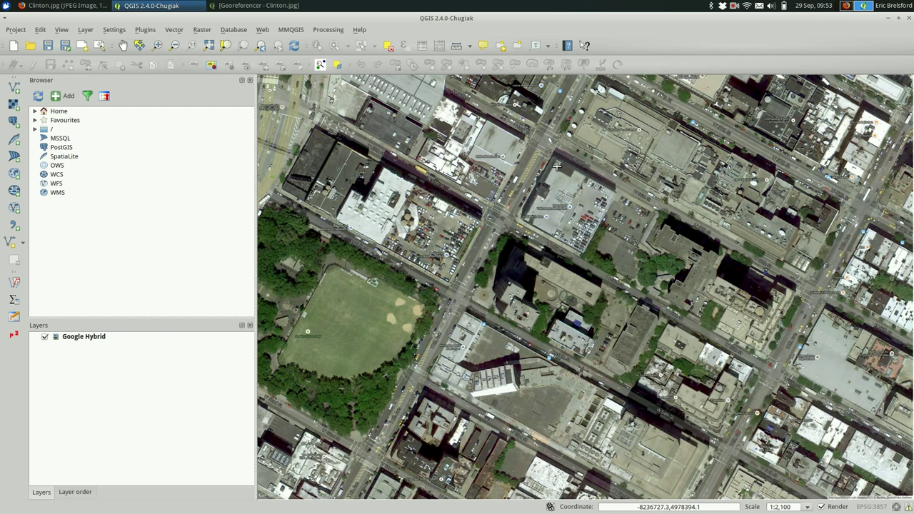
{"action": "mouse_move", "coordinate": [556, 163]}
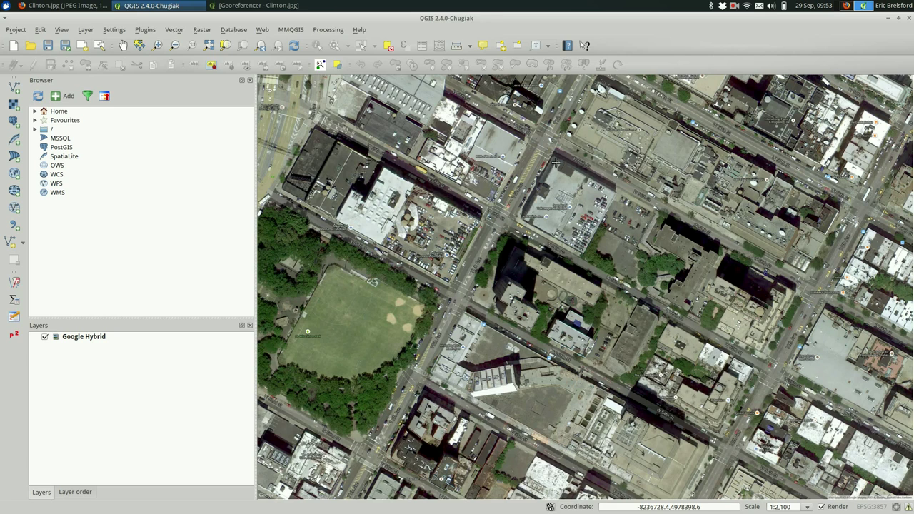
Step: Pick the matching building corner on the aerial map and confirm the first control point
{"action": "left_click", "coordinate": [555, 162]}
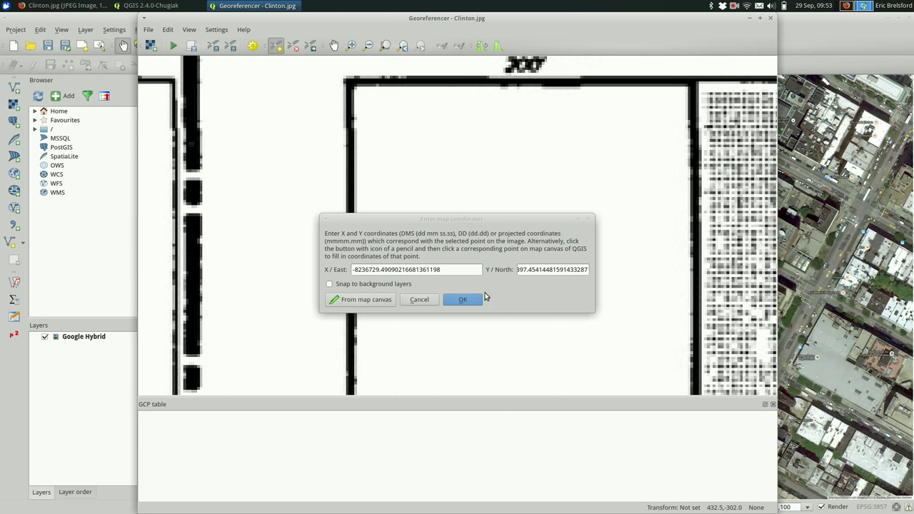
{"action": "left_click", "coordinate": [462, 299]}
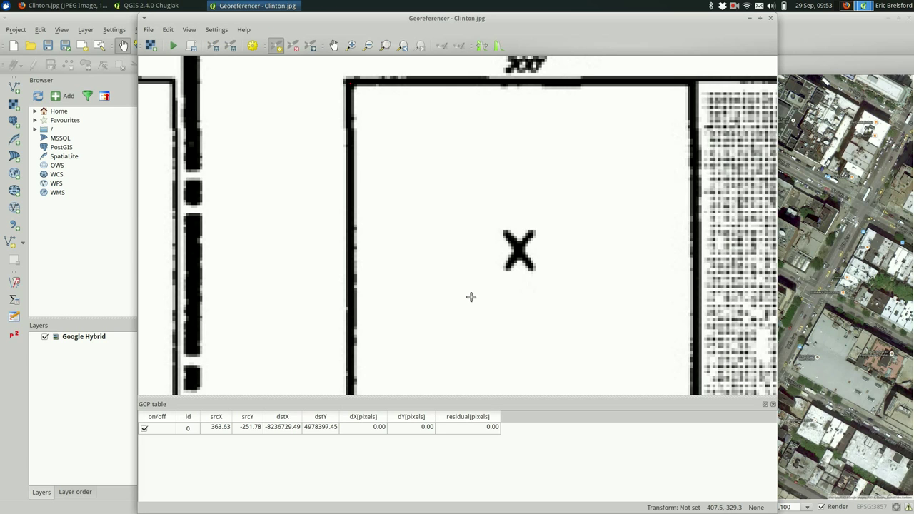
{"action": "mouse_move", "coordinate": [291, 307]}
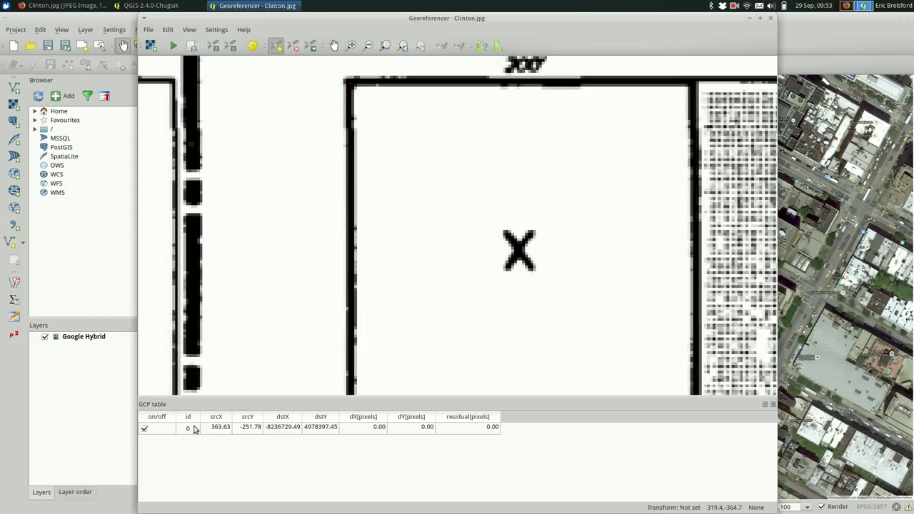
{"action": "mouse_move", "coordinate": [243, 435]}
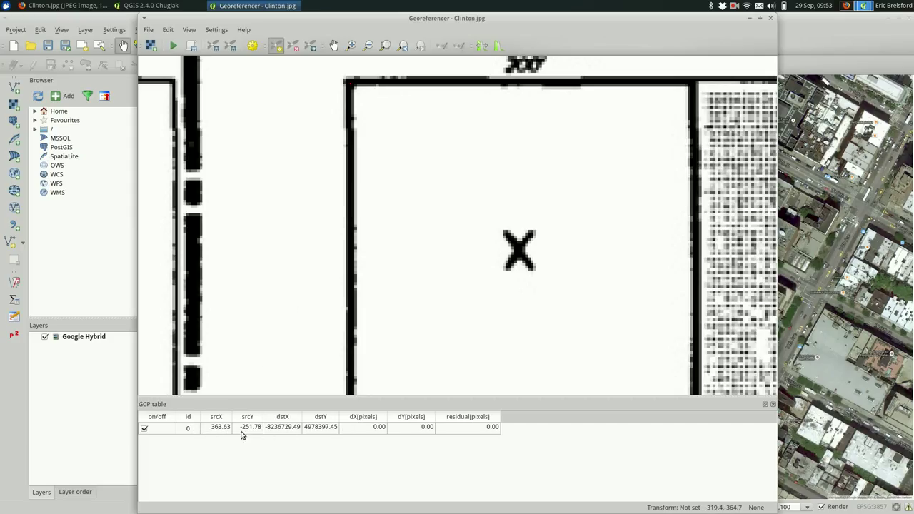
{"action": "mouse_move", "coordinate": [296, 449]}
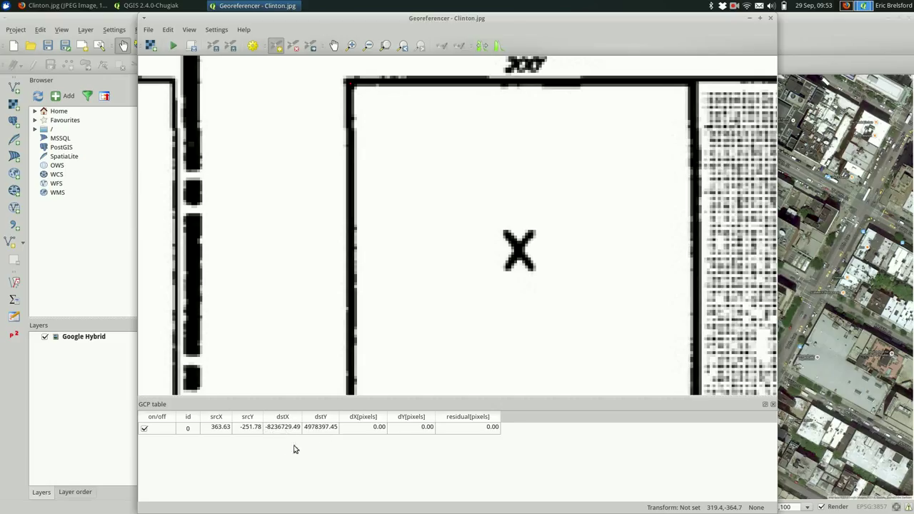
{"action": "mouse_move", "coordinate": [311, 450]}
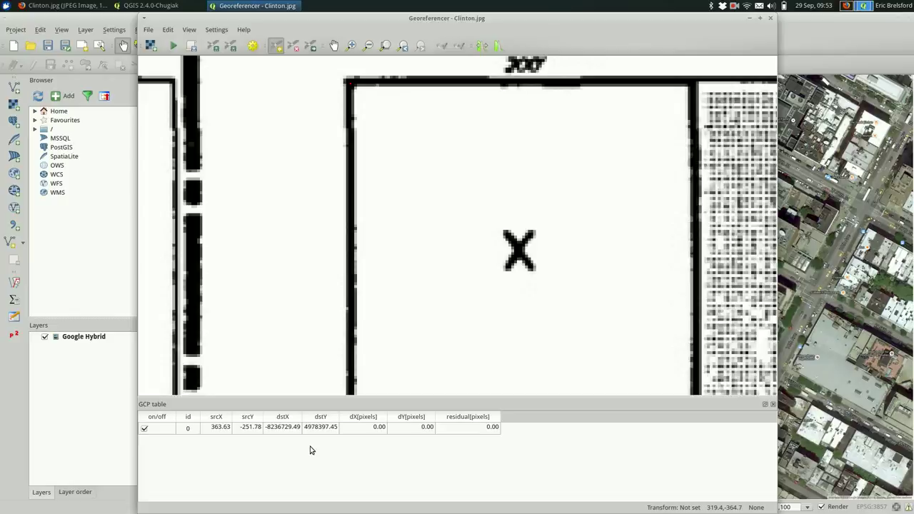
{"action": "mouse_move", "coordinate": [359, 75]}
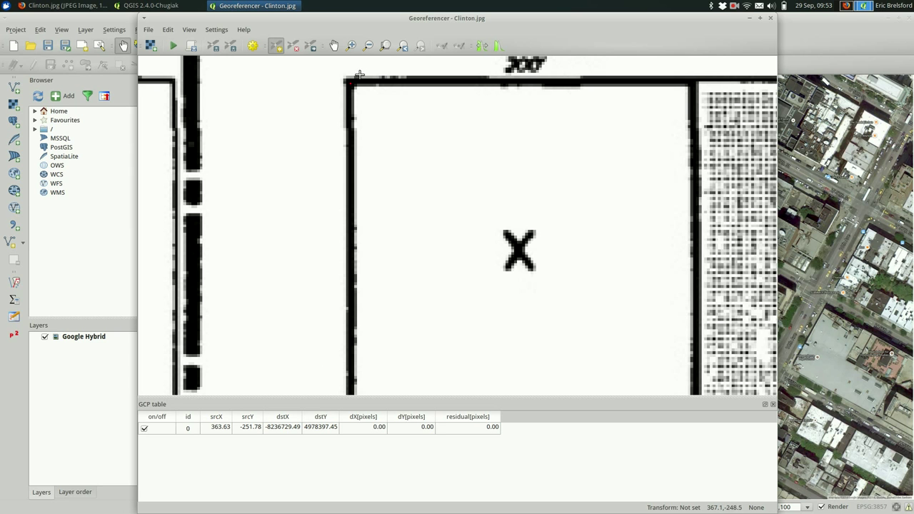
{"action": "left_click", "coordinate": [157, 5]}
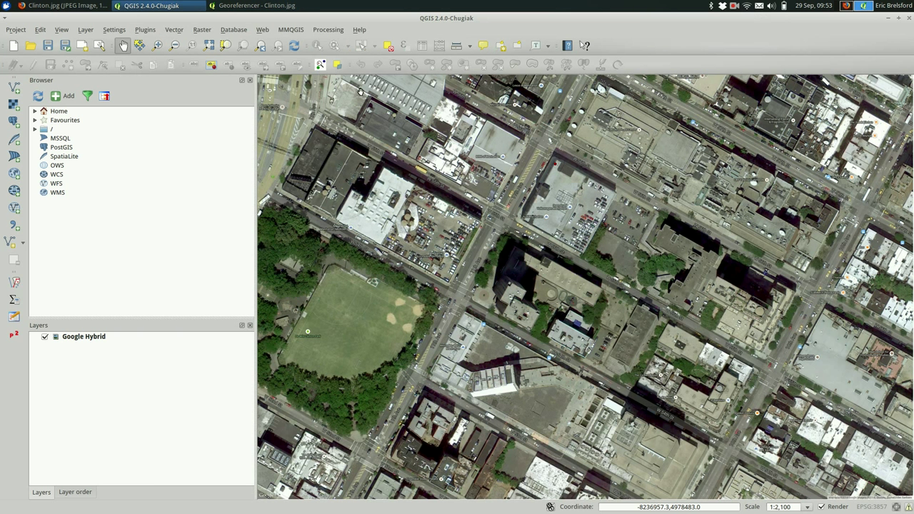
{"action": "mouse_move", "coordinate": [552, 180]}
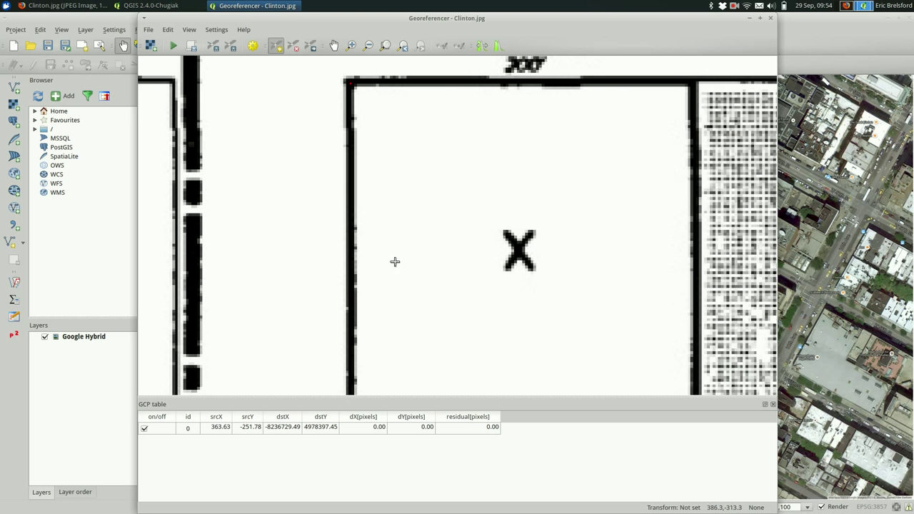
{"action": "mouse_move", "coordinate": [143, 403]}
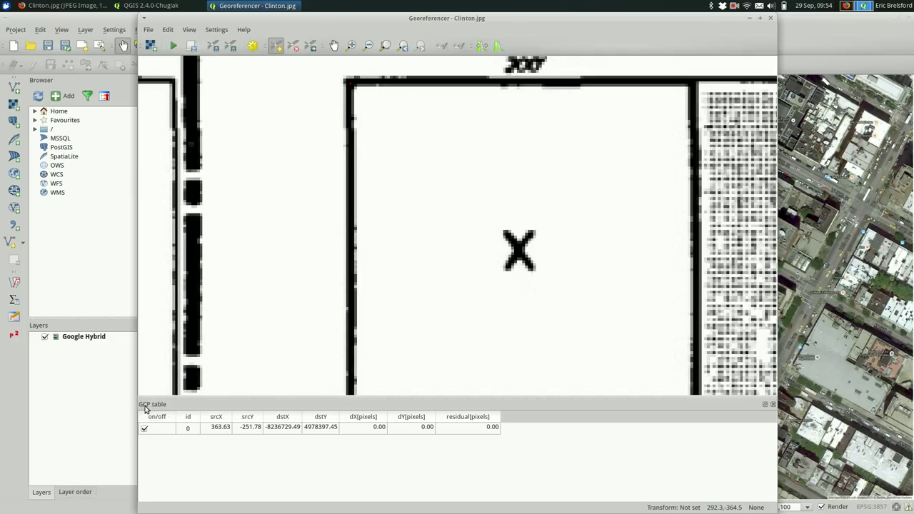
{"action": "mouse_move", "coordinate": [156, 407]}
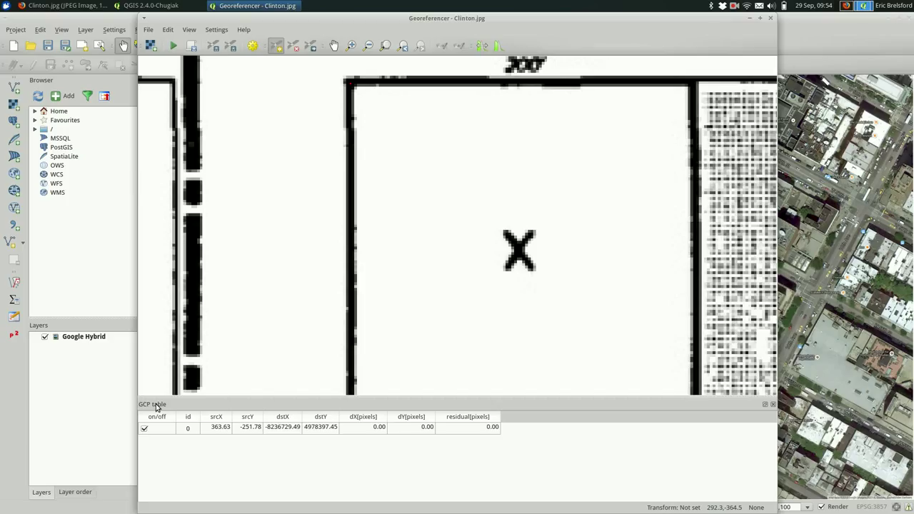
{"action": "mouse_move", "coordinate": [654, 175]}
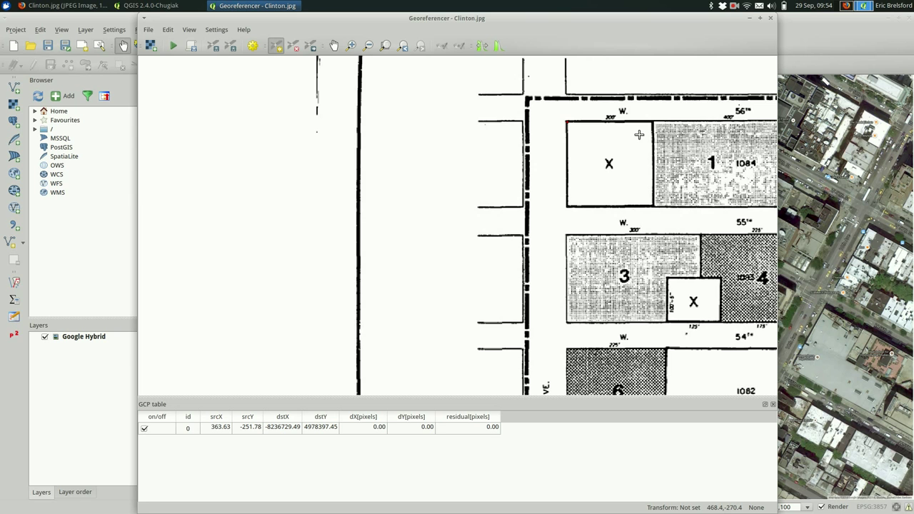
Step: Add a second control point at the corner of block 2 at -8236451.08, 4978246.30
{"action": "left_click", "coordinate": [333, 46]}
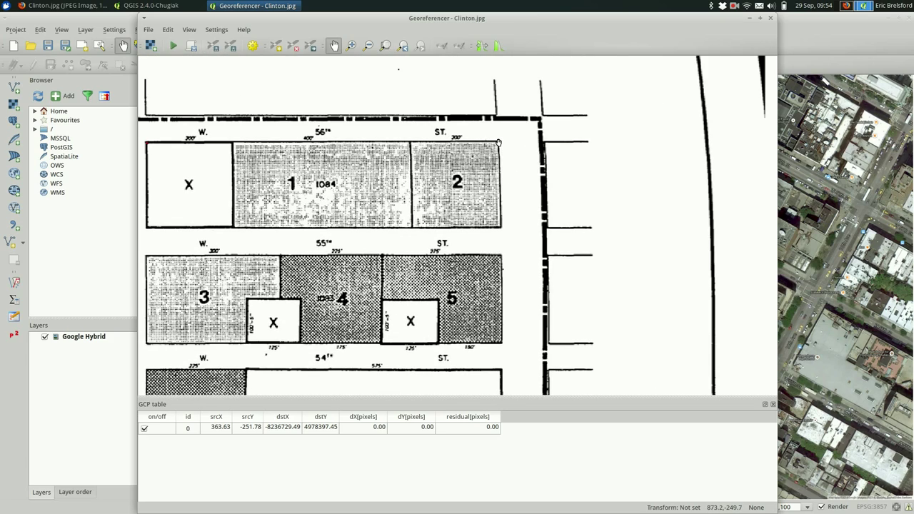
{"action": "left_click", "coordinate": [275, 46]}
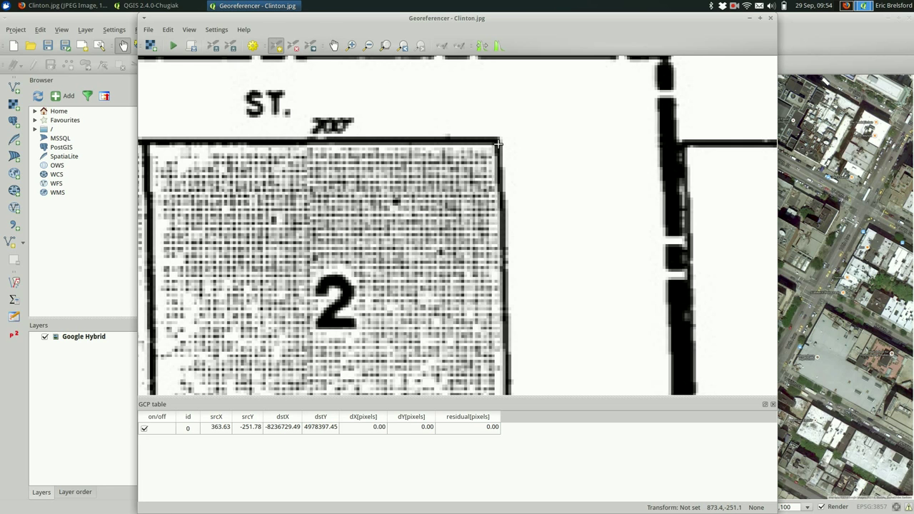
{"action": "left_click", "coordinate": [498, 144]}
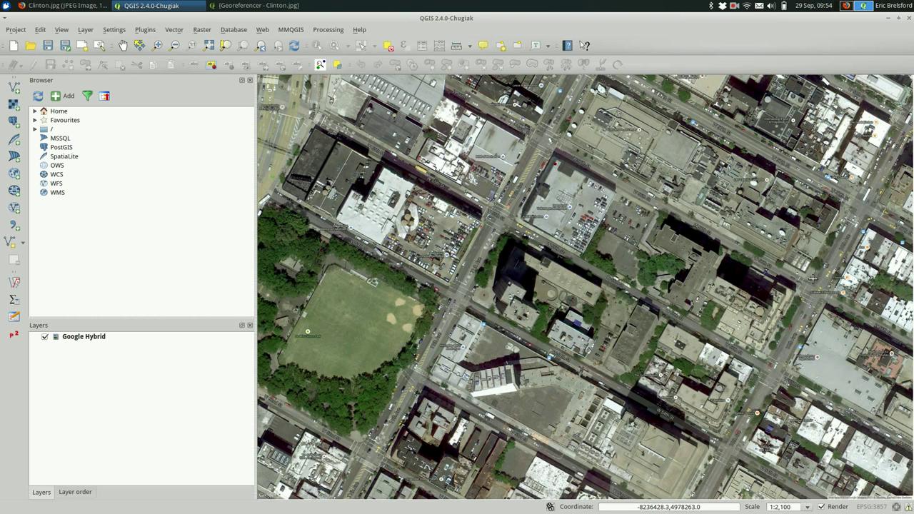
{"action": "mouse_move", "coordinate": [794, 292]}
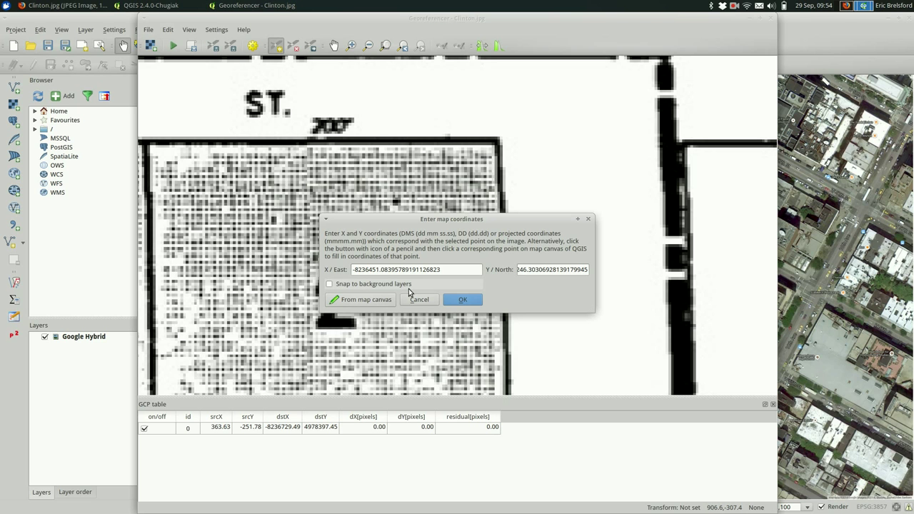
{"action": "left_click", "coordinate": [462, 300]}
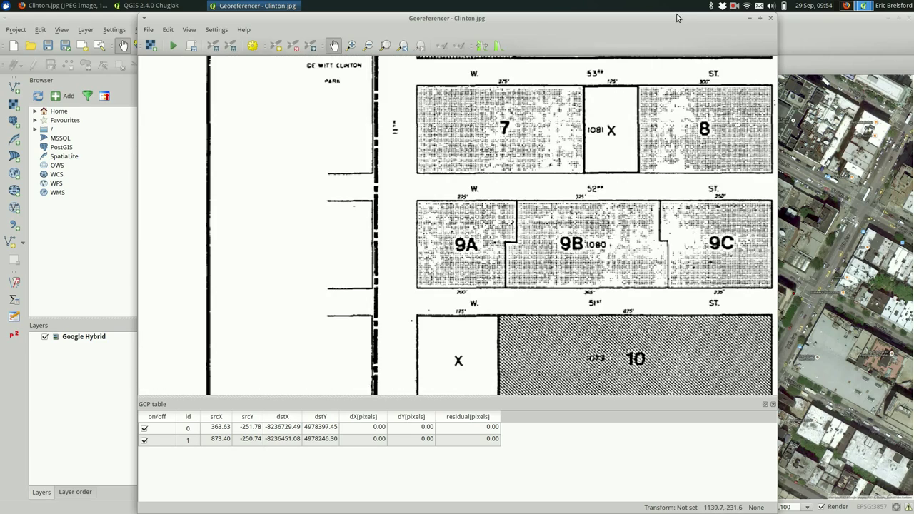
Step: Add a third control point at the plan's lower-left corner at -8237018.73, 4977873.70
{"action": "scroll", "scroll_direction": "down", "scroll_amount": 3}
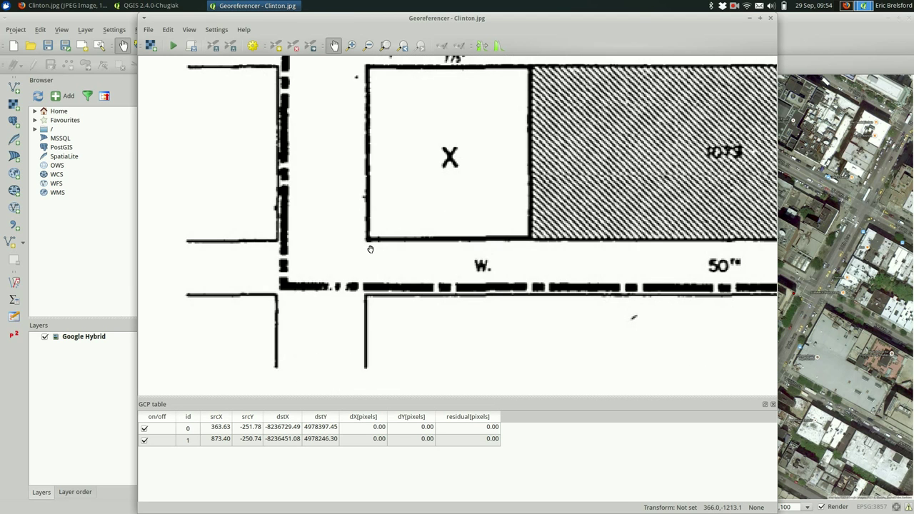
{"action": "left_click", "coordinate": [276, 46]}
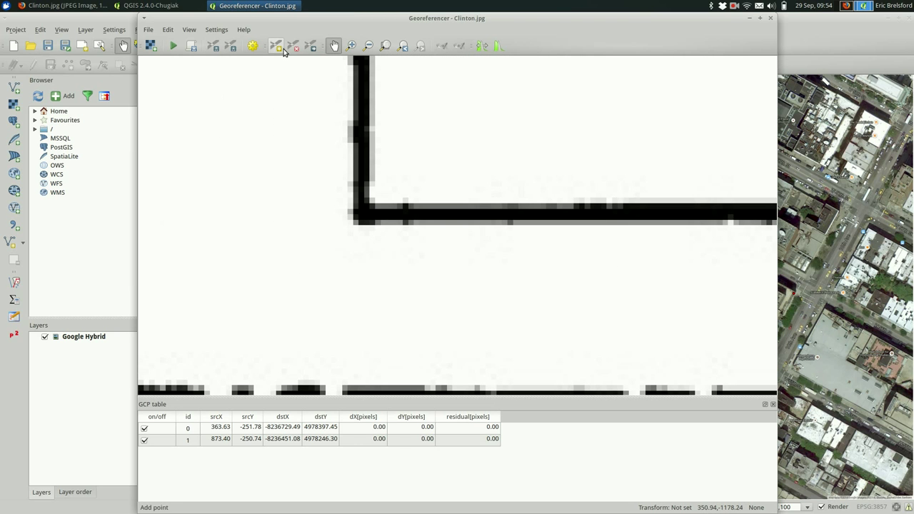
{"action": "left_click", "coordinate": [276, 46]}
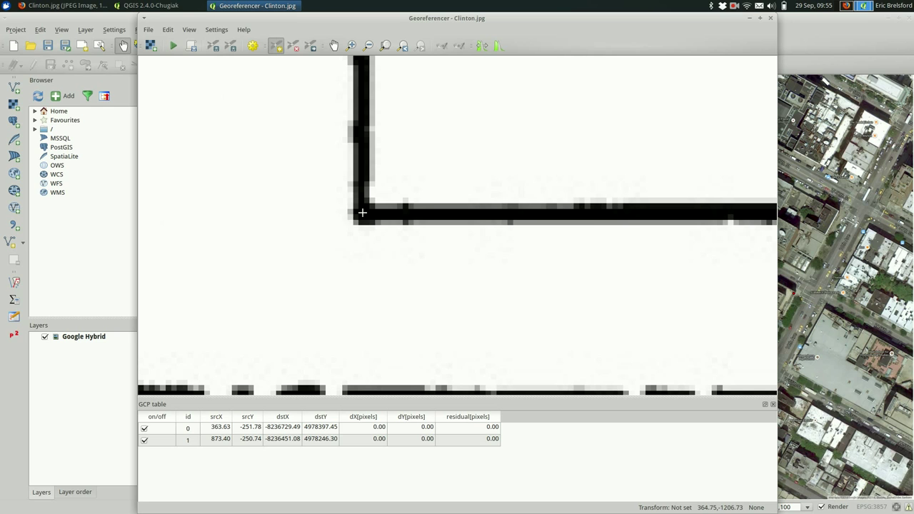
{"action": "left_click", "coordinate": [150, 6]}
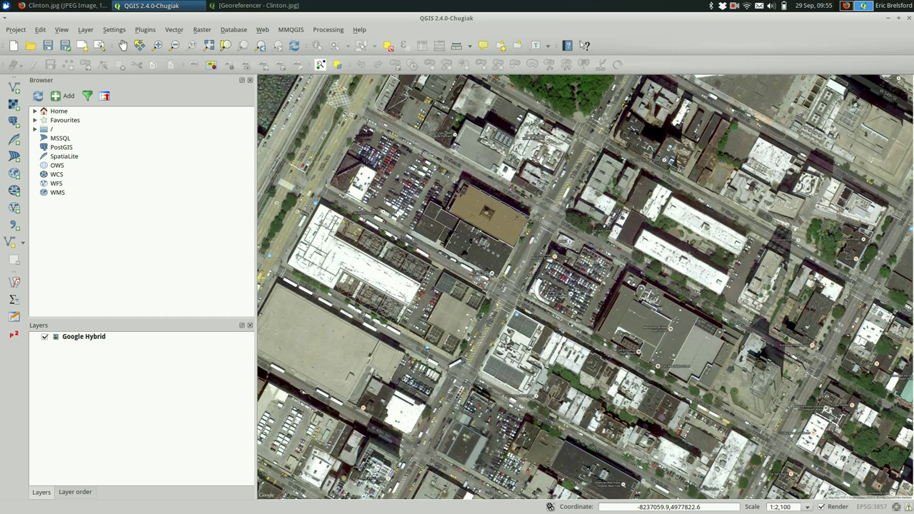
{"action": "mouse_move", "coordinate": [525, 294]}
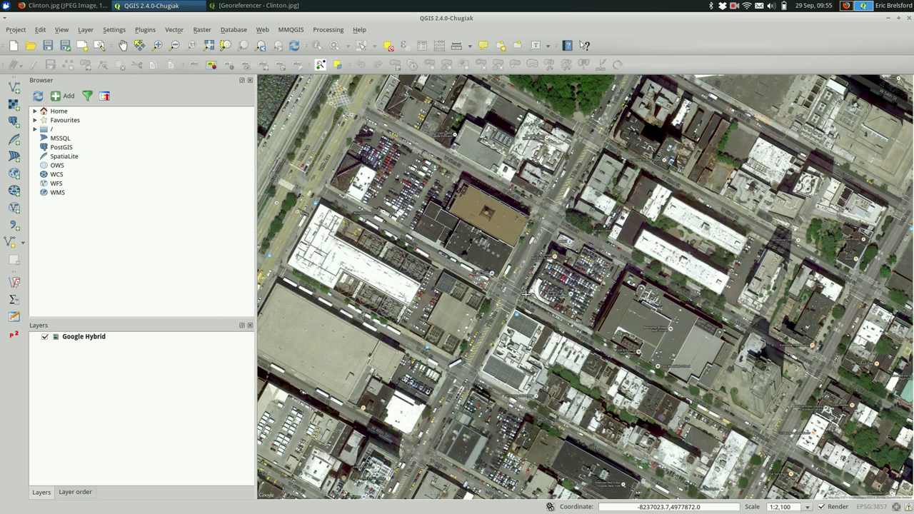
{"action": "mouse_move", "coordinate": [529, 293]}
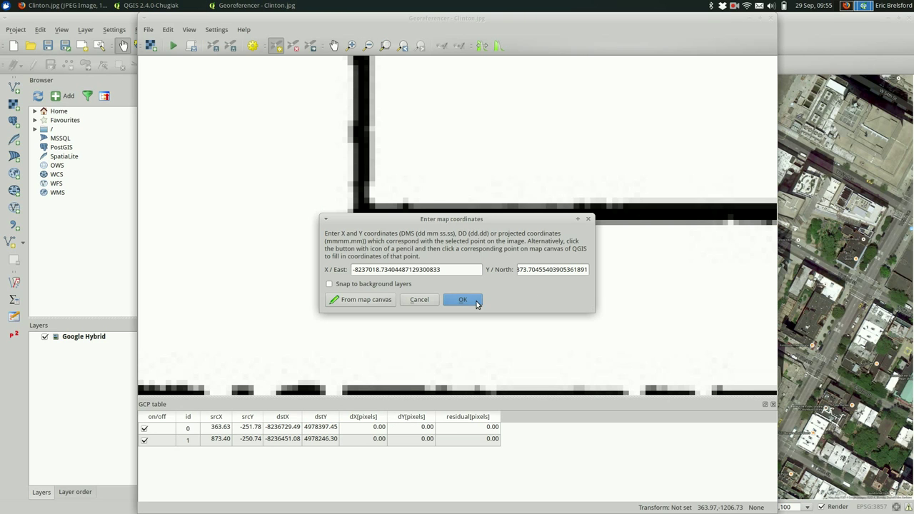
{"action": "left_click", "coordinate": [462, 300]}
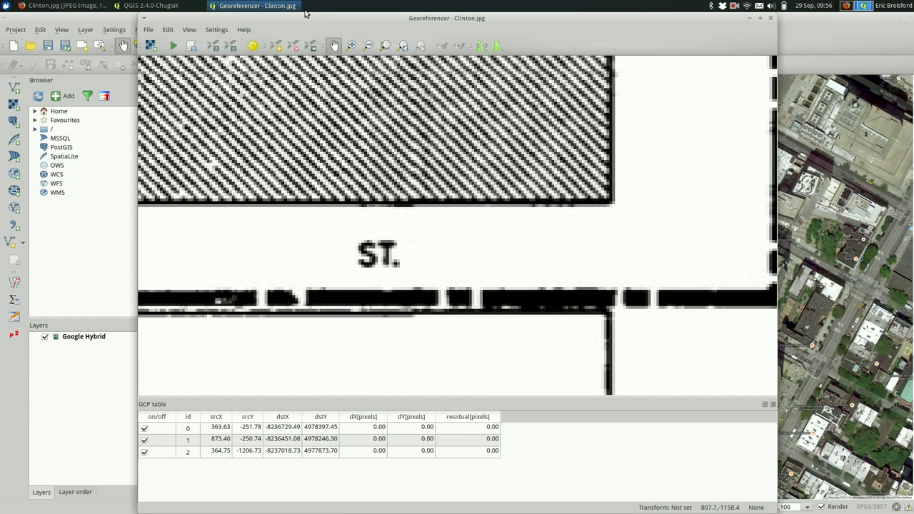
{"action": "mouse_move", "coordinate": [604, 212]}
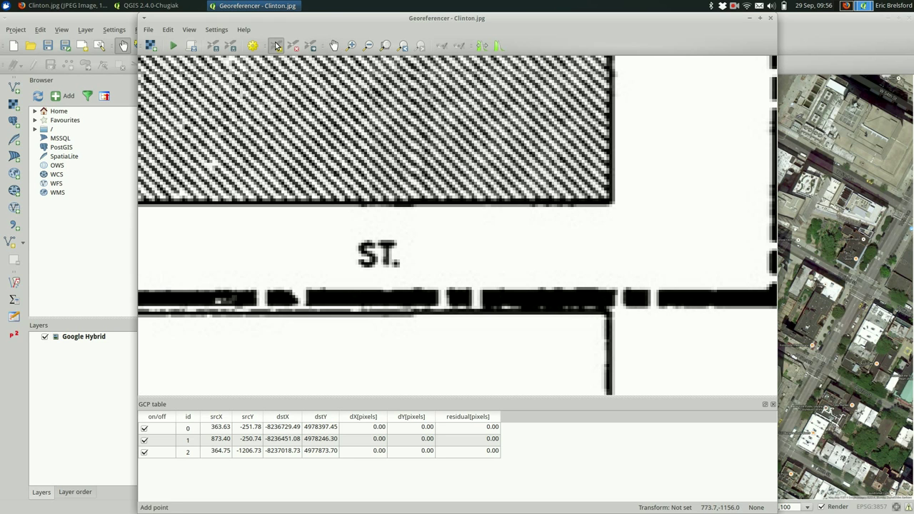
{"action": "mouse_move", "coordinate": [610, 202]}
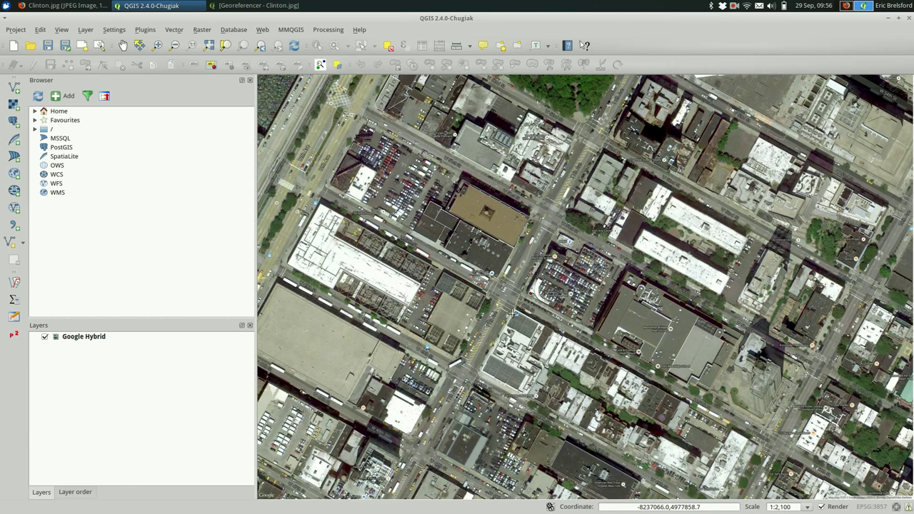
{"action": "mouse_move", "coordinate": [764, 431]}
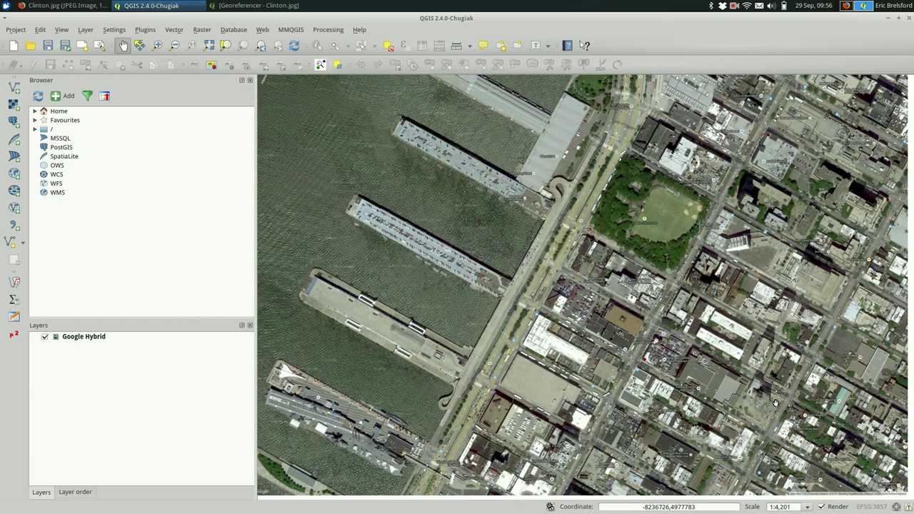
Step: Pan the Google Hybrid map along the Clinton riverfront to locate the plan's lower-right corner
{"action": "left_click_drag", "start_coordinate": [775, 402], "coordinate": [693, 349]}
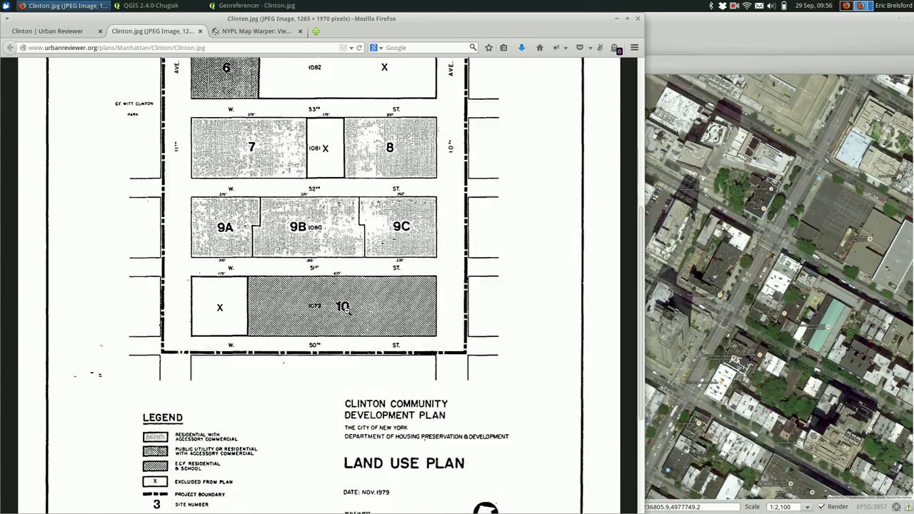
Step: Scroll the Clinton.jpg plan in Firefox to review the block layout of sites 3 through 10
{"action": "scroll", "scroll_direction": "down", "scroll_amount": 3}
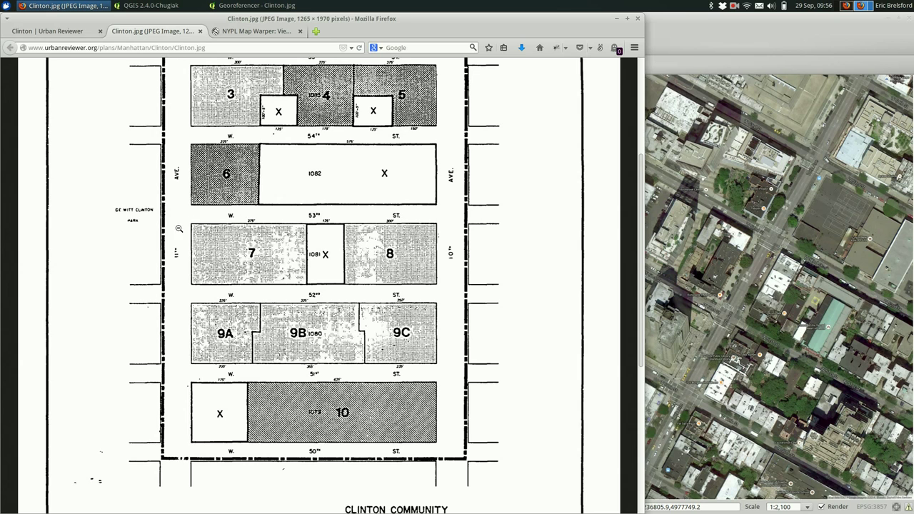
{"action": "mouse_move", "coordinate": [322, 294]}
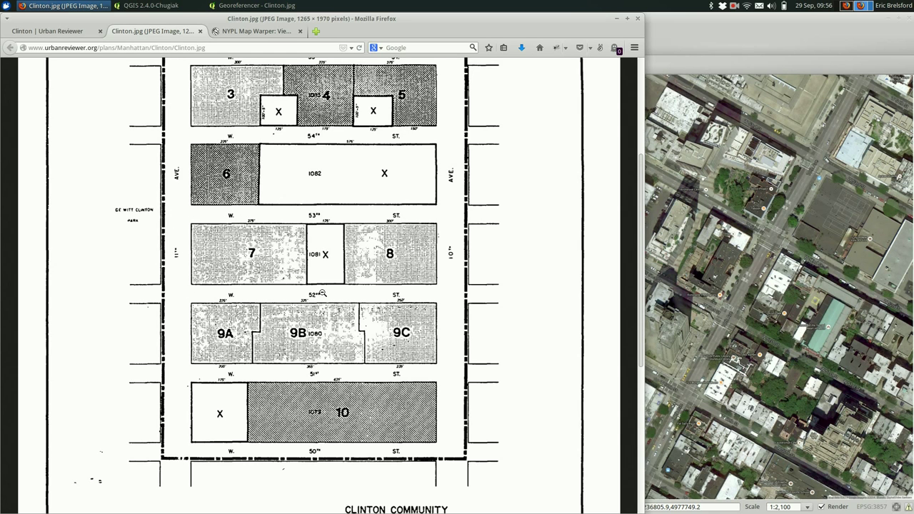
{"action": "mouse_move", "coordinate": [168, 218]}
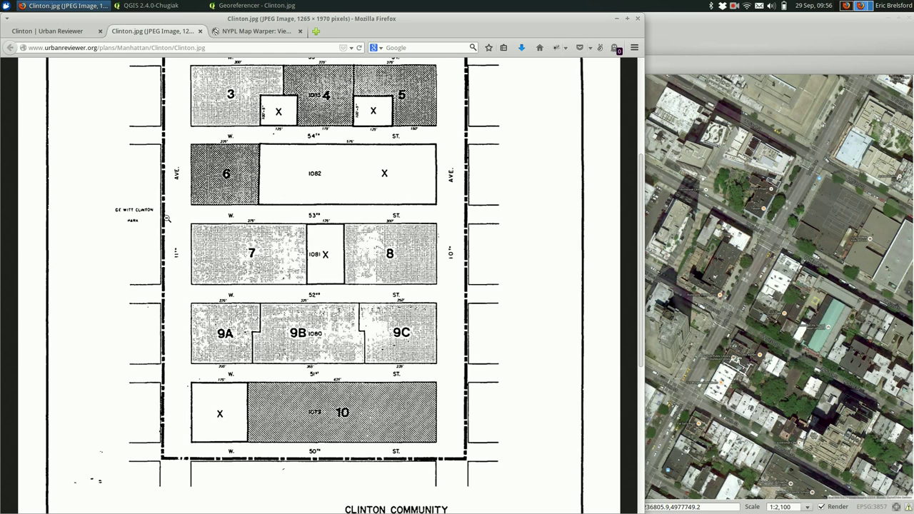
Step: Add a fourth control point at the plan's lower-right corner with map coordinates -8236741.44, 4977717.55
{"action": "left_click", "coordinate": [150, 5]}
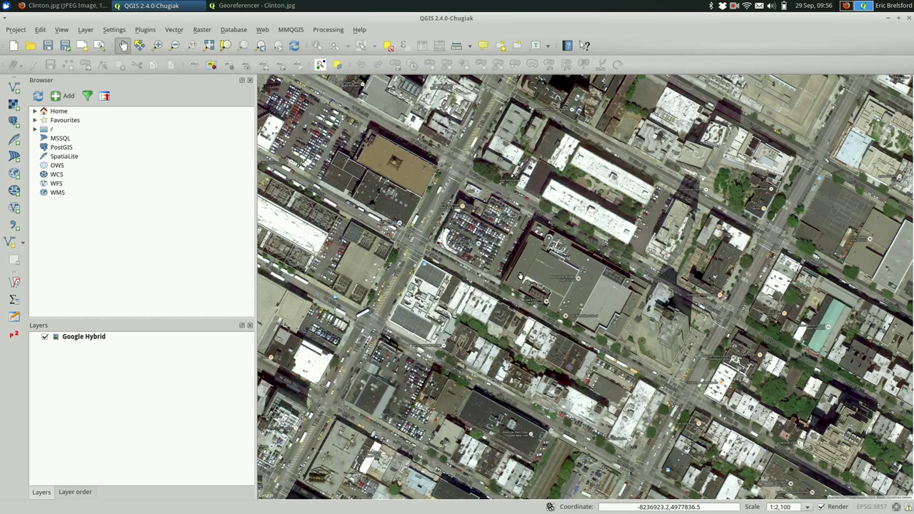
{"action": "mouse_move", "coordinate": [675, 377]}
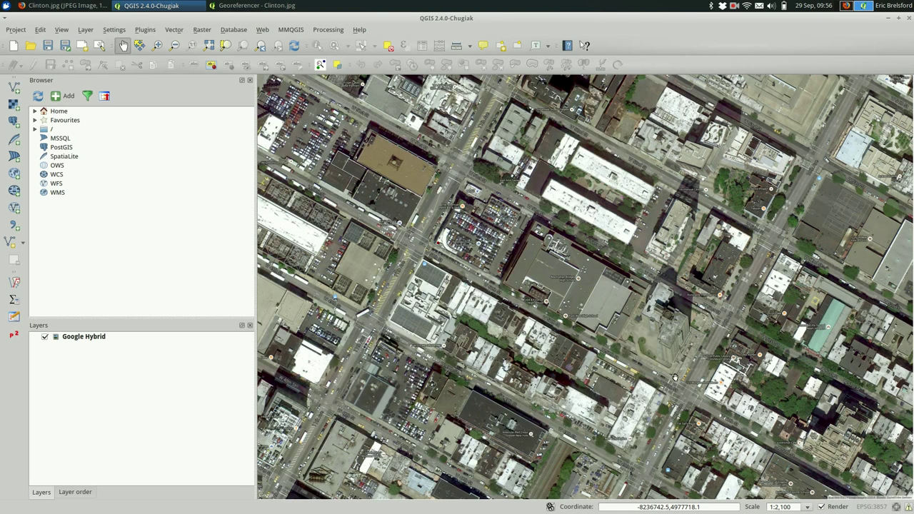
{"action": "mouse_move", "coordinate": [704, 336]}
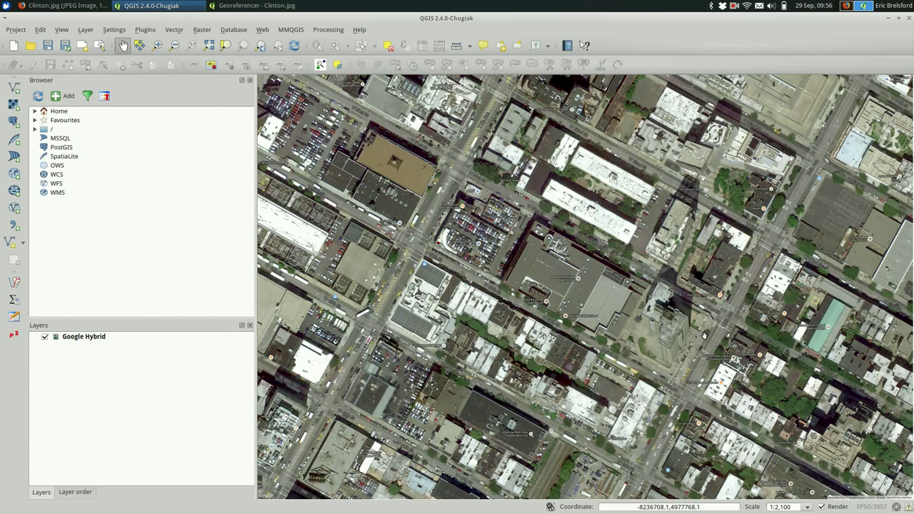
{"action": "mouse_move", "coordinate": [651, 412]}
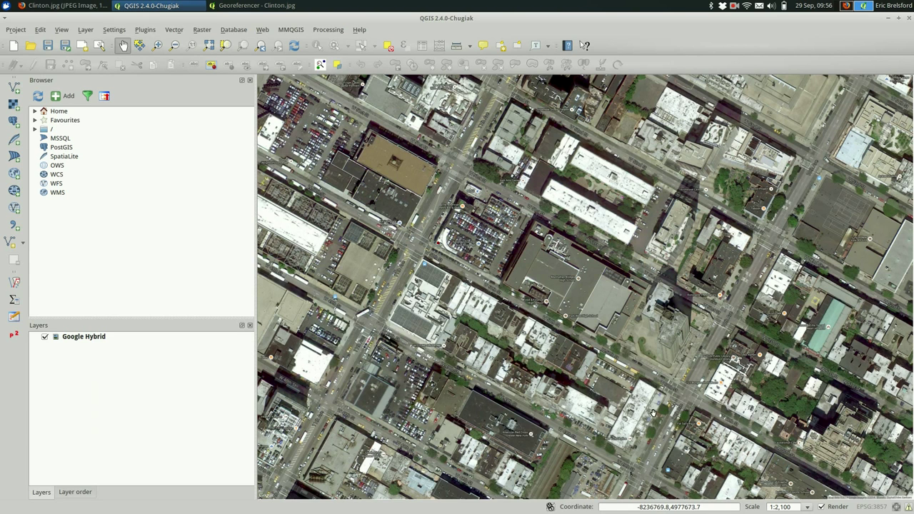
{"action": "mouse_move", "coordinate": [675, 378]}
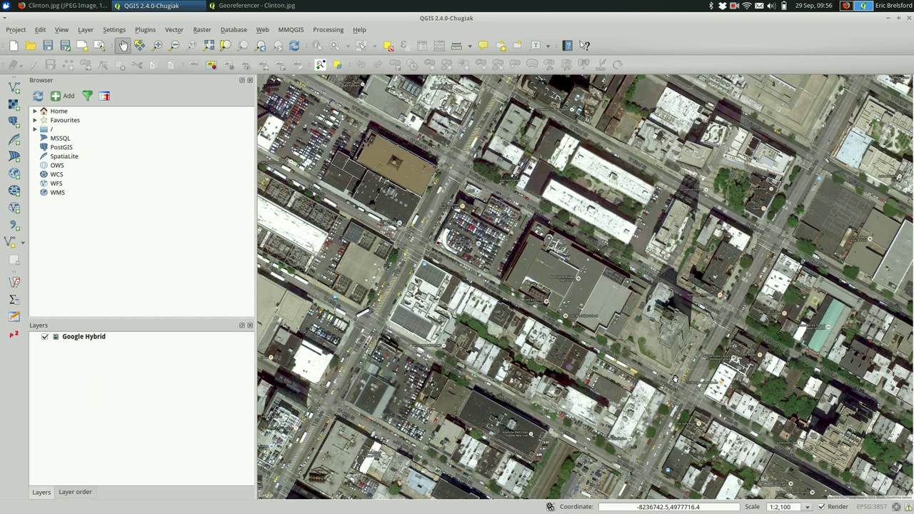
{"action": "mouse_move", "coordinate": [657, 379]}
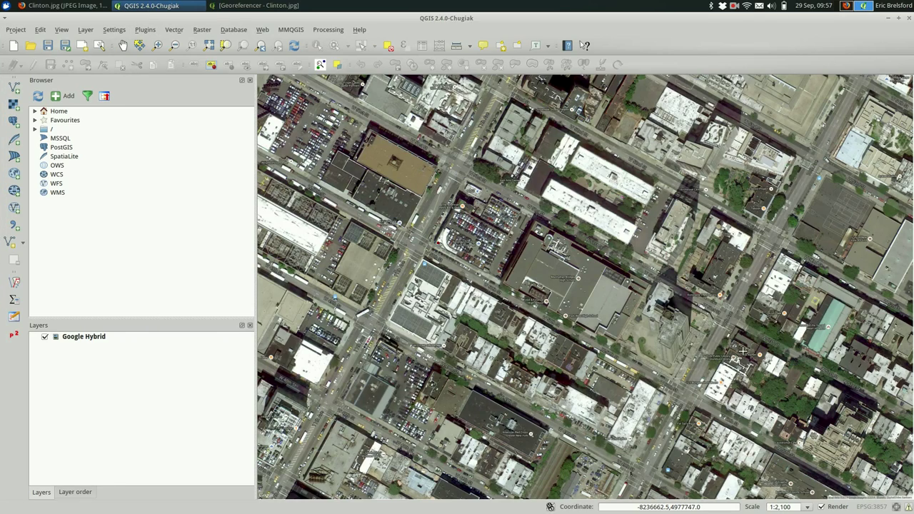
{"action": "mouse_move", "coordinate": [689, 357]}
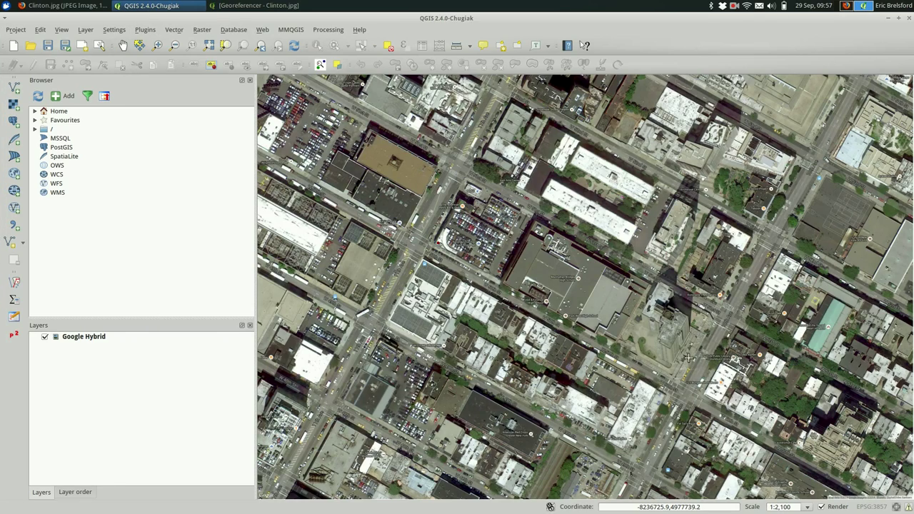
{"action": "mouse_move", "coordinate": [675, 375]}
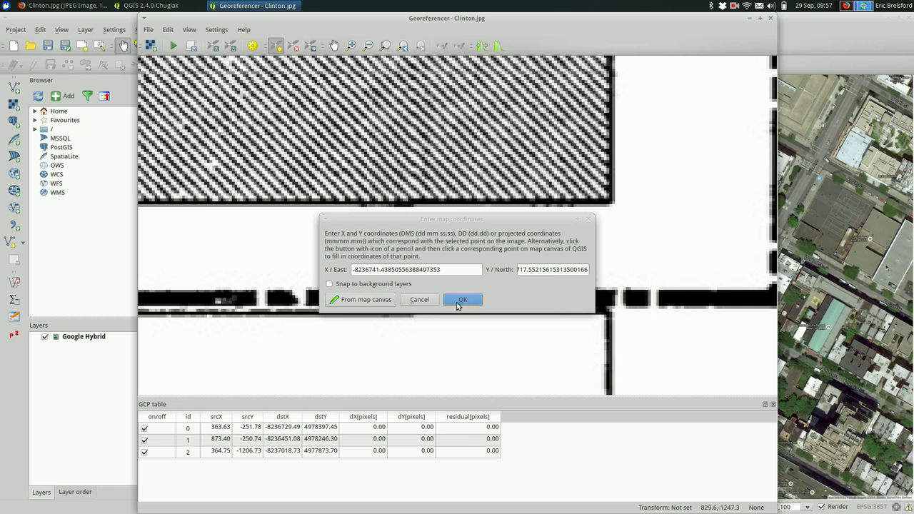
{"action": "left_click", "coordinate": [462, 299]}
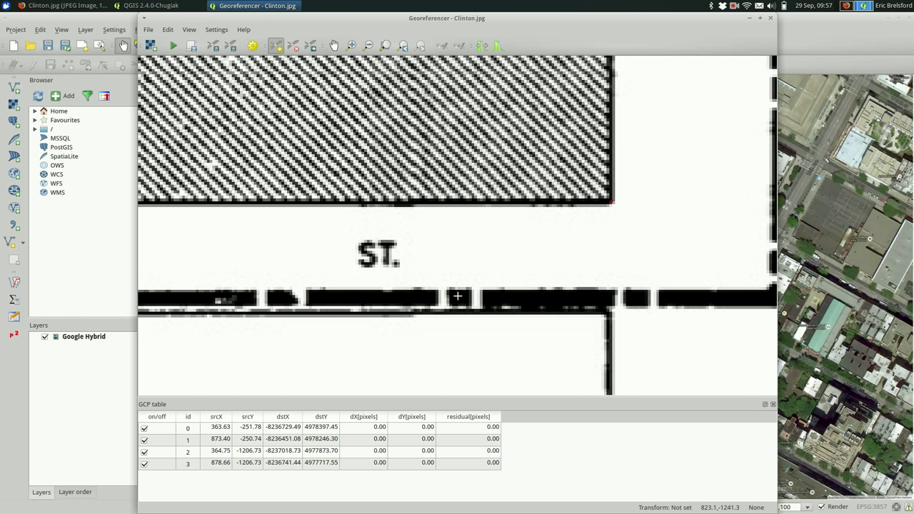
{"action": "mouse_move", "coordinate": [269, 151]}
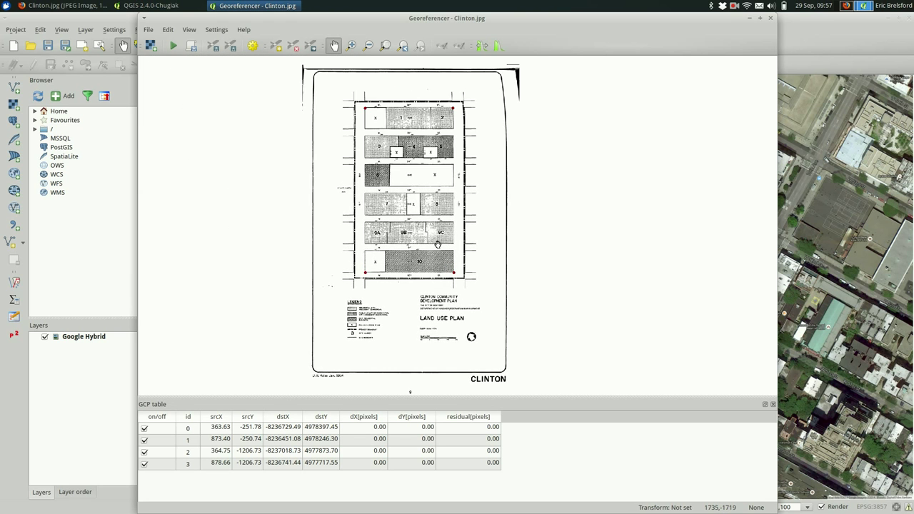
{"action": "mouse_move", "coordinate": [437, 209]}
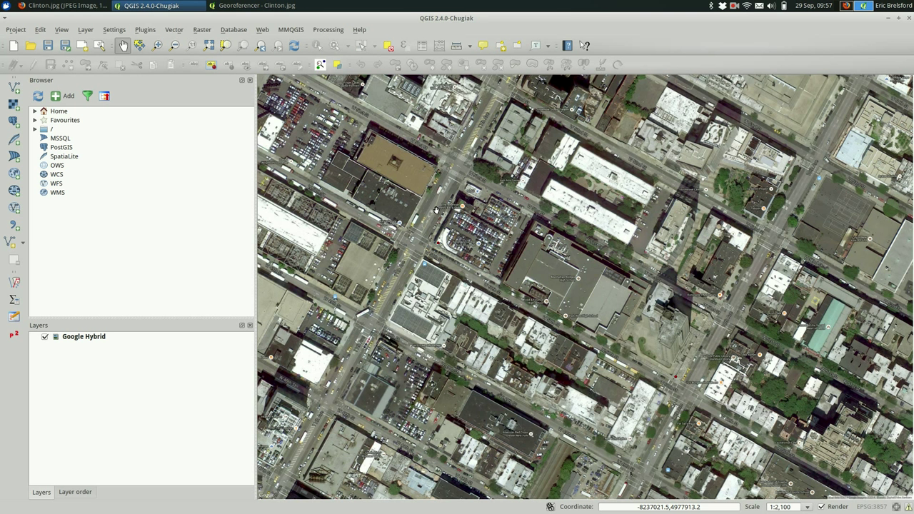
{"action": "mouse_move", "coordinate": [535, 186]}
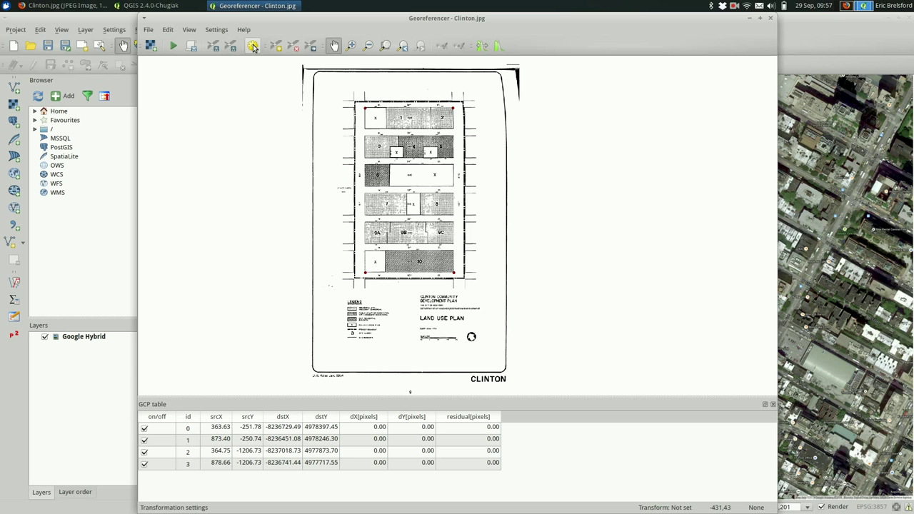
Step: Set the transformation to Thin Plate Spline with Nearest neighbour resampling
{"action": "left_click", "coordinate": [253, 46]}
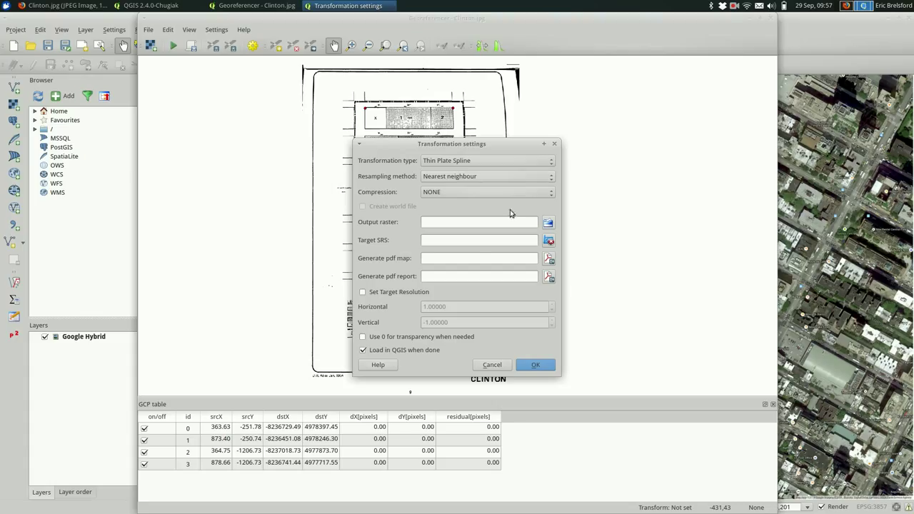
{"action": "mouse_move", "coordinate": [513, 217]}
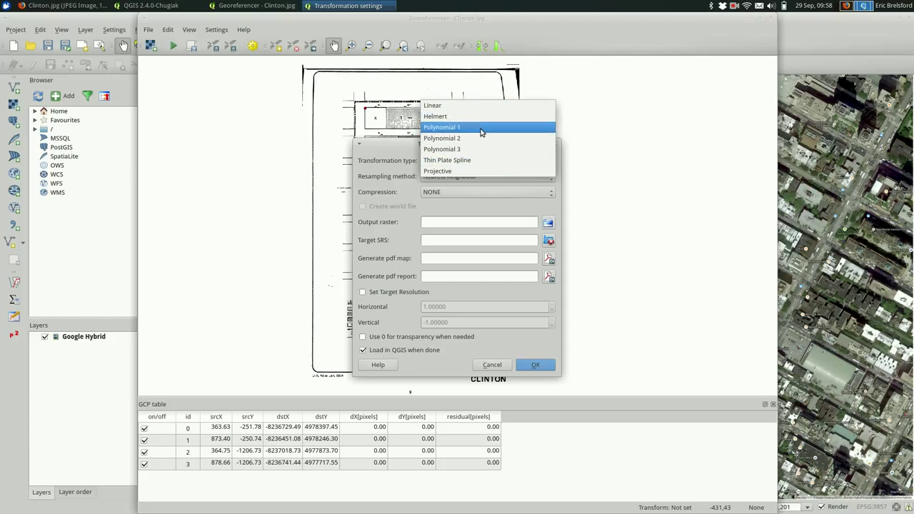
{"action": "mouse_move", "coordinate": [471, 150]}
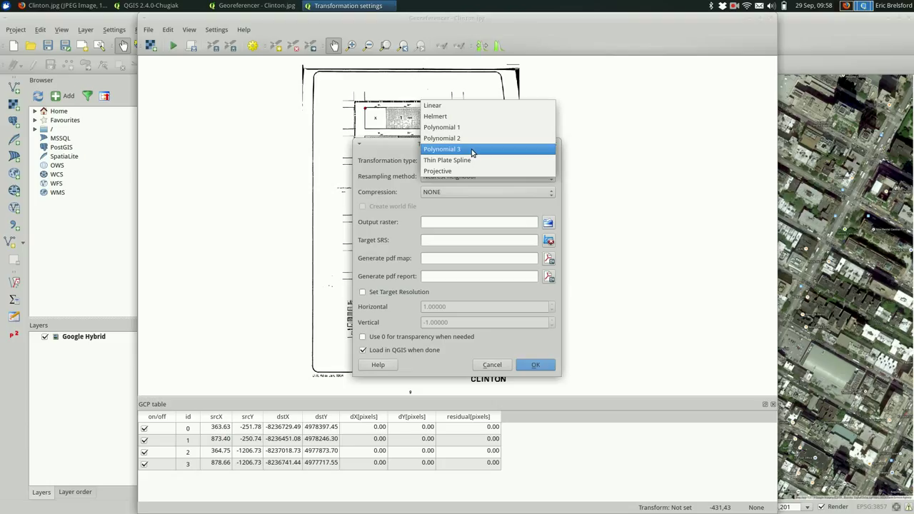
{"action": "left_click", "coordinate": [447, 159]}
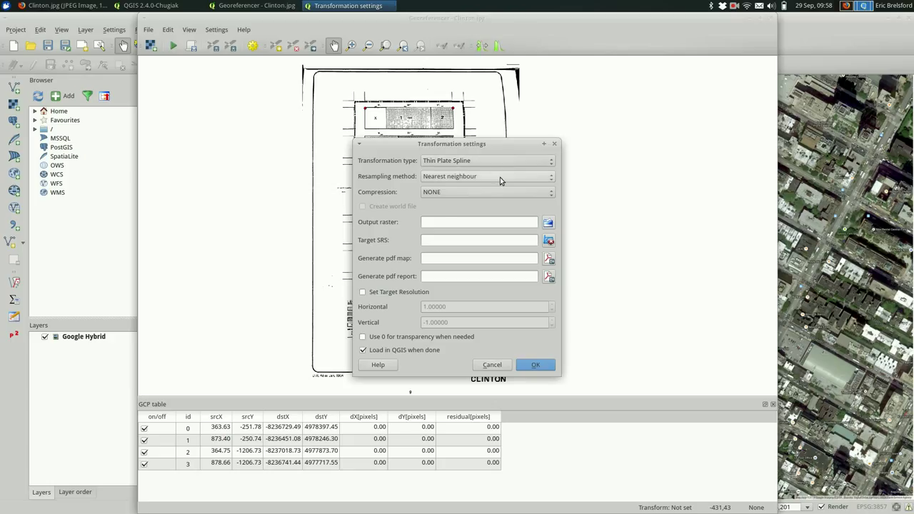
{"action": "left_click", "coordinate": [488, 177]}
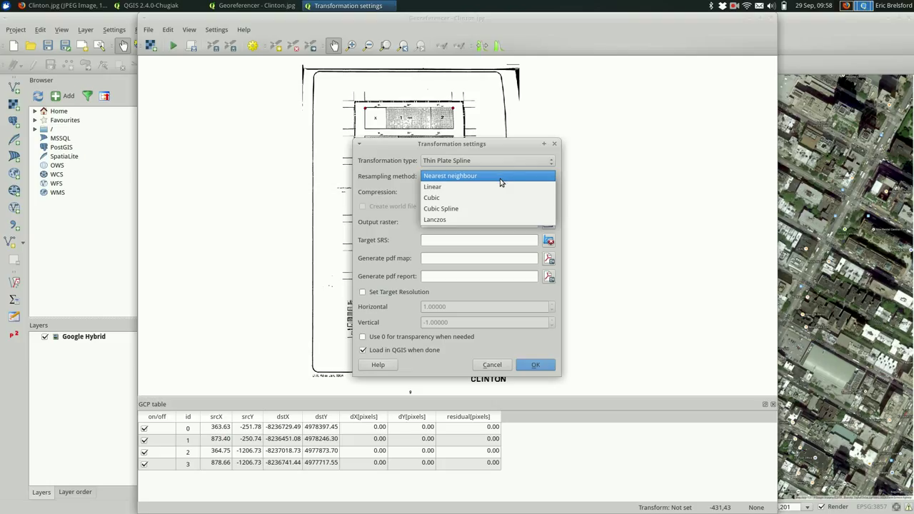
{"action": "mouse_move", "coordinate": [488, 197]}
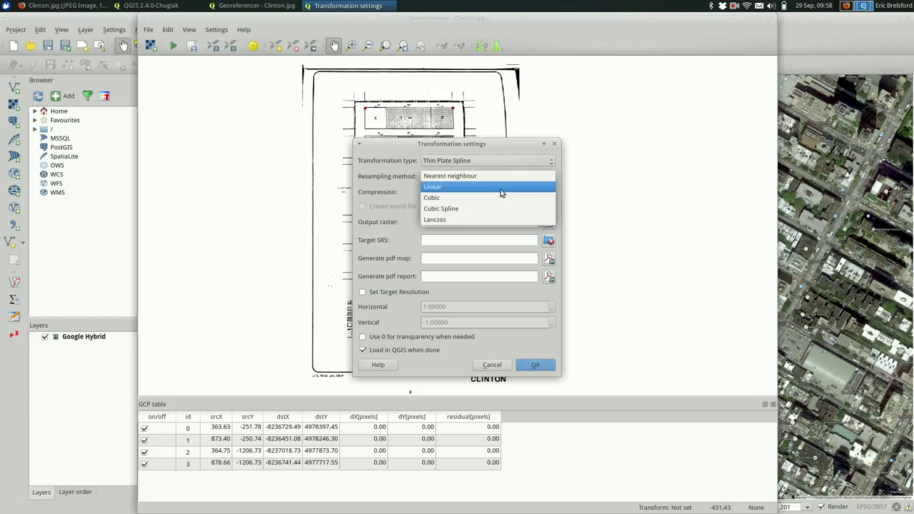
{"action": "left_click", "coordinate": [449, 176]}
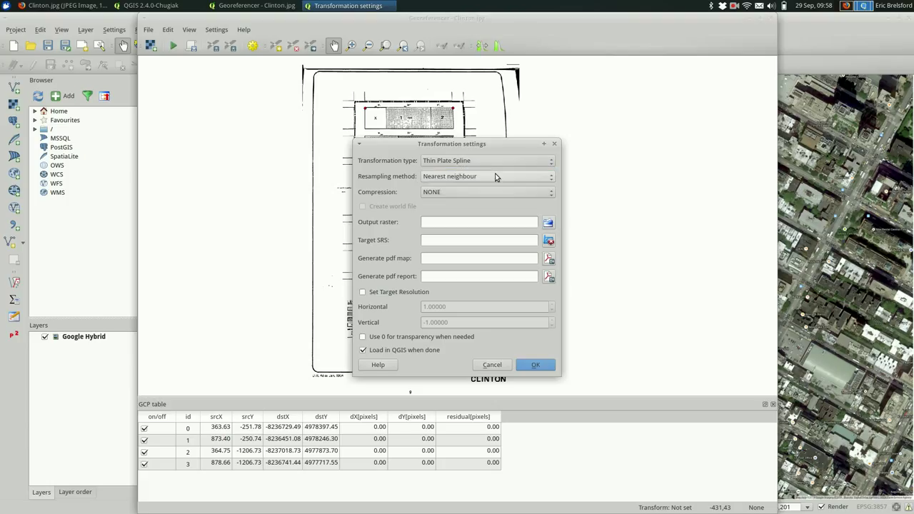
{"action": "mouse_move", "coordinate": [519, 193]}
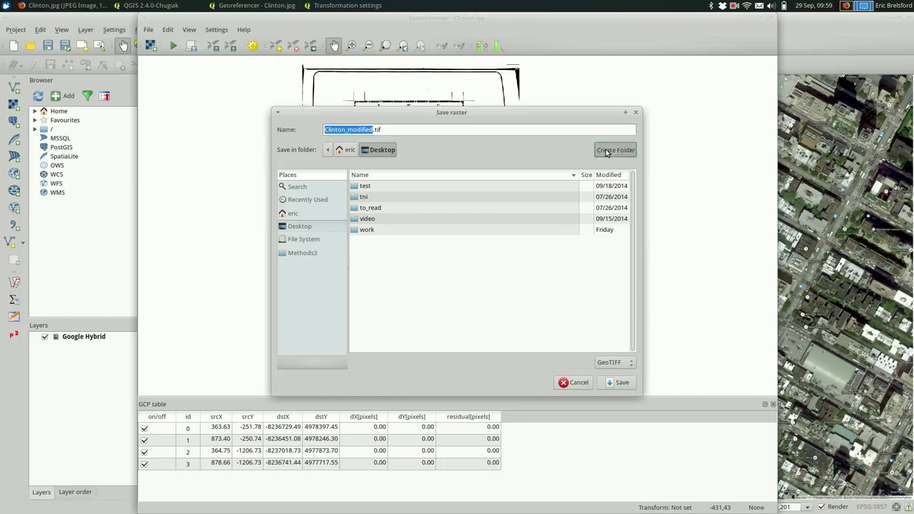
Step: Create an urban reviewer georectified folder and set the output raster to Clinton_modified.tif
{"action": "left_click", "coordinate": [615, 149]}
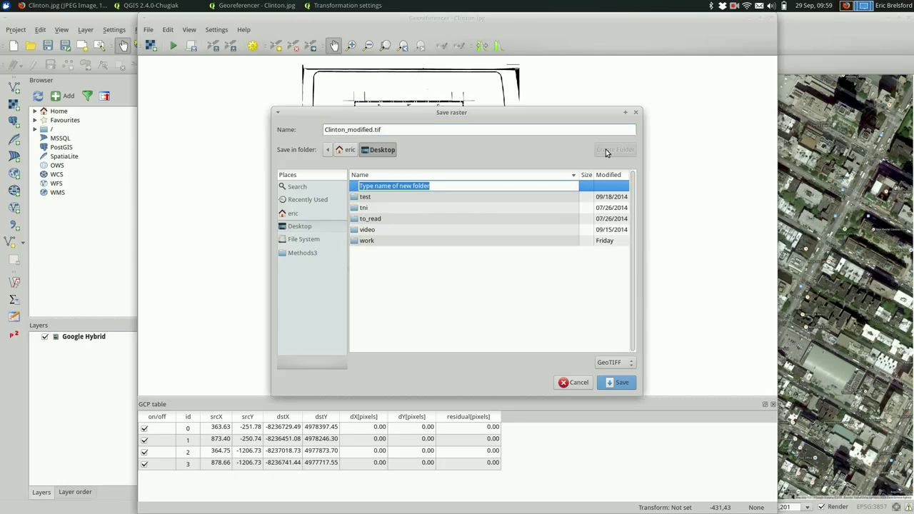
{"action": "type", "text": "urban"}
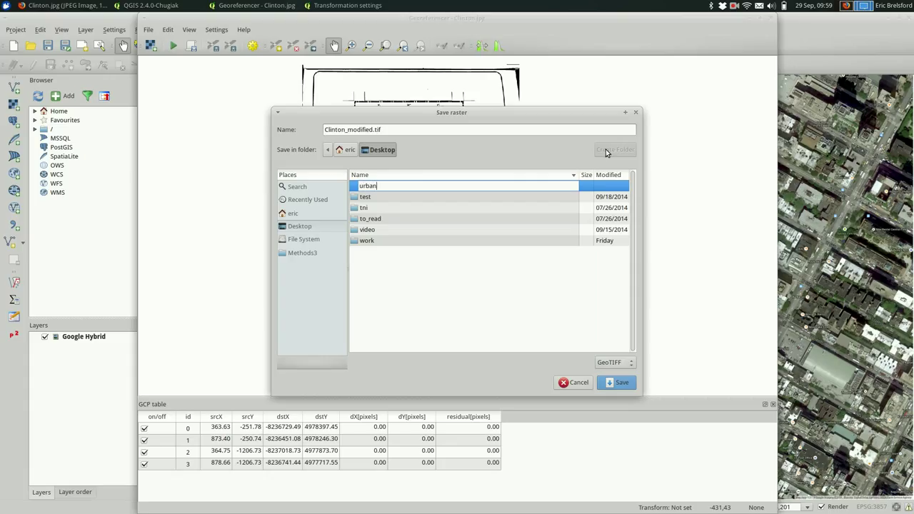
{"action": "type", "text": "review"}
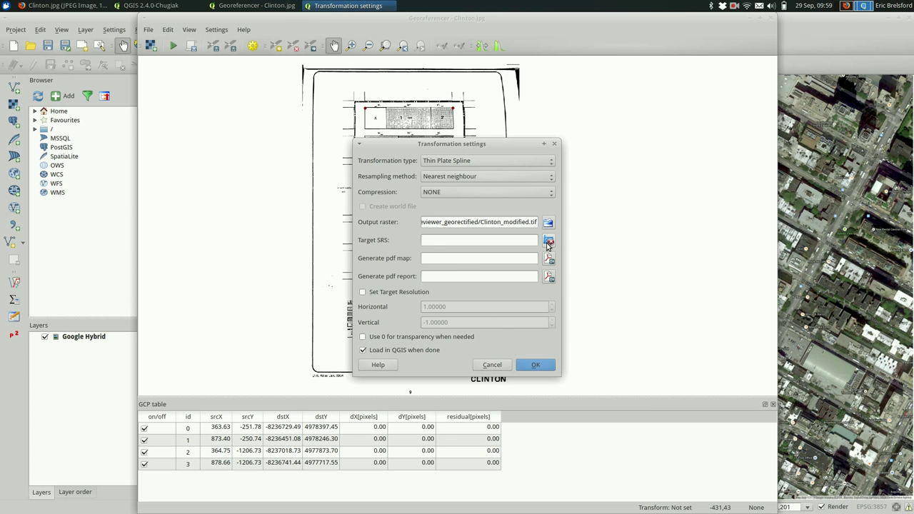
Step: Set the target SRS to EPSG:3857 WGS 84 / Pseudo Mercator and accept the transformation settings
{"action": "left_click", "coordinate": [548, 240]}
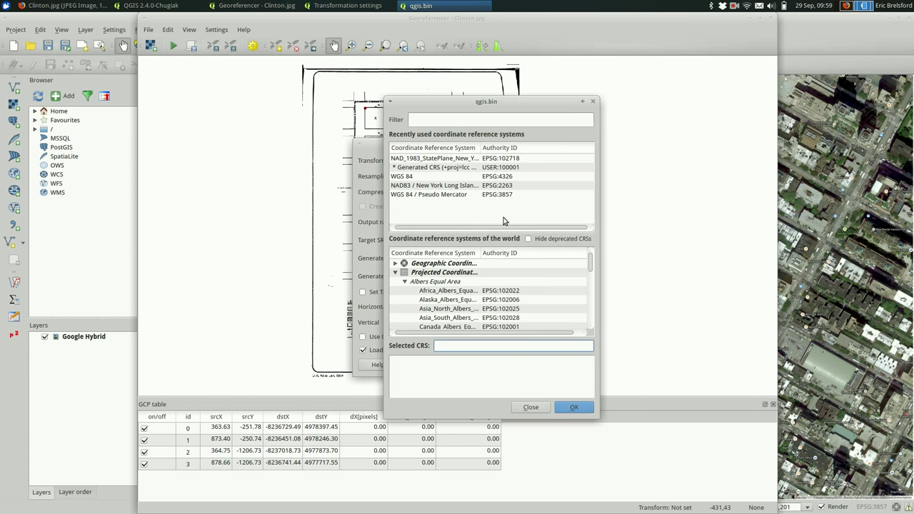
{"action": "left_click", "coordinate": [429, 195]}
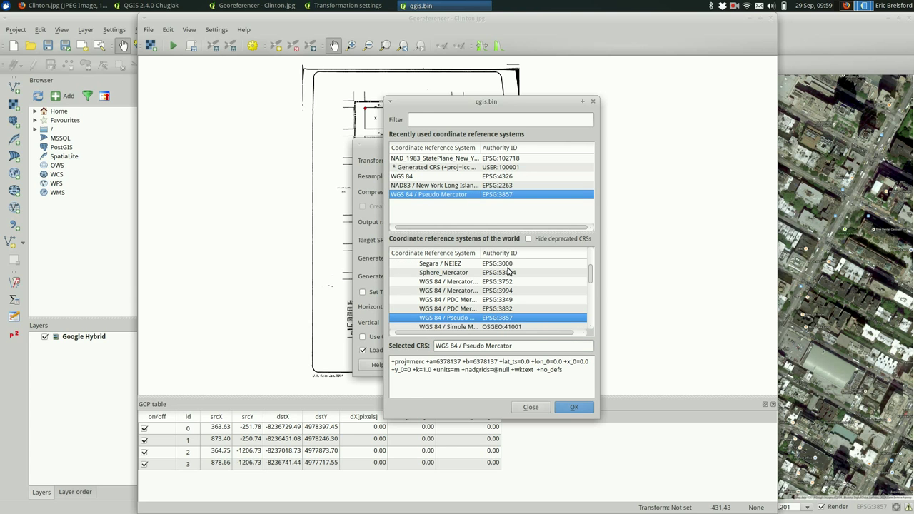
{"action": "left_click", "coordinate": [573, 407]}
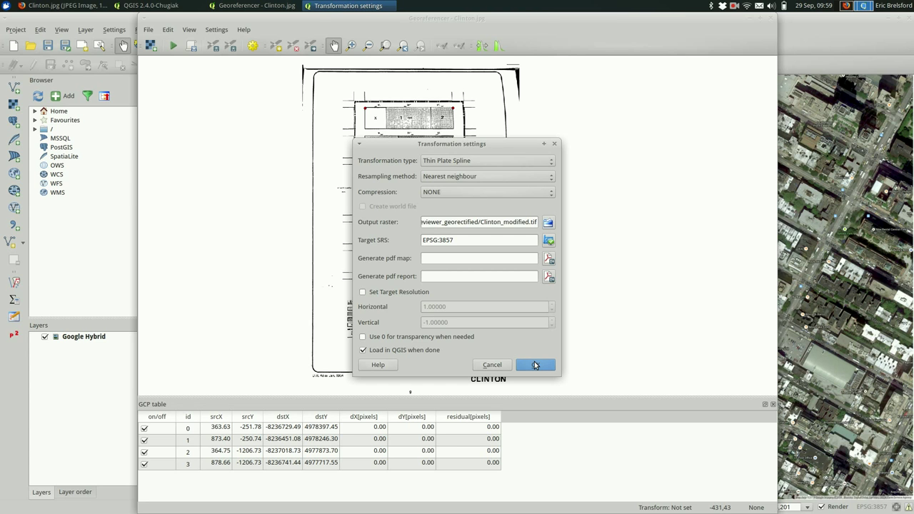
{"action": "left_click", "coordinate": [536, 365]}
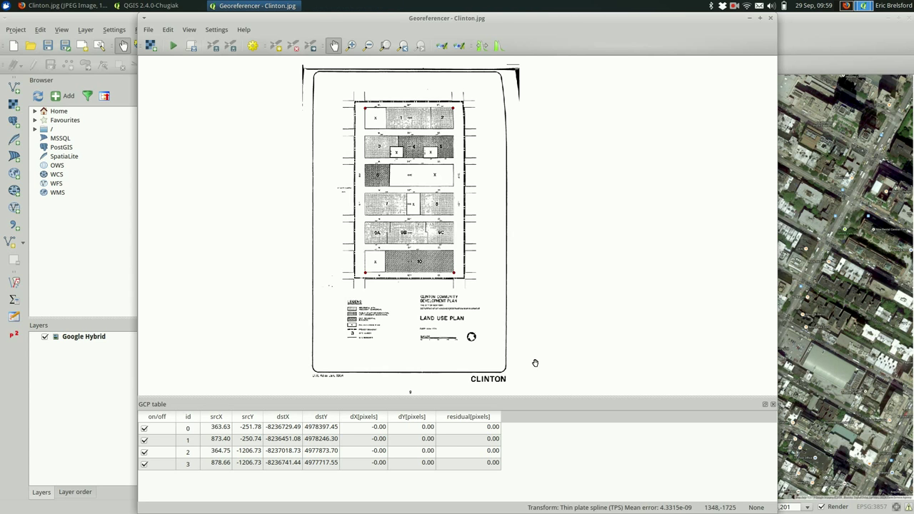
{"action": "mouse_move", "coordinate": [374, 234]}
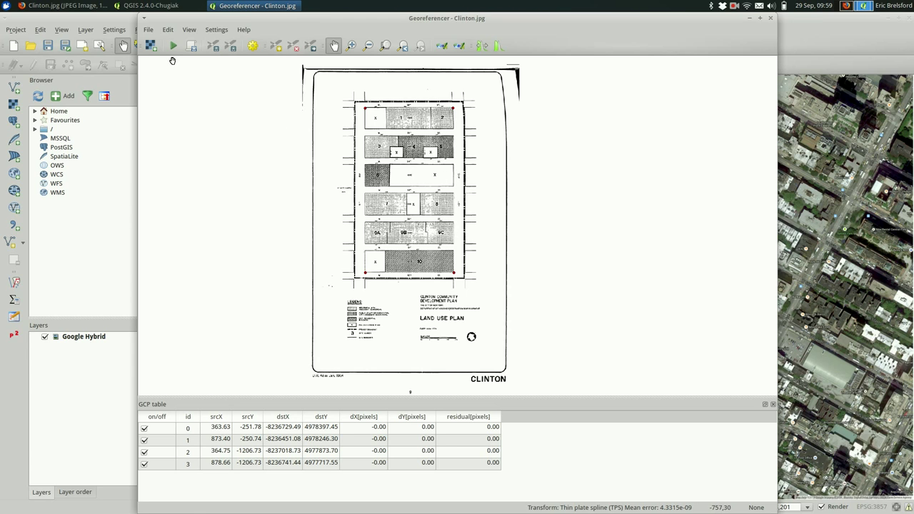
{"action": "mouse_move", "coordinate": [172, 46]}
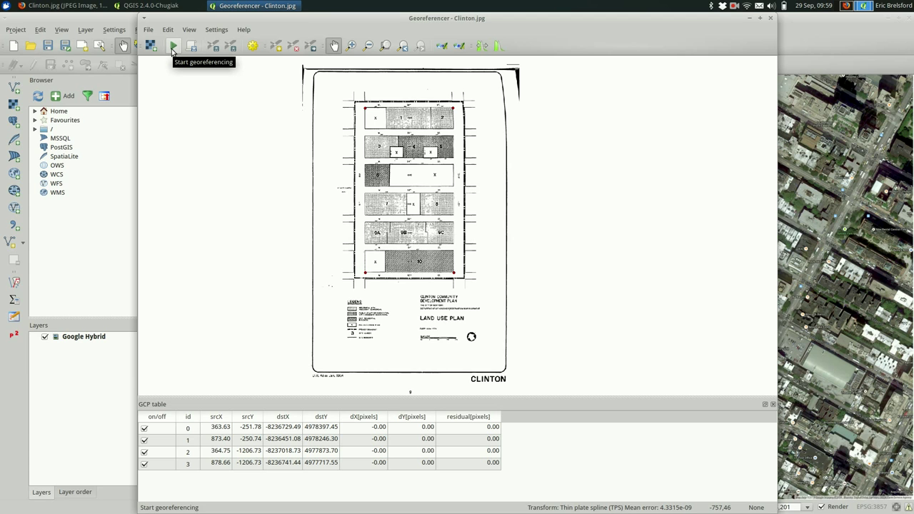
Step: Run the georeferencing so Clinton_modified loads over the Google Hybrid imagery
{"action": "left_click", "coordinate": [173, 46]}
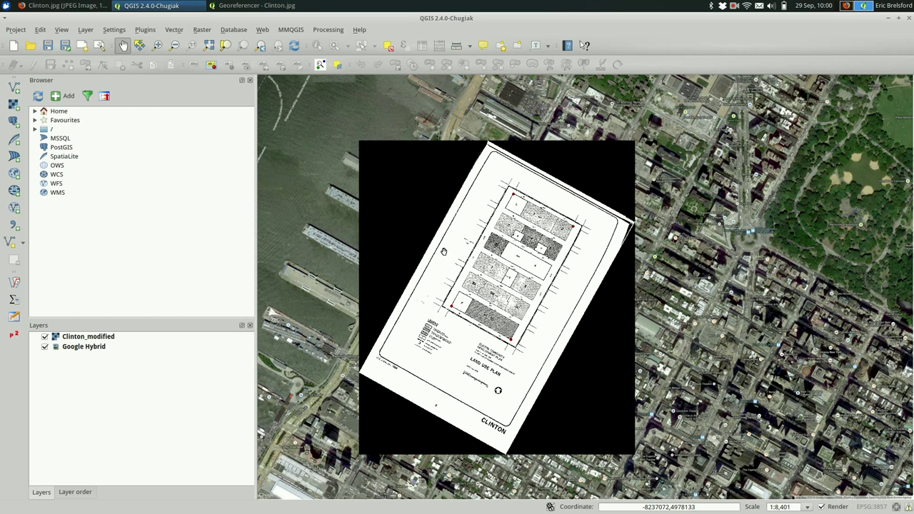
{"action": "mouse_move", "coordinate": [357, 146]}
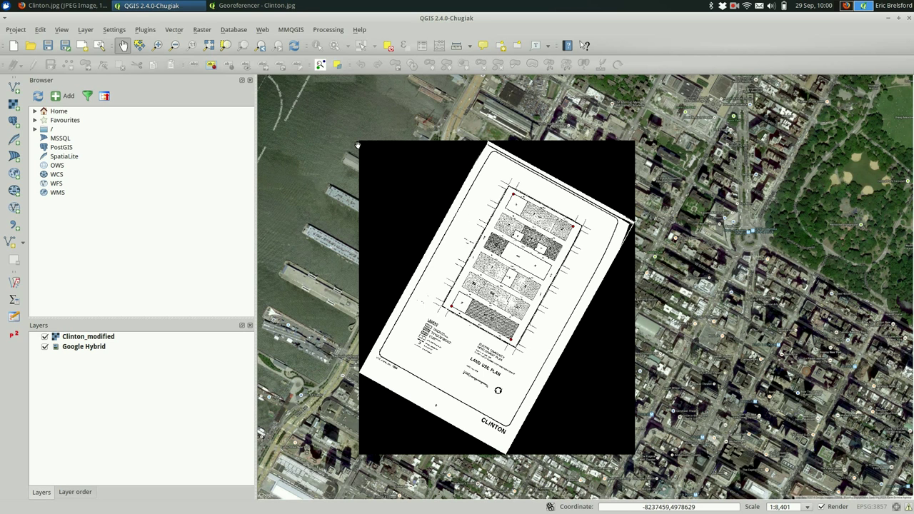
{"action": "mouse_move", "coordinate": [592, 357]}
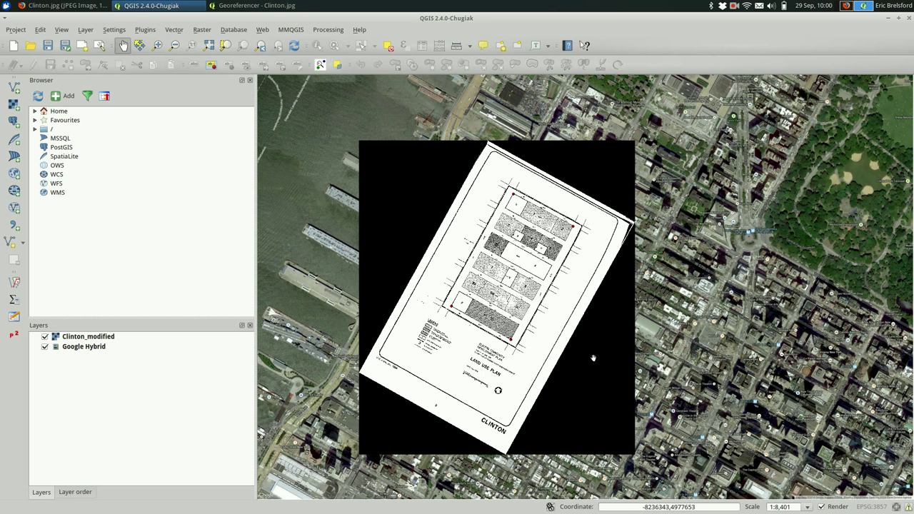
{"action": "mouse_move", "coordinate": [368, 307]}
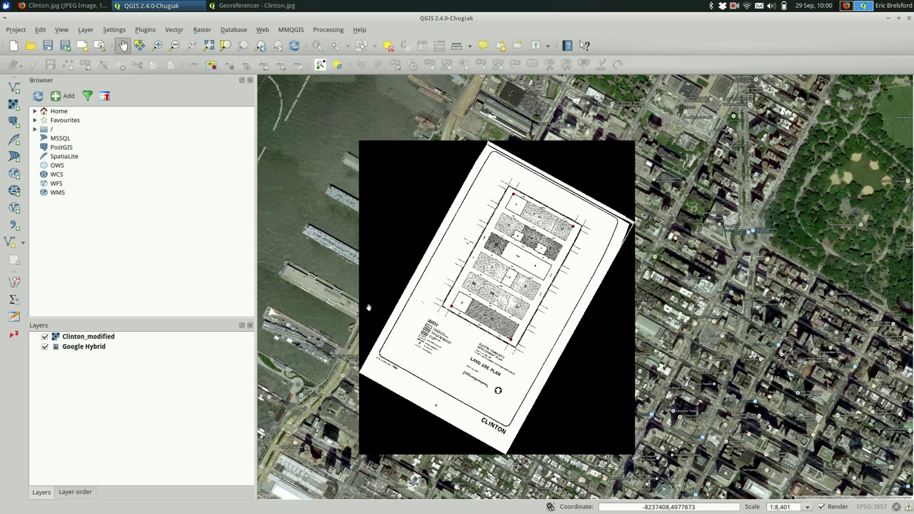
{"action": "mouse_move", "coordinate": [103, 337]}
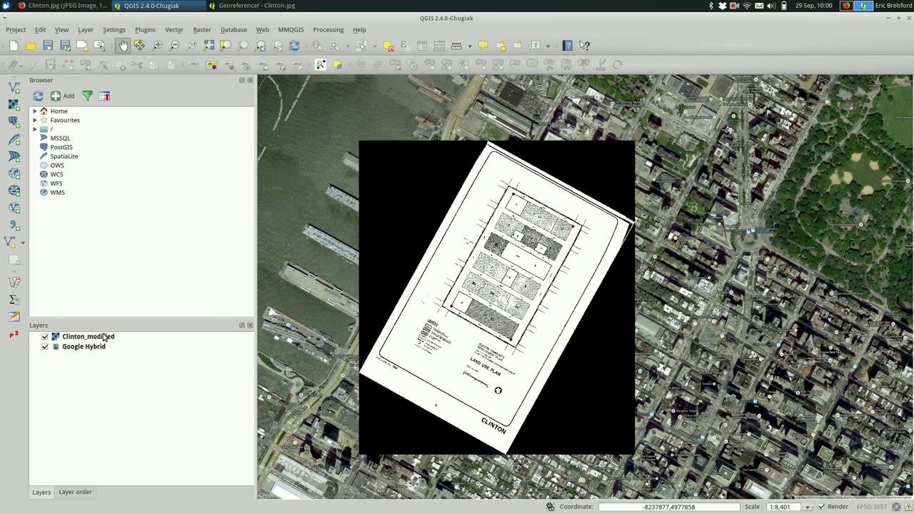
Step: Make Clinton_modified's black background transparent with additional no-data value 0
{"action": "left_click", "coordinate": [88, 336]}
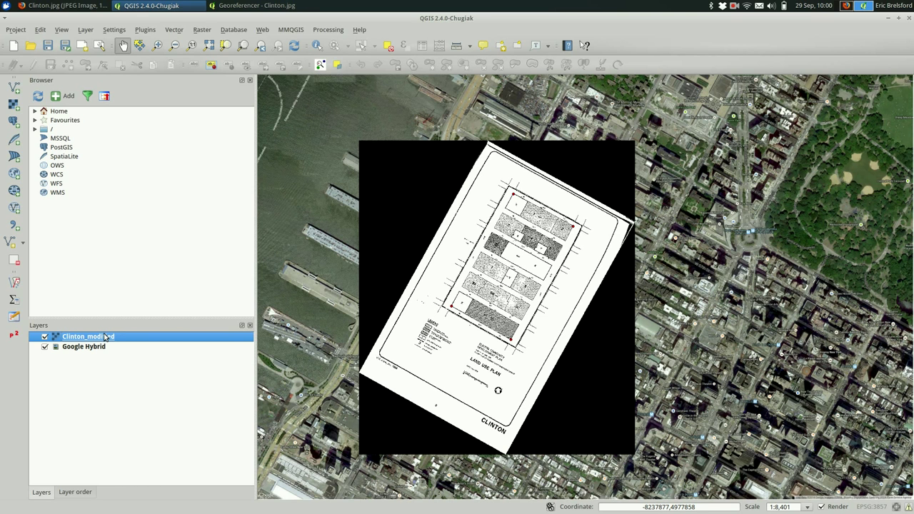
{"action": "right_click", "coordinate": [82, 337]}
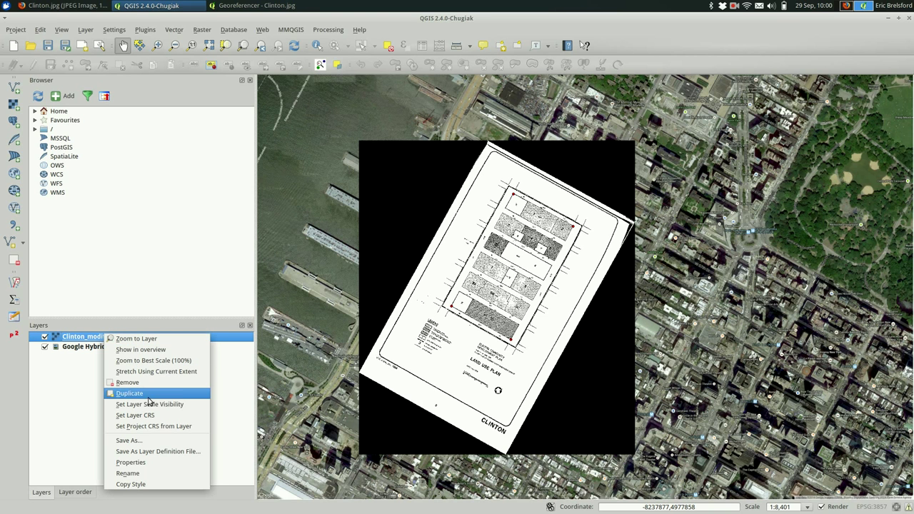
{"action": "mouse_move", "coordinate": [181, 462]}
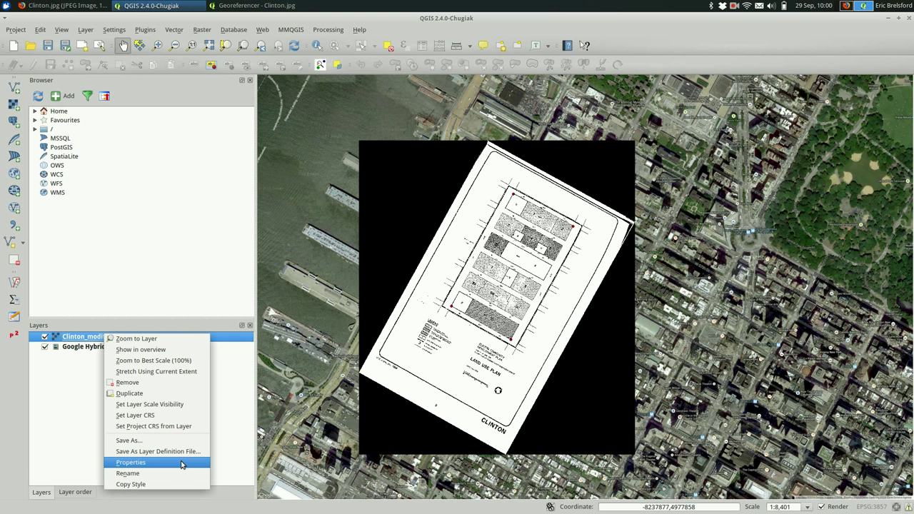
{"action": "left_click", "coordinate": [131, 461]}
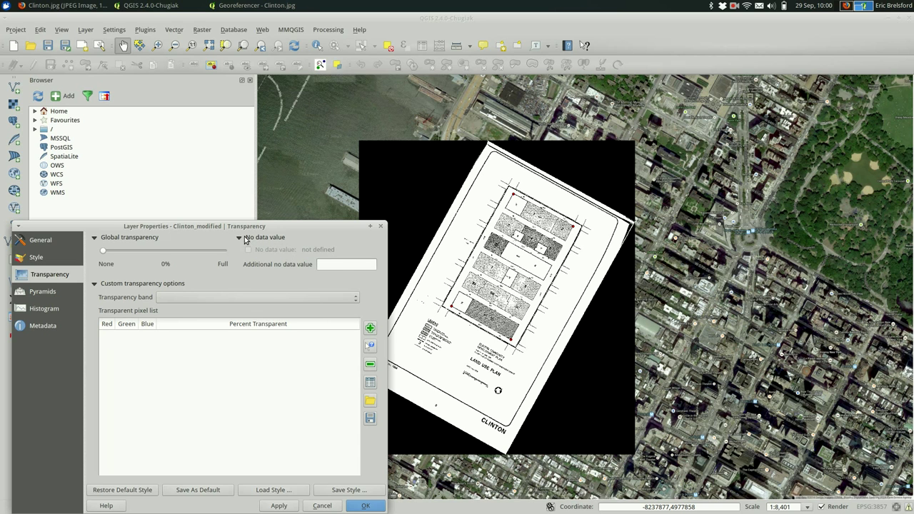
{"action": "left_click", "coordinate": [346, 264]}
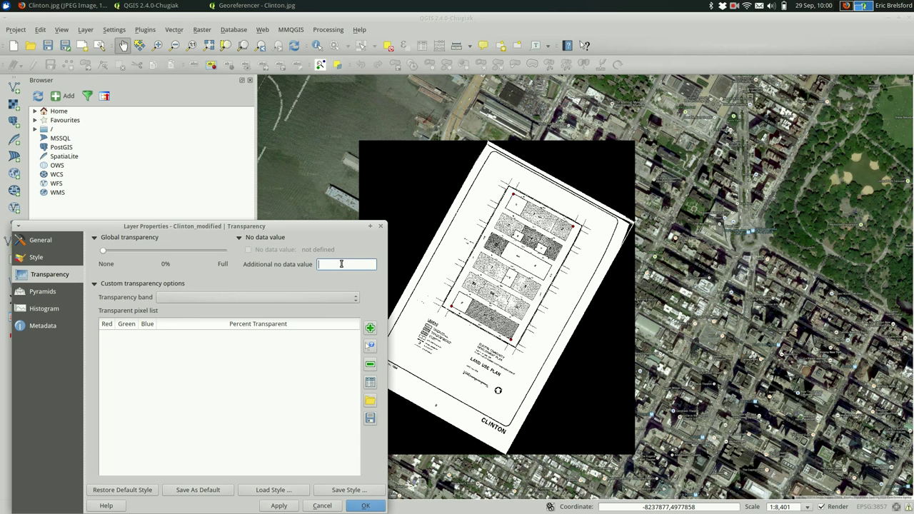
{"action": "type", "text": "0"}
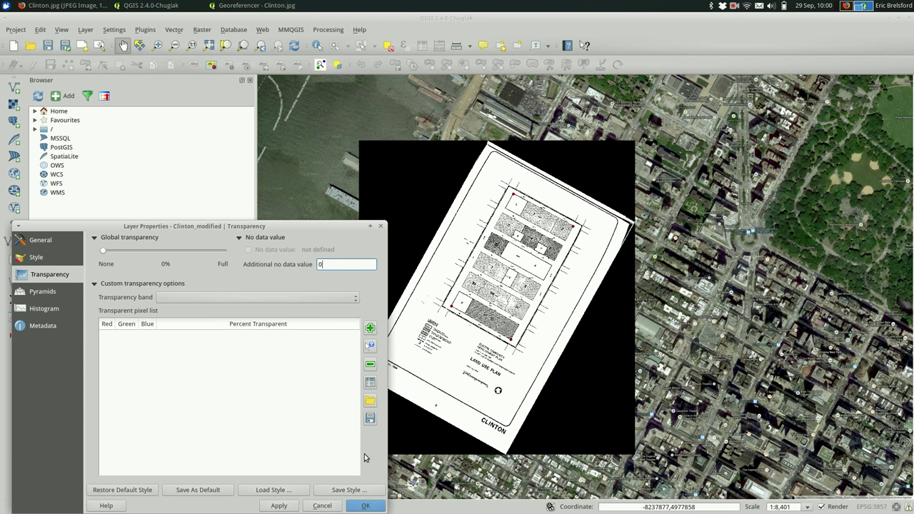
{"action": "mouse_move", "coordinate": [422, 478]}
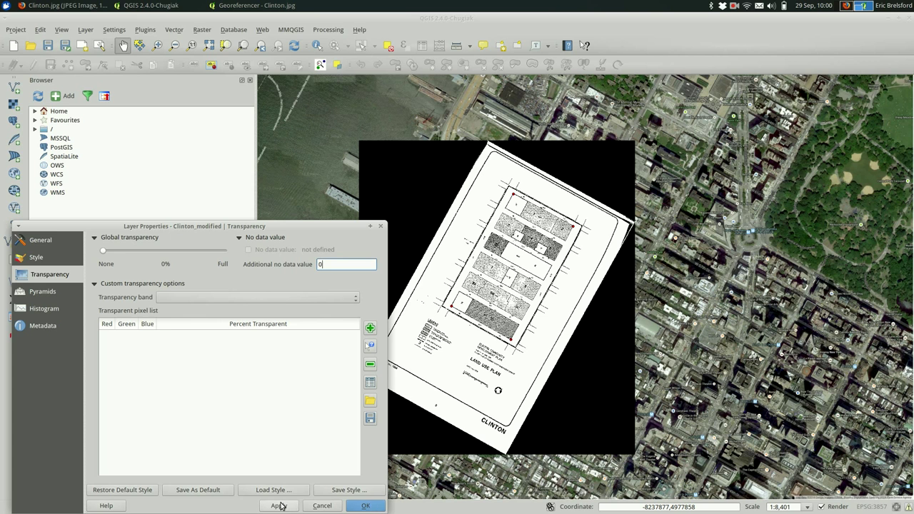
{"action": "left_click", "coordinate": [278, 505]}
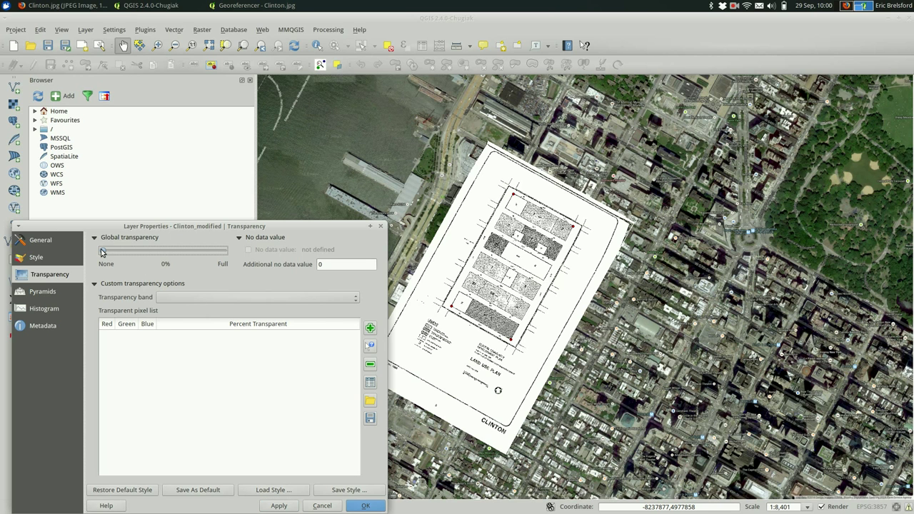
Step: Set Clinton_modified's global transparency to 50% over the imagery
{"action": "left_click_drag", "start_coordinate": [102, 251], "coordinate": [163, 250]}
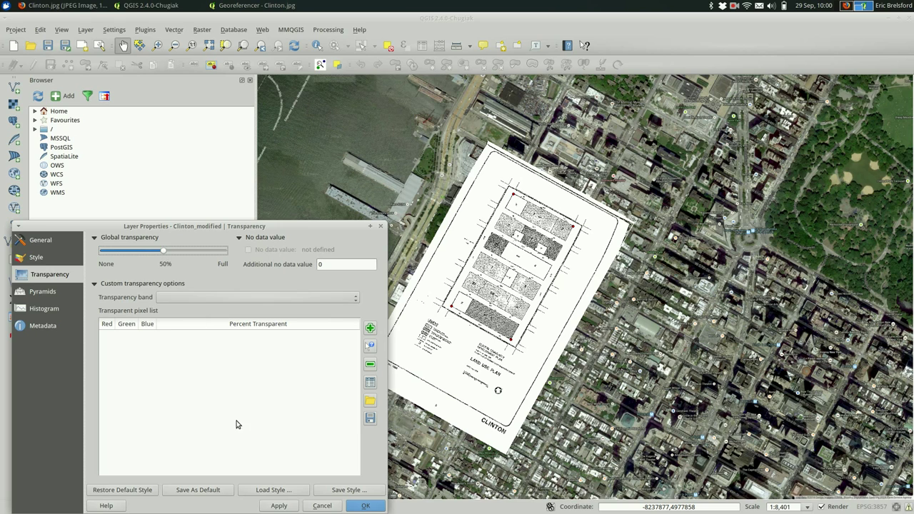
{"action": "left_click", "coordinate": [279, 506]}
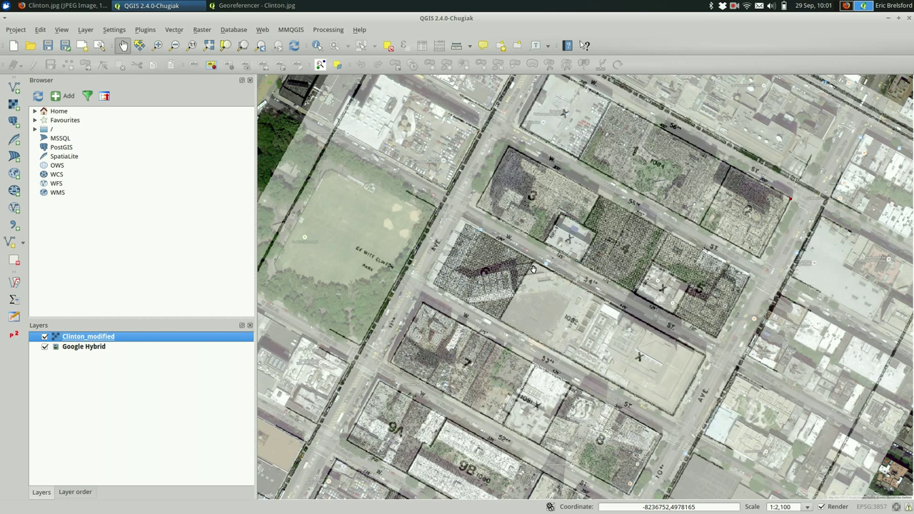
{"action": "mouse_move", "coordinate": [567, 156]}
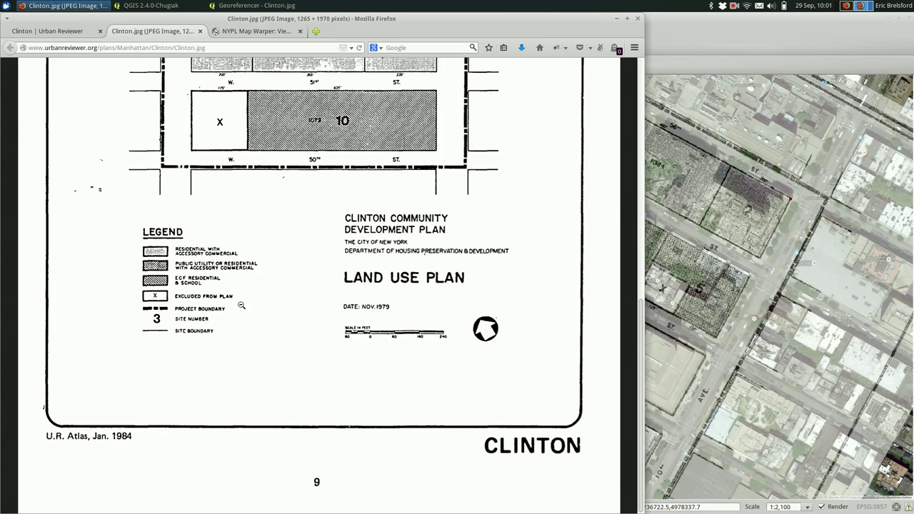
Step: Compare blocks in the Firefox Clinton.jpg image, then bring the QGIS map back in front
{"action": "scroll", "scroll_direction": "down", "scroll_amount": 3}
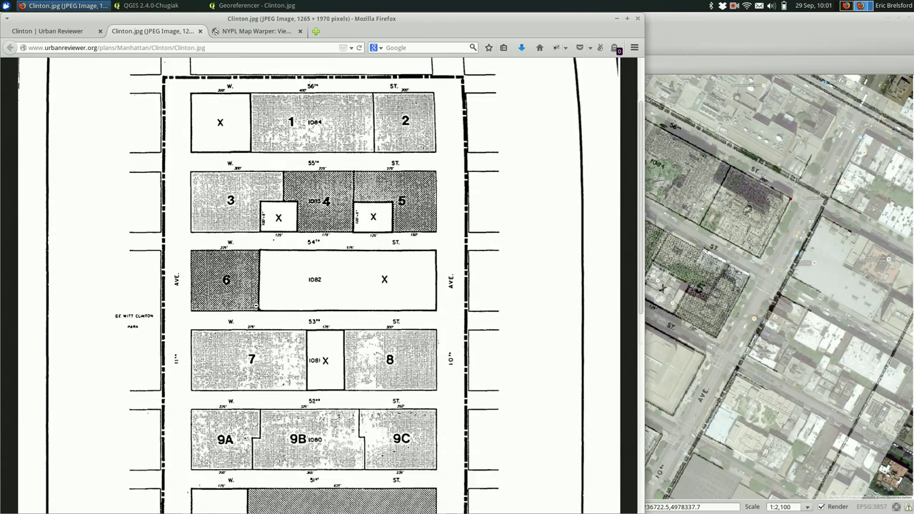
{"action": "scroll", "scroll_direction": "down", "scroll_amount": 3}
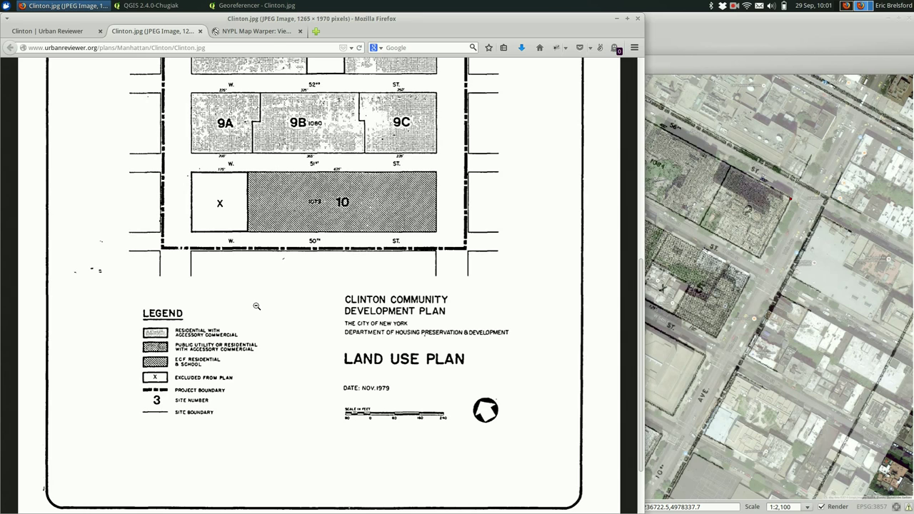
{"action": "left_click", "coordinate": [150, 6]}
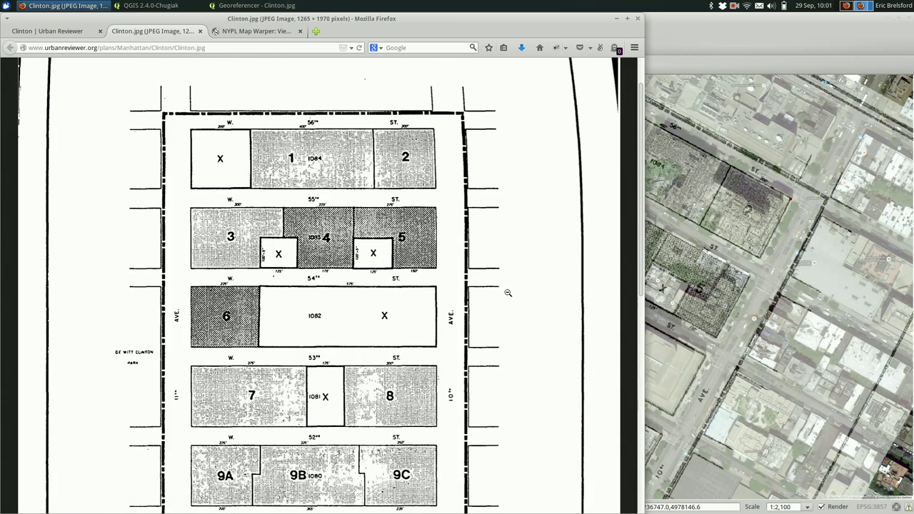
{"action": "left_click", "coordinate": [150, 5]}
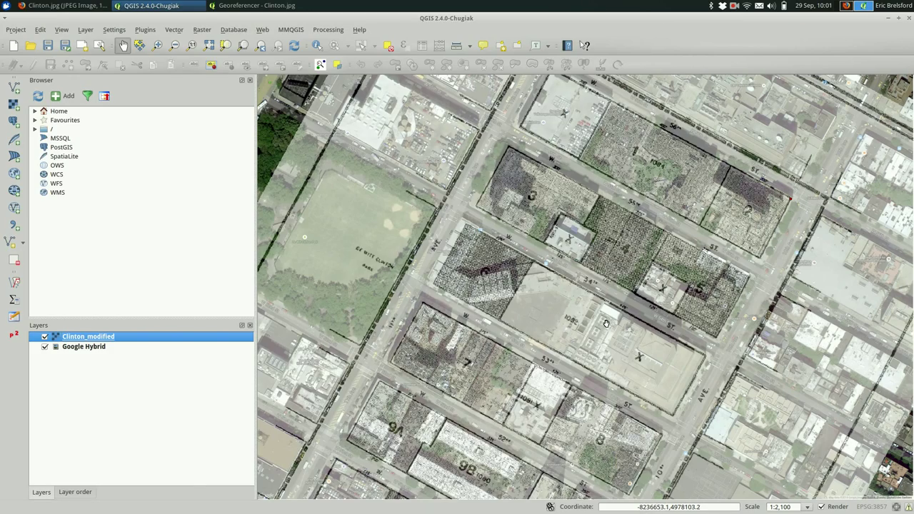
{"action": "mouse_move", "coordinate": [560, 350]}
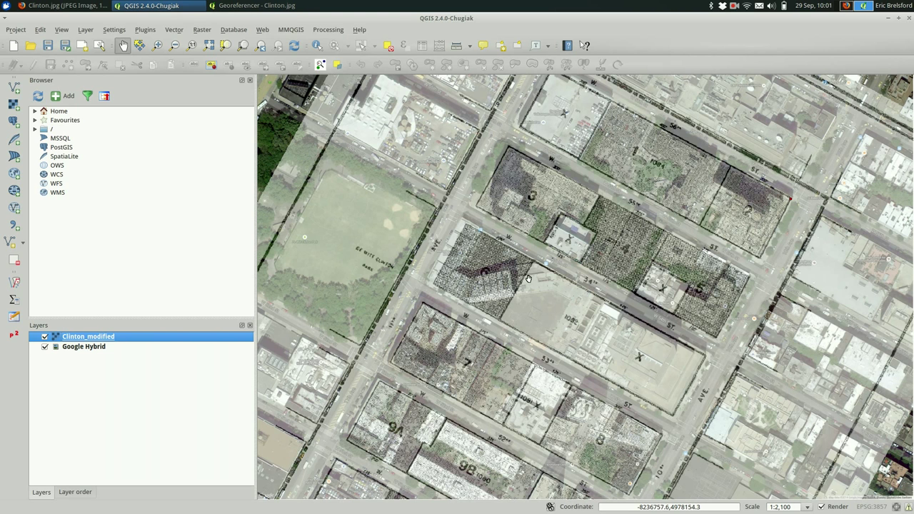
{"action": "mouse_move", "coordinate": [500, 310]}
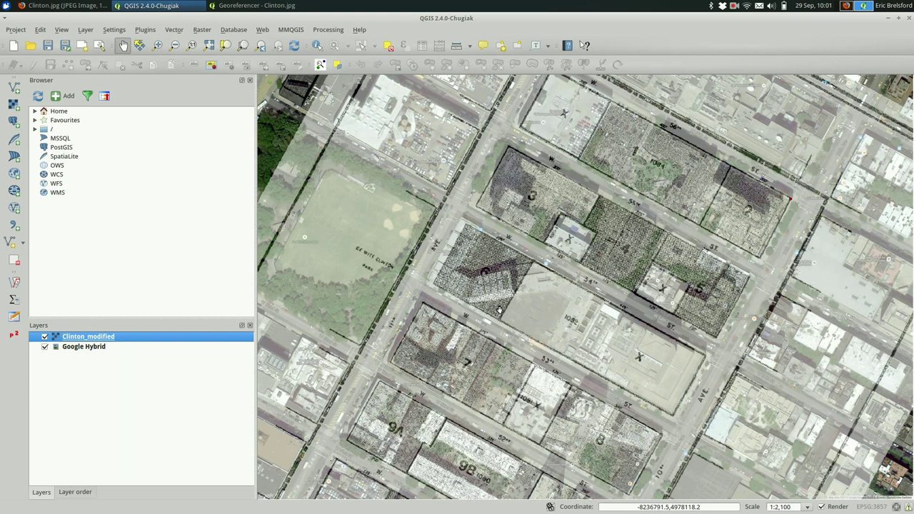
{"action": "mouse_move", "coordinate": [584, 334]}
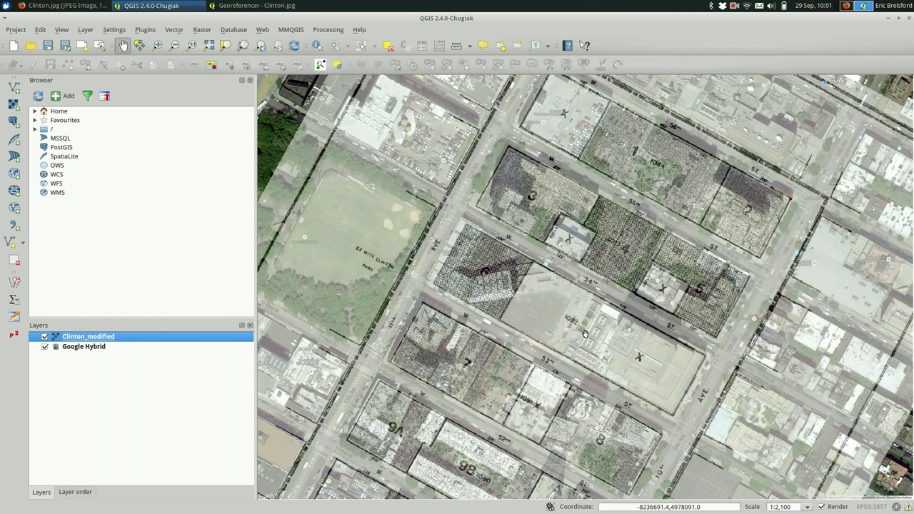
{"action": "mouse_move", "coordinate": [444, 277]}
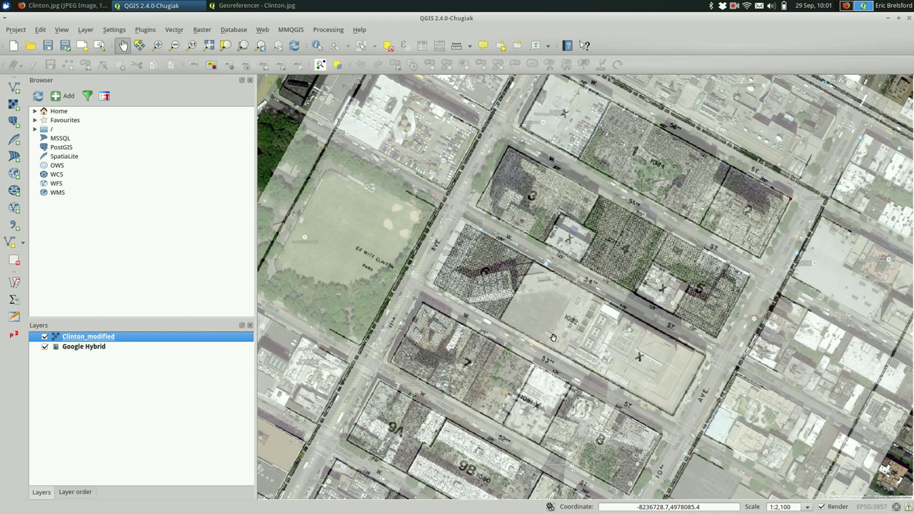
{"action": "mouse_move", "coordinate": [569, 391]}
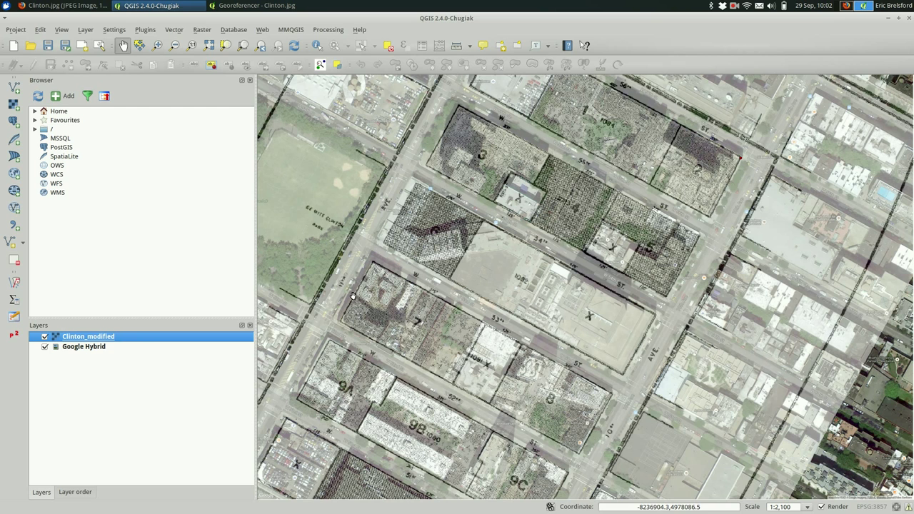
{"action": "mouse_move", "coordinate": [411, 189]}
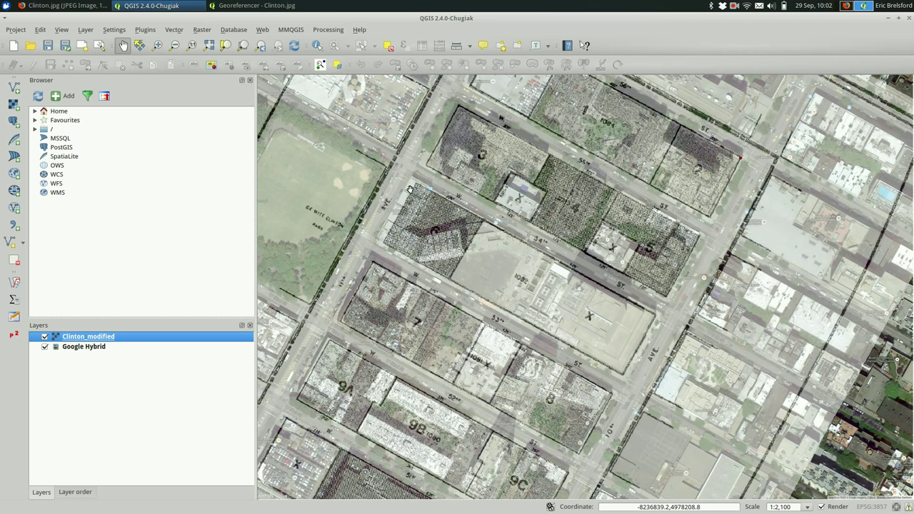
{"action": "mouse_move", "coordinate": [410, 214]}
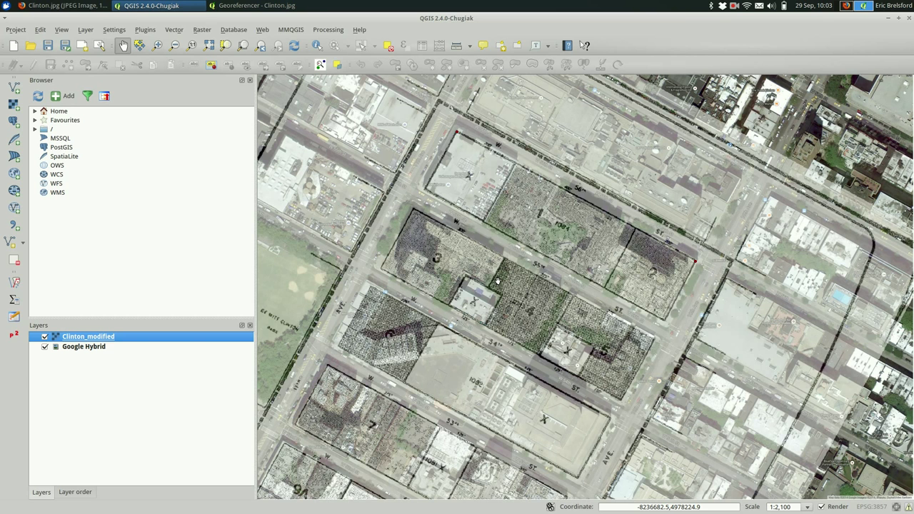
{"action": "mouse_move", "coordinate": [666, 228]}
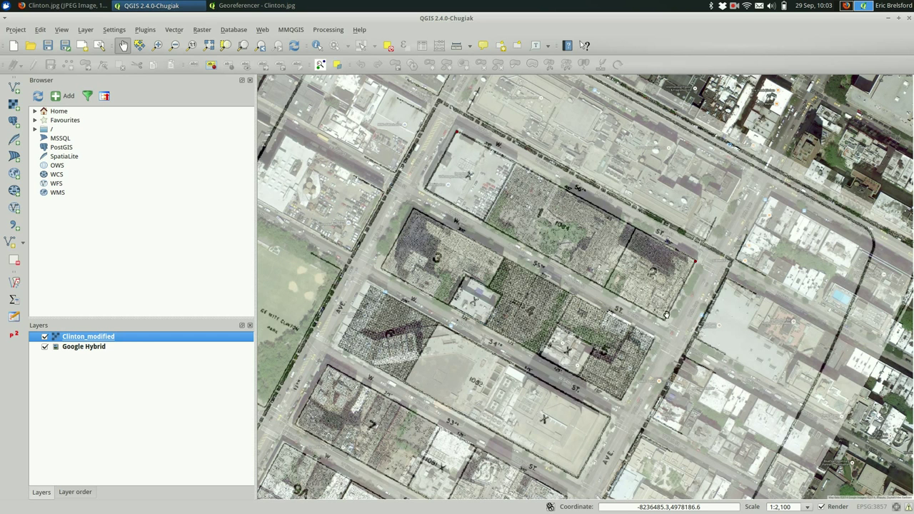
{"action": "mouse_move", "coordinate": [632, 362]}
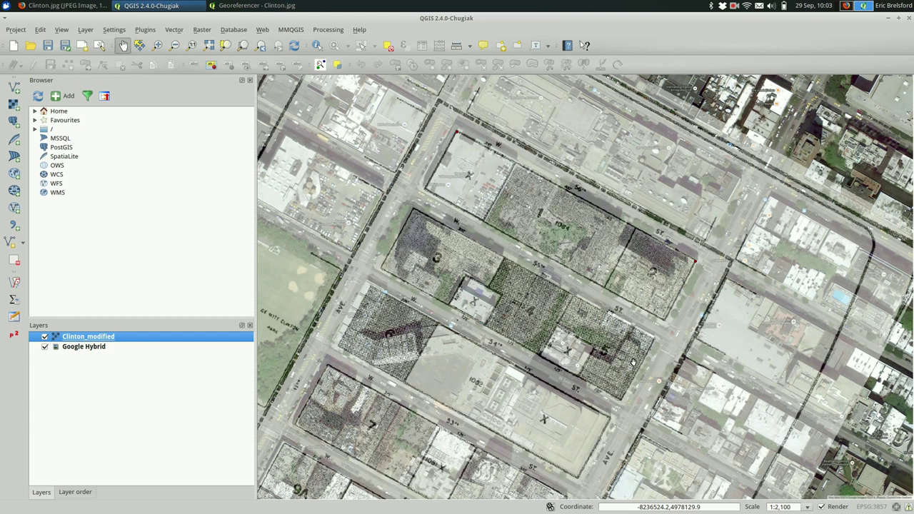
{"action": "mouse_move", "coordinate": [565, 317]}
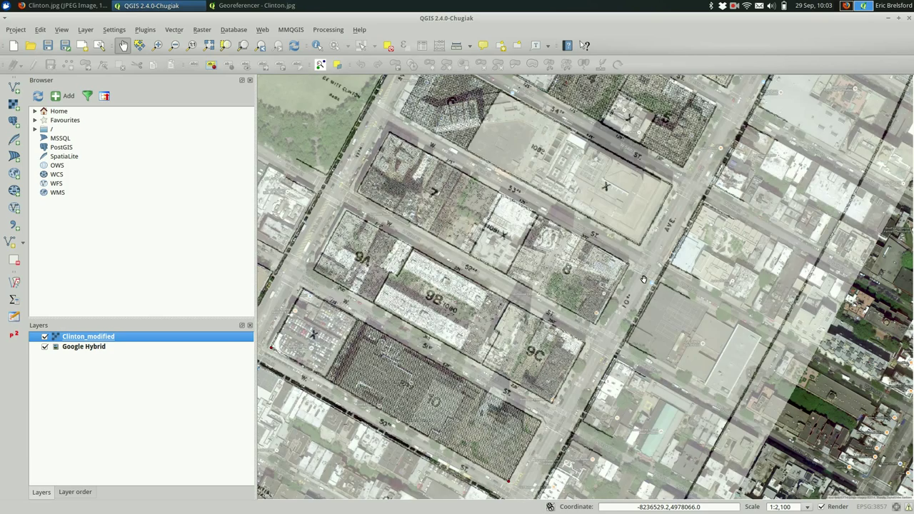
{"action": "mouse_move", "coordinate": [569, 399]}
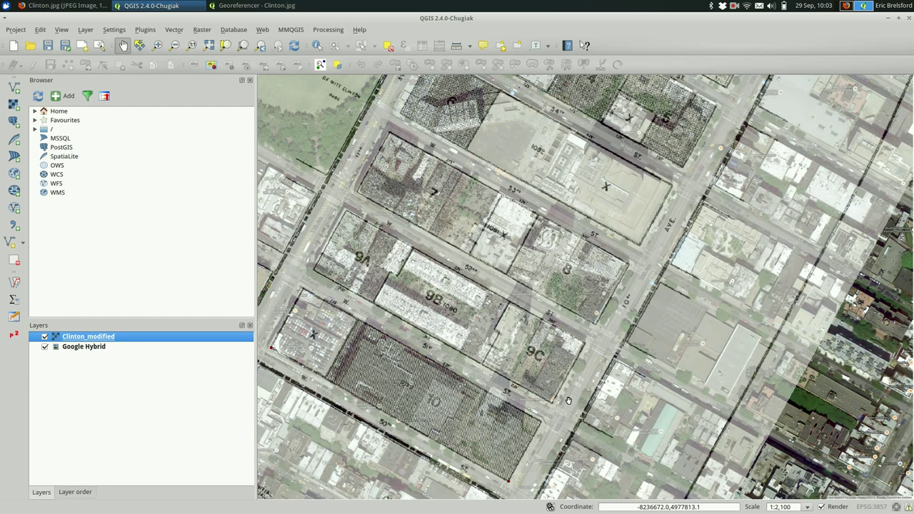
{"action": "mouse_move", "coordinate": [586, 340]}
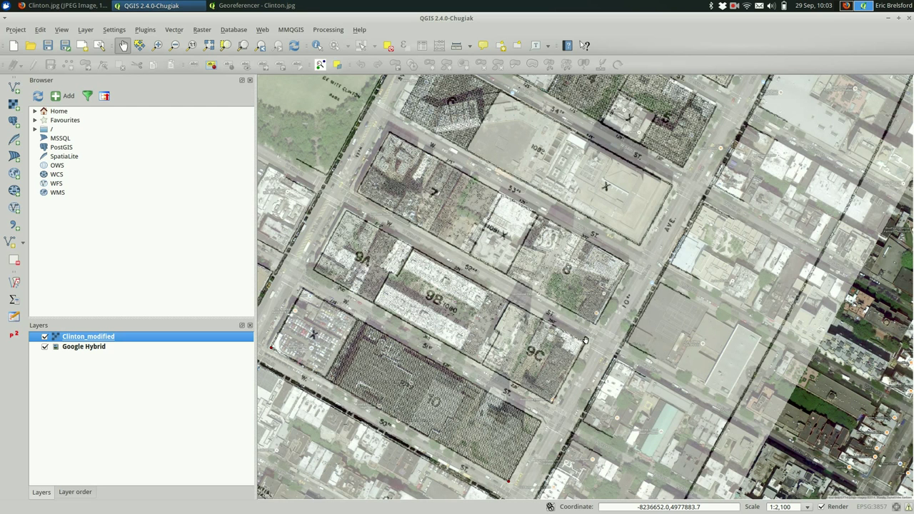
{"action": "mouse_move", "coordinate": [593, 327]}
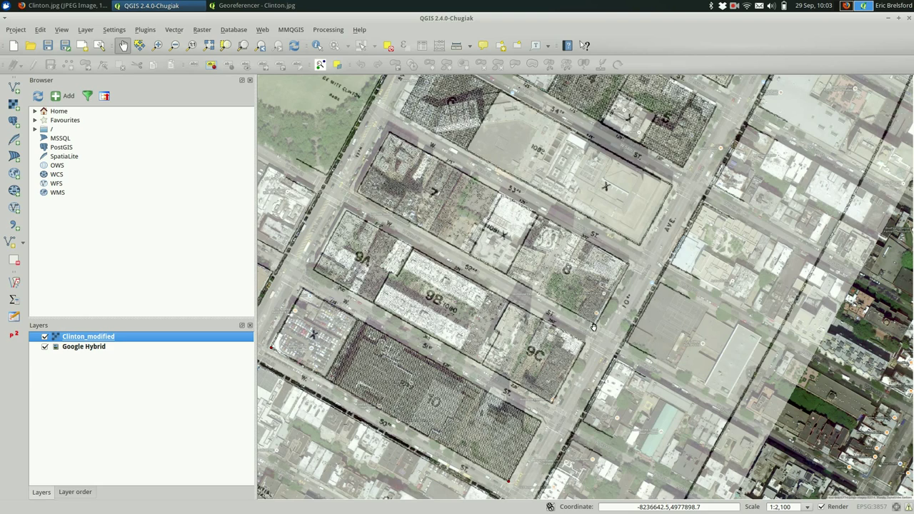
Step: Bring the Georeferencer window for Clinton.jpg back to the front after inspecting the overlay
{"action": "key", "text": "alt+Tab"}
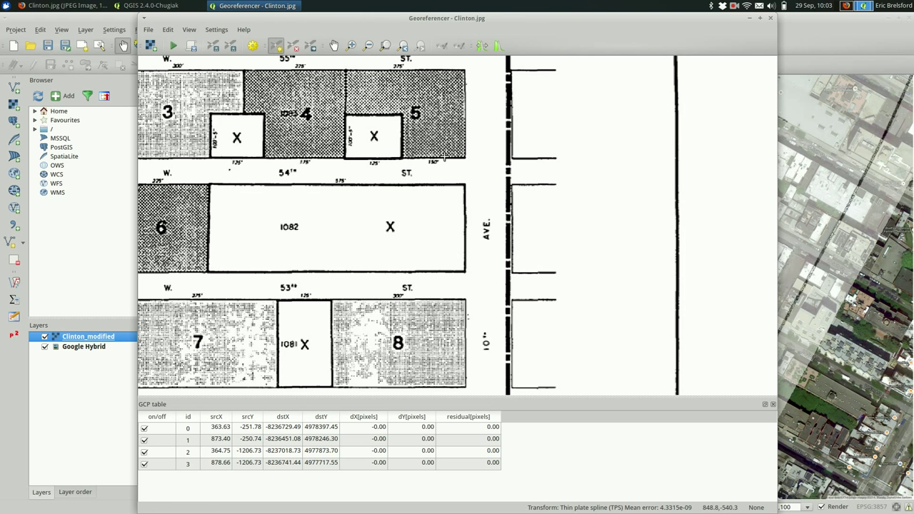
{"action": "mouse_move", "coordinate": [464, 155]}
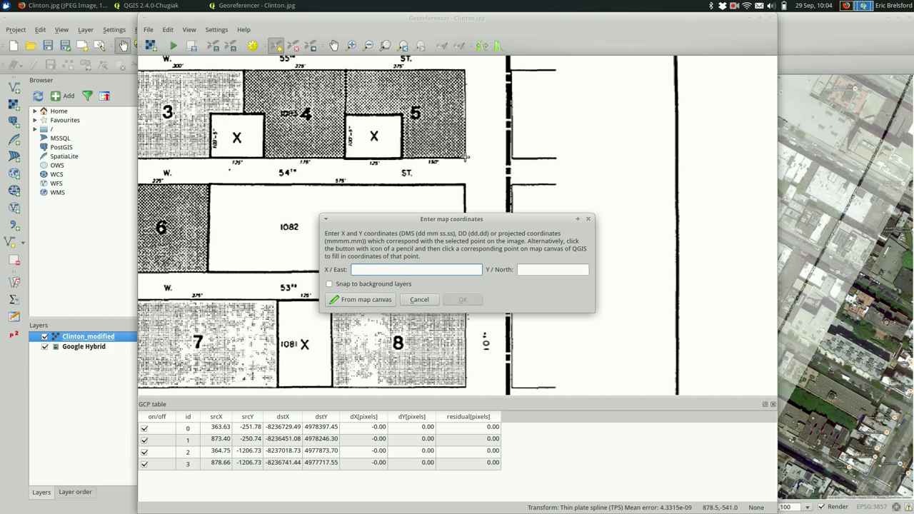
Step: Cancel the coordinate entry for a new image point and return to the main QGIS map
{"action": "left_click", "coordinate": [361, 299]}
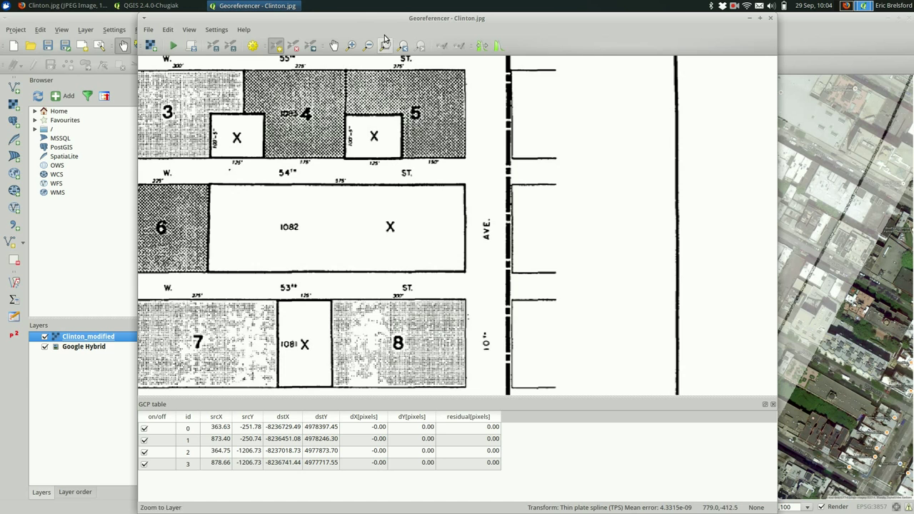
{"action": "mouse_move", "coordinate": [462, 160]}
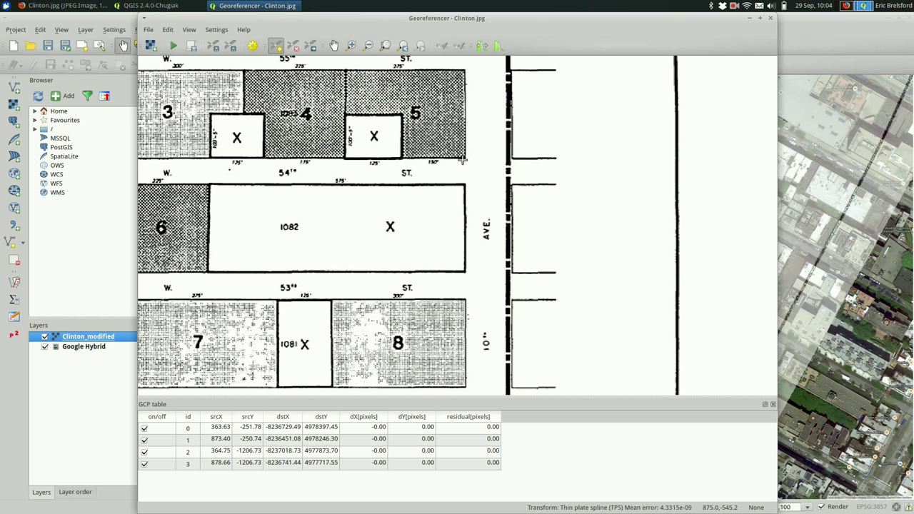
{"action": "mouse_move", "coordinate": [464, 159]}
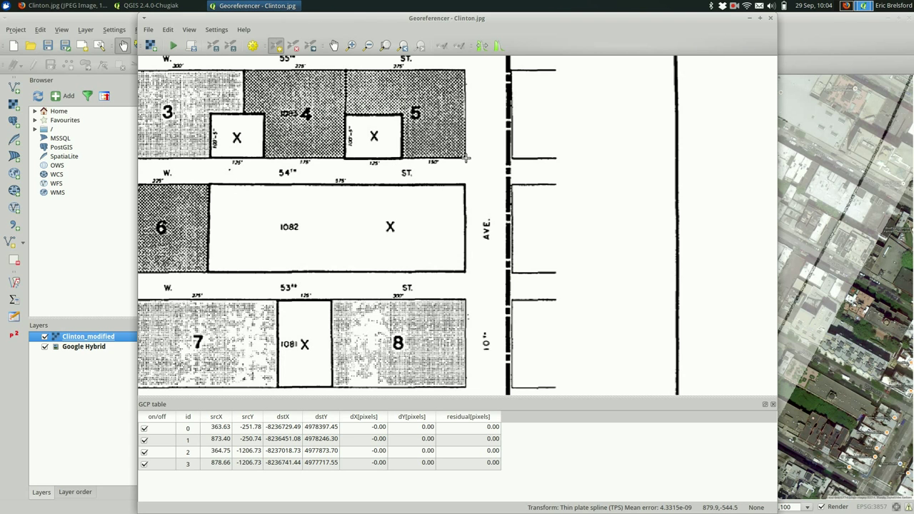
{"action": "mouse_move", "coordinate": [464, 157]}
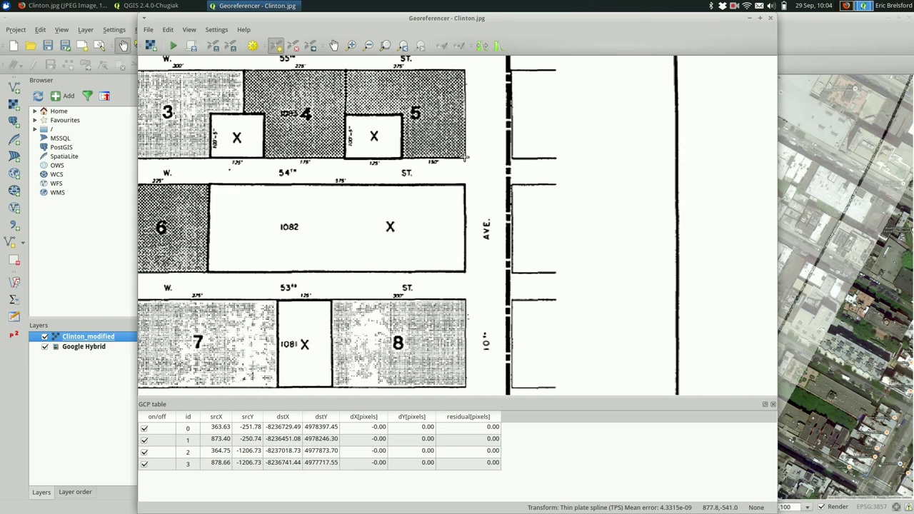
{"action": "left_click", "coordinate": [465, 157]}
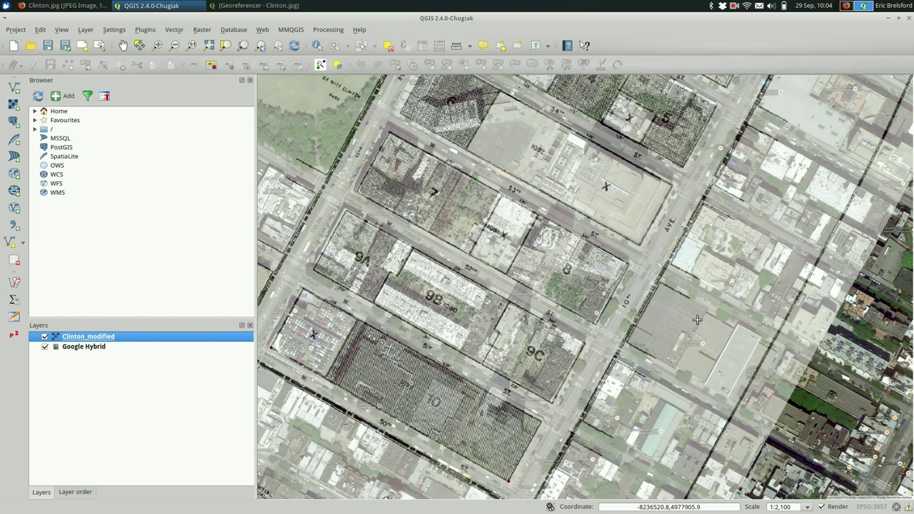
{"action": "mouse_move", "coordinate": [685, 155]}
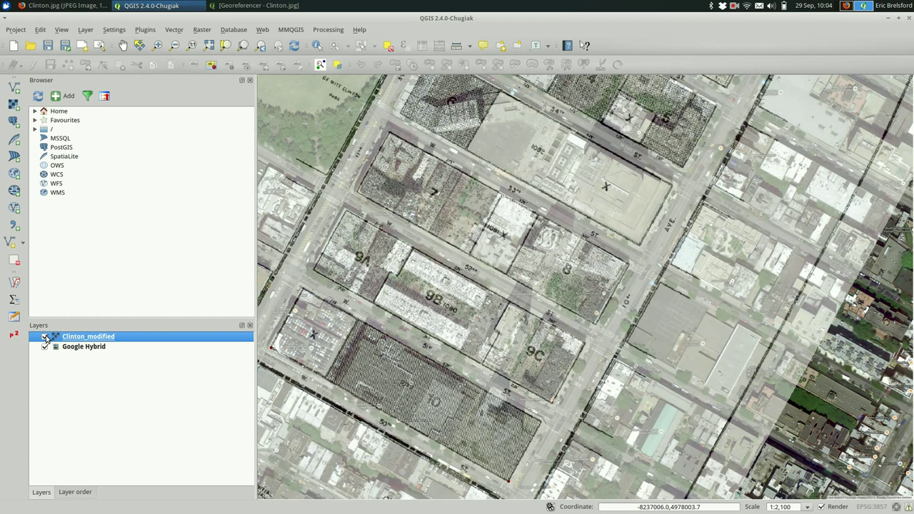
Step: Hide the old Clinton_modified overlay, add a fifth control point from the map canvas, and run georeferencing
{"action": "left_click", "coordinate": [44, 337]}
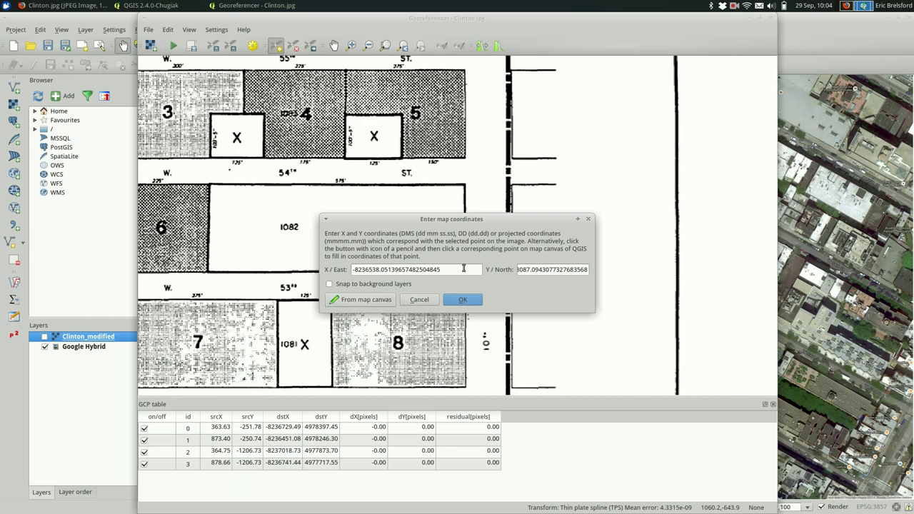
{"action": "left_click", "coordinate": [462, 299]}
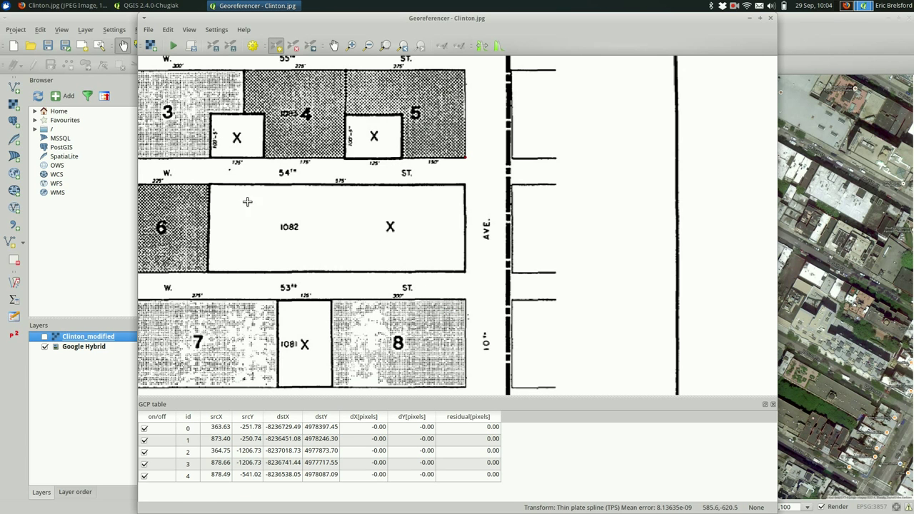
{"action": "mouse_move", "coordinate": [174, 45]}
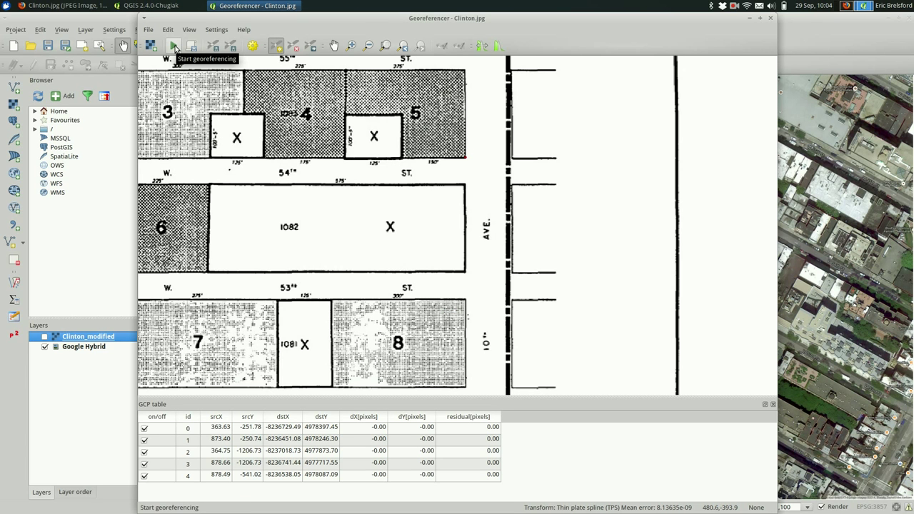
{"action": "left_click", "coordinate": [150, 45]}
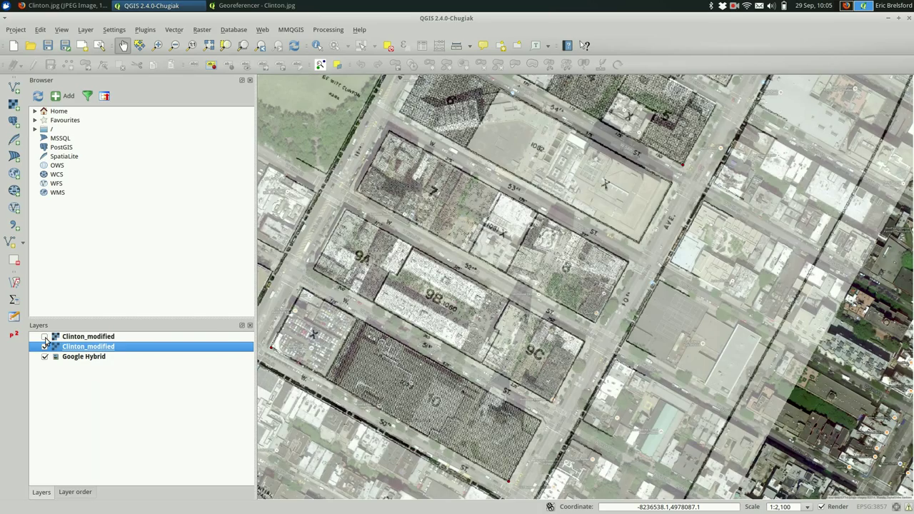
Step: Hide the upper Clinton_modified copy so the other shows over Google Hybrid
{"action": "left_click", "coordinate": [45, 336]}
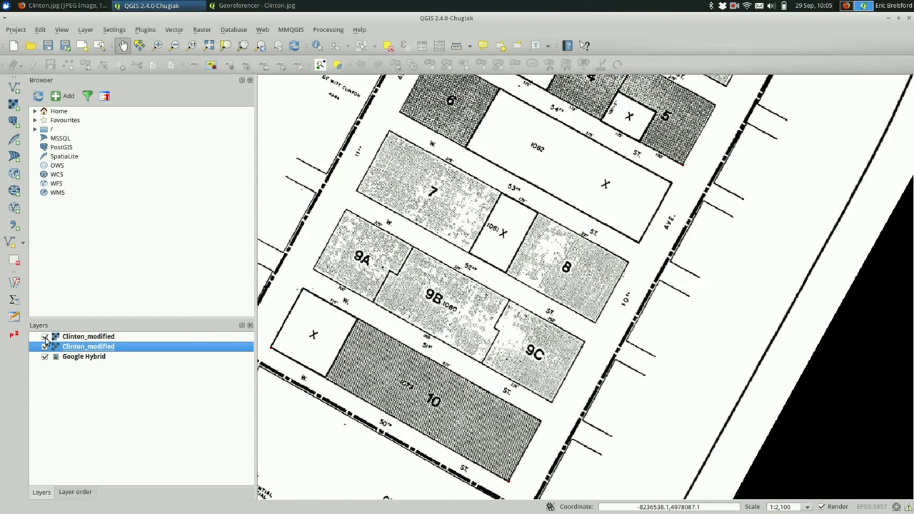
{"action": "left_click", "coordinate": [45, 336]}
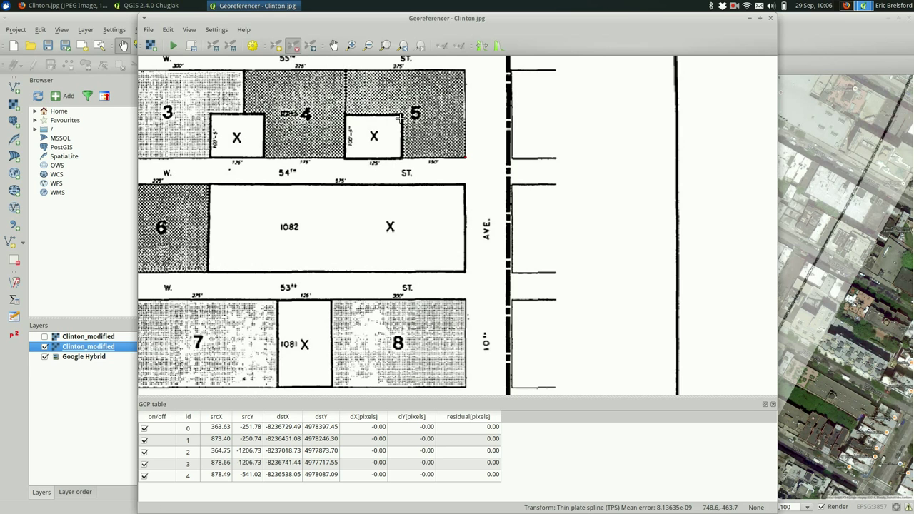
{"action": "mouse_move", "coordinate": [464, 157]}
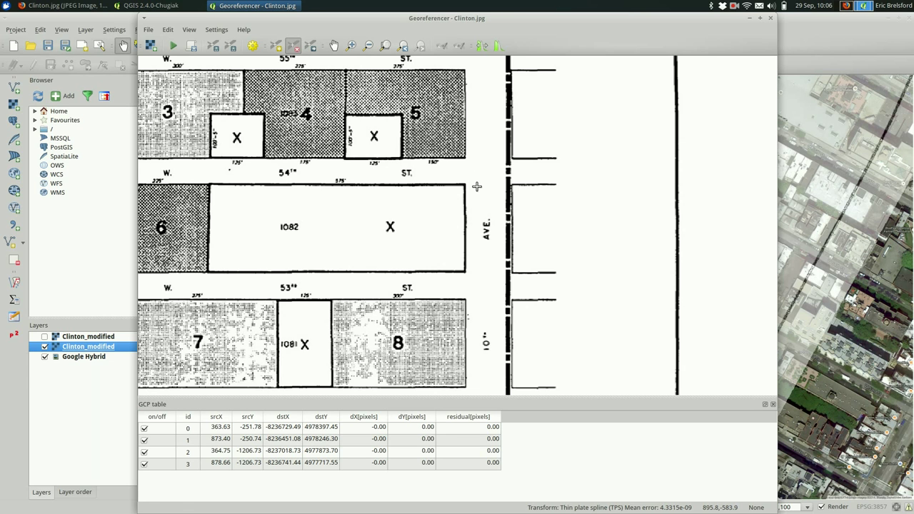
{"action": "mouse_move", "coordinate": [451, 155]}
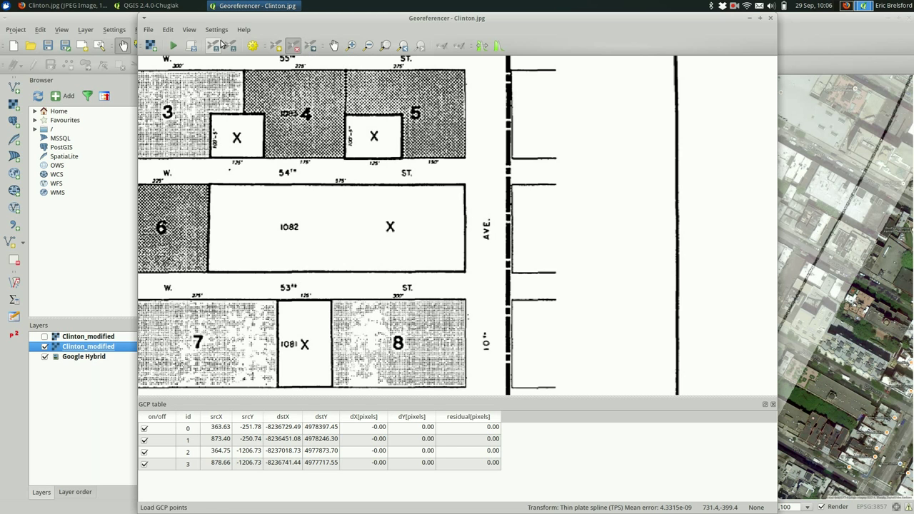
{"action": "mouse_move", "coordinate": [232, 45]}
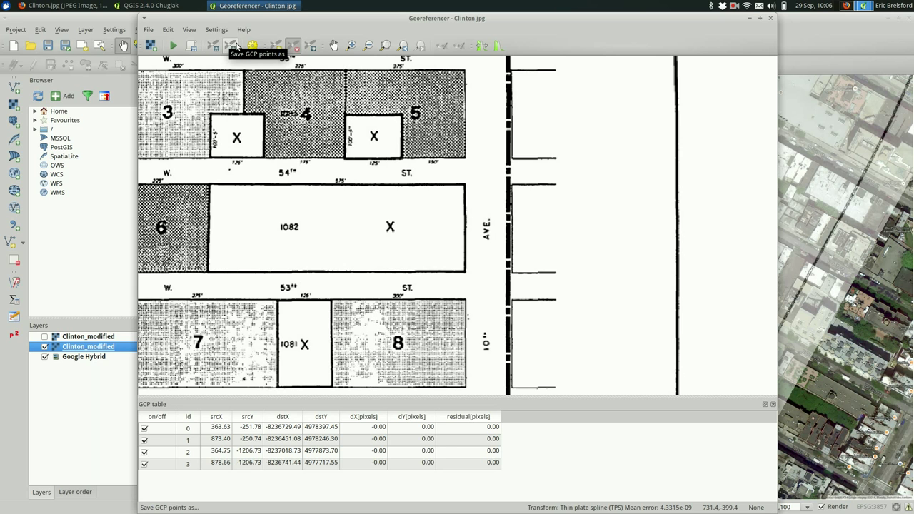
{"action": "mouse_move", "coordinate": [386, 45]}
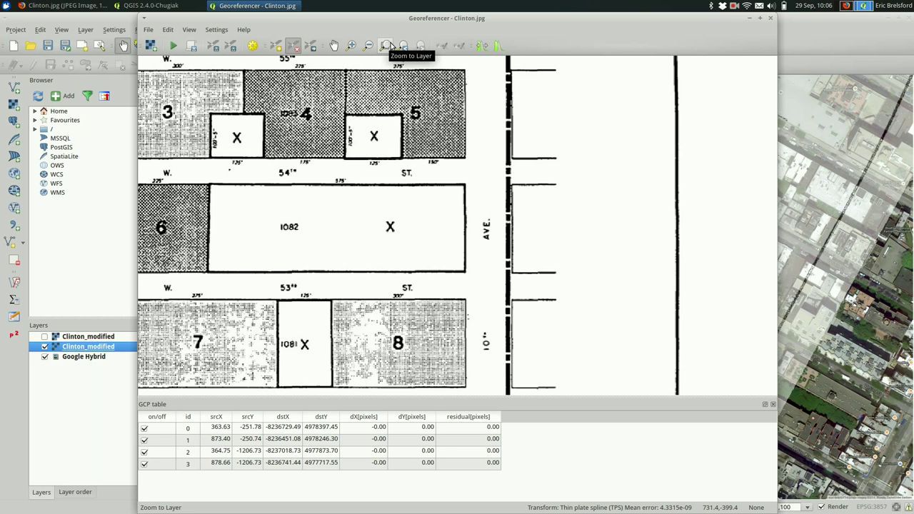
{"action": "mouse_move", "coordinate": [530, 58]}
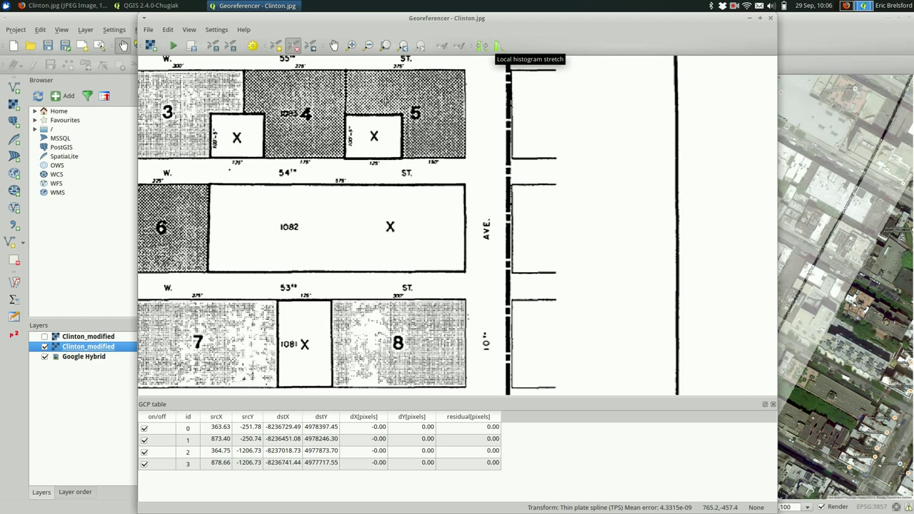
{"action": "mouse_move", "coordinate": [348, 172]}
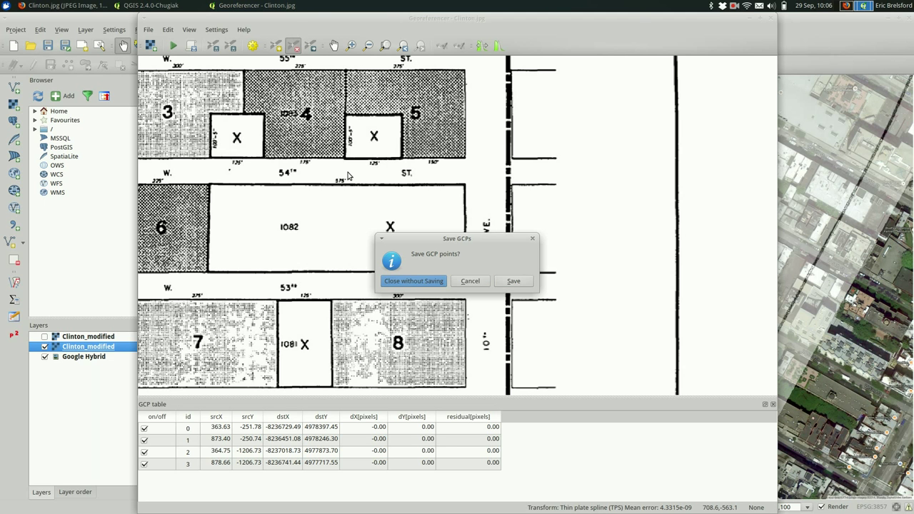
Step: Close the Georeferencer without saving the remaining four control points
{"action": "left_click", "coordinate": [414, 281]}
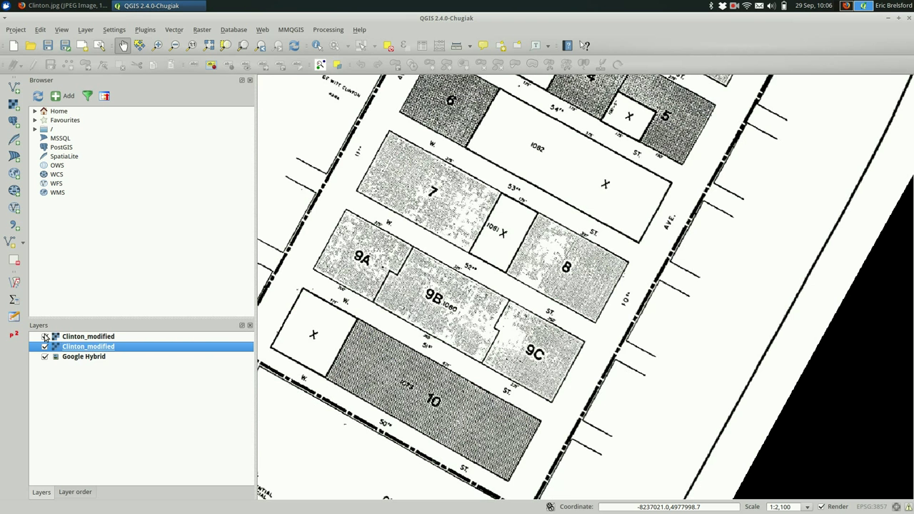
Step: Show the upper Clinton_modified layer and set 0 as its additional no-data value under Transparency
{"action": "left_click", "coordinate": [45, 336]}
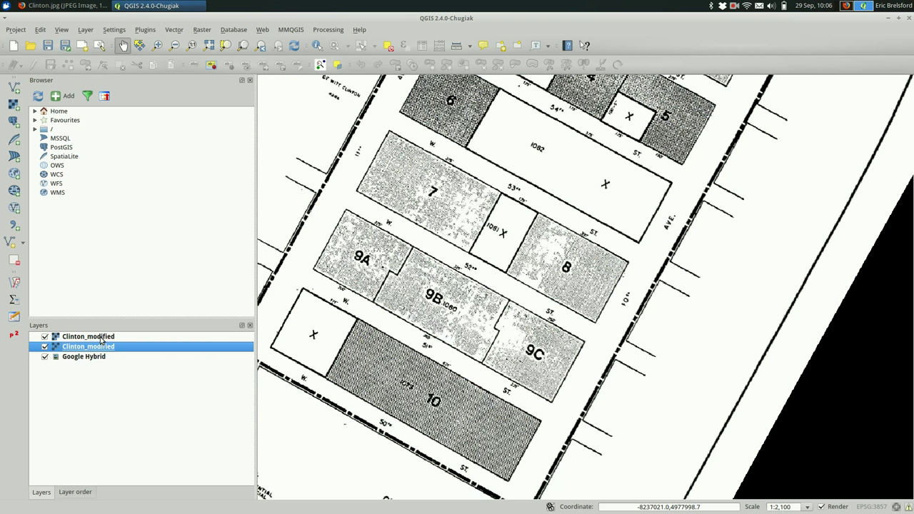
{"action": "left_click", "coordinate": [88, 336]}
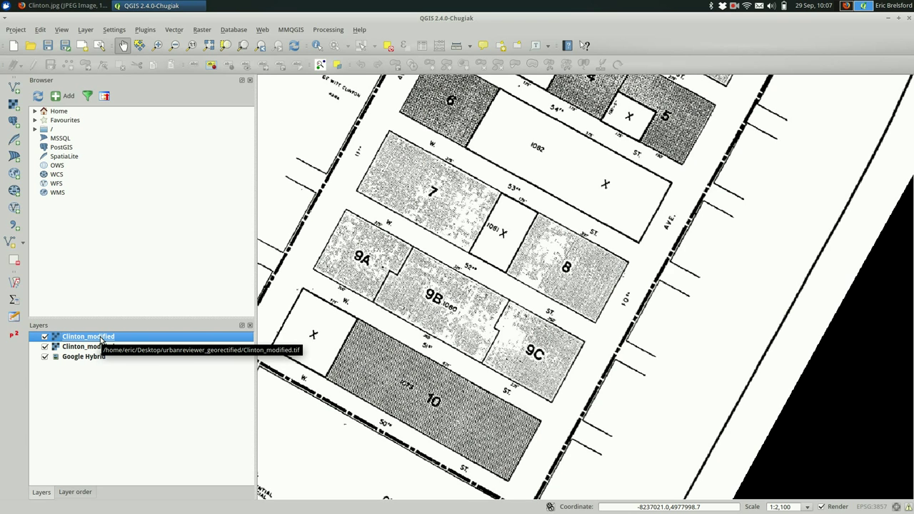
{"action": "right_click", "coordinate": [89, 337]}
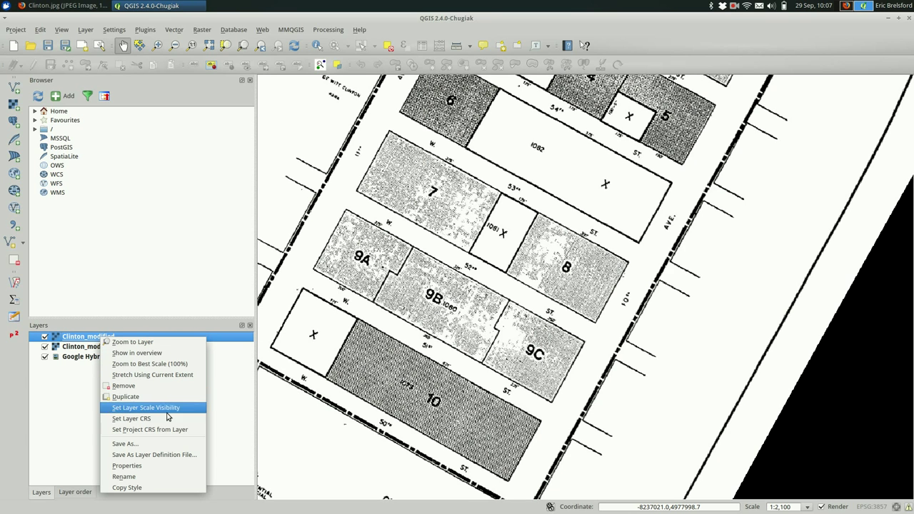
{"action": "left_click", "coordinate": [127, 464]}
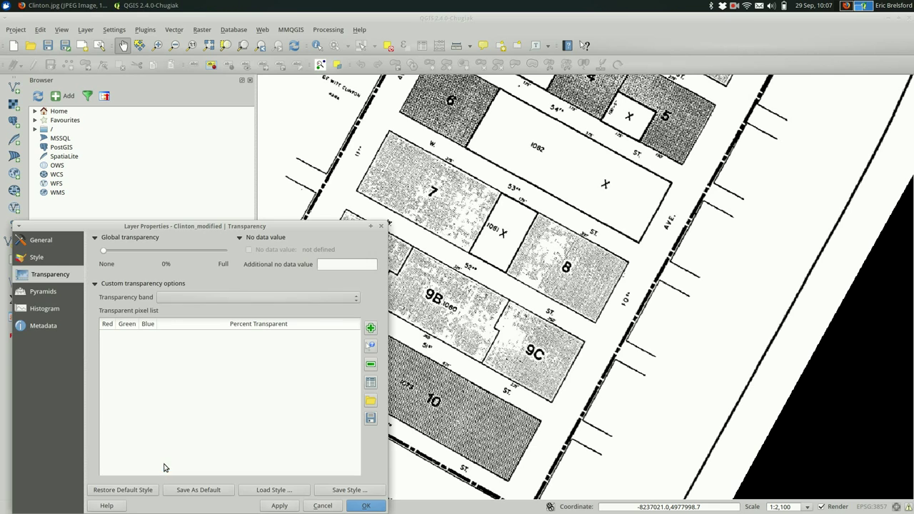
{"action": "left_click", "coordinate": [346, 265]}
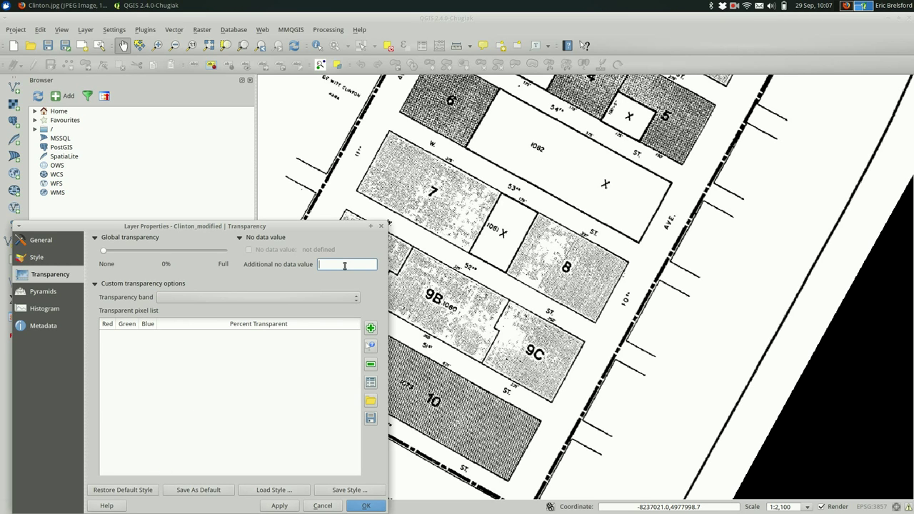
{"action": "type", "text": "0"}
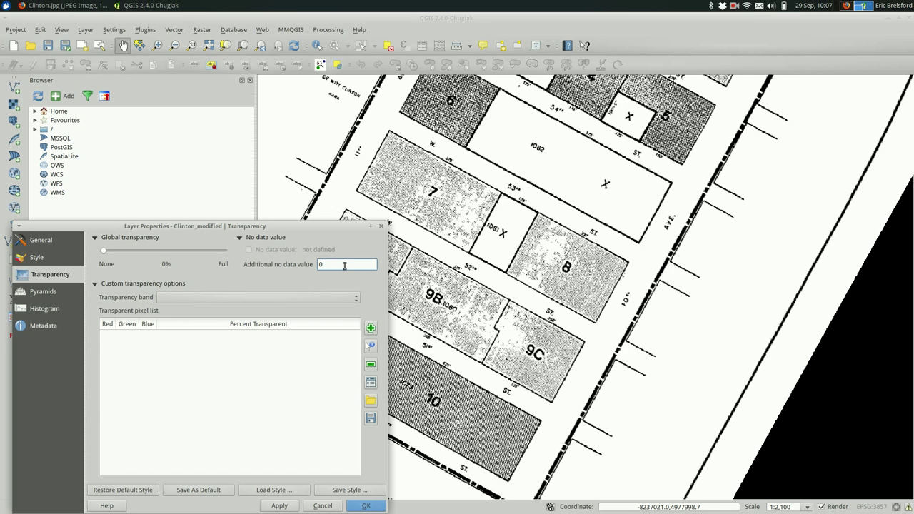
{"action": "left_click", "coordinate": [366, 505]}
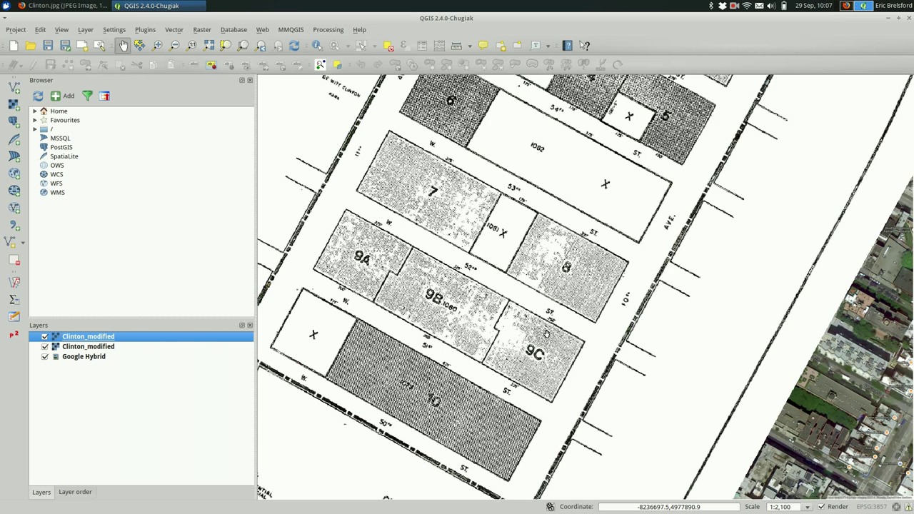
Step: Locate Clinton_modified.tif in Desktop/urbanreviewer_georectified in File Manager, then return to QGIS
{"action": "left_click", "coordinate": [250, 6]}
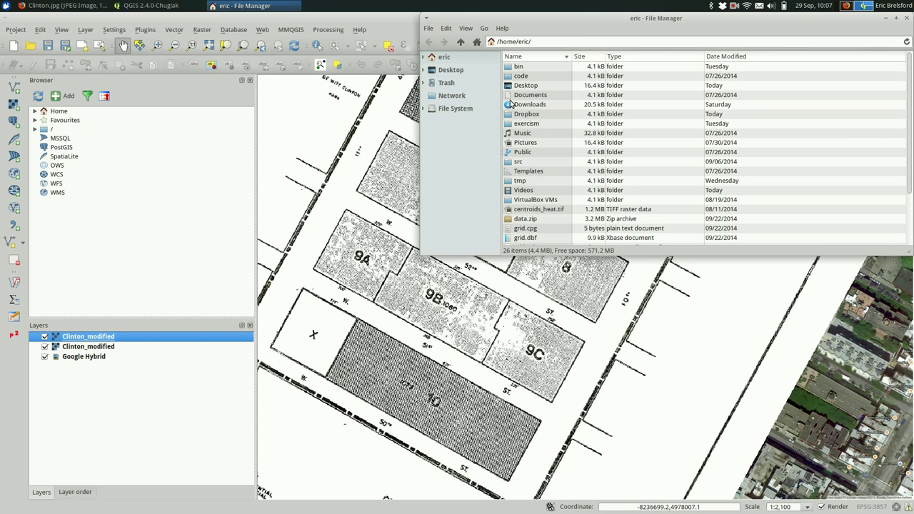
{"action": "mouse_move", "coordinate": [528, 96]}
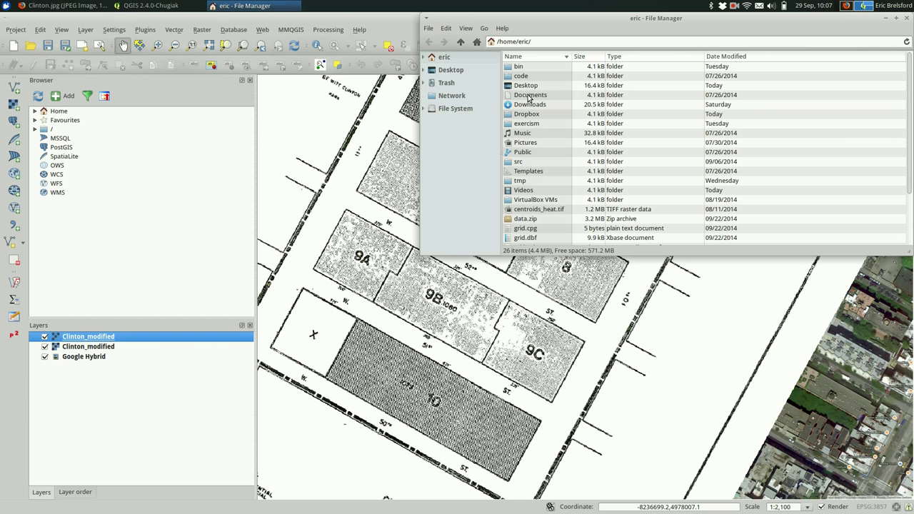
{"action": "left_click", "coordinate": [529, 94]}
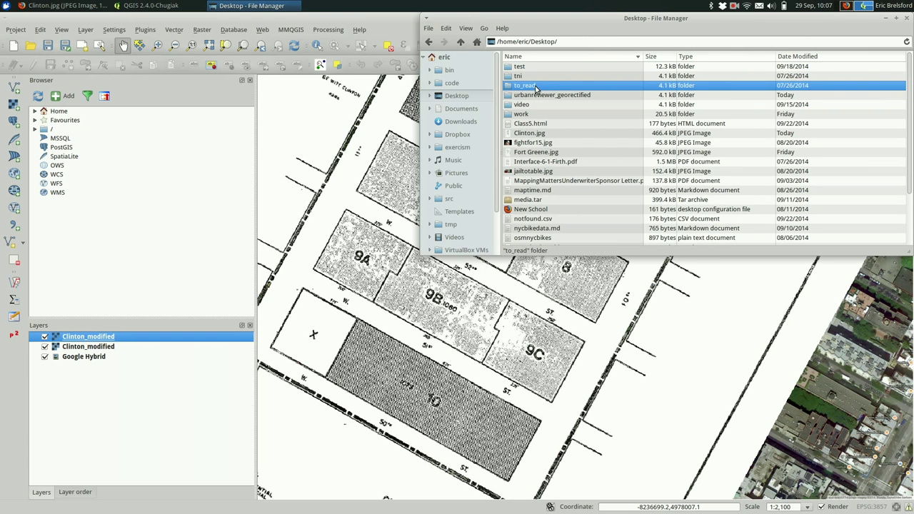
{"action": "double_click", "coordinate": [552, 94]}
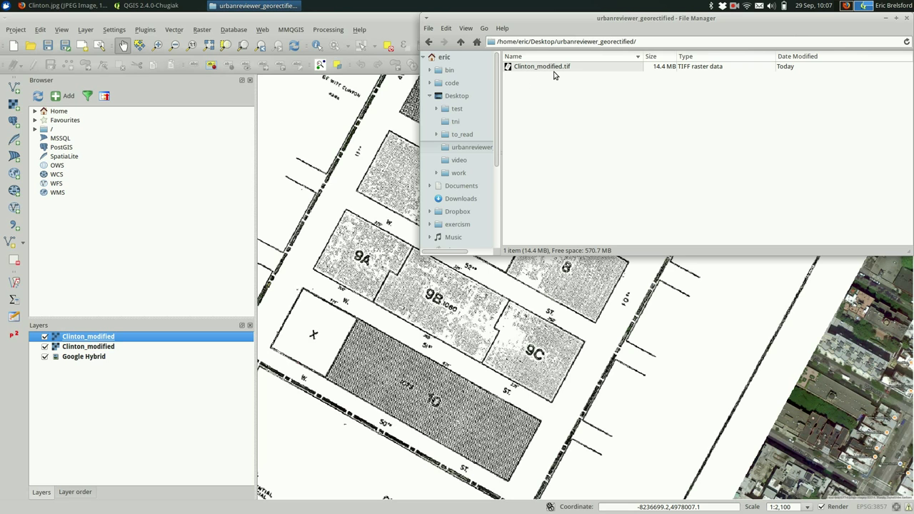
{"action": "mouse_move", "coordinate": [557, 74]}
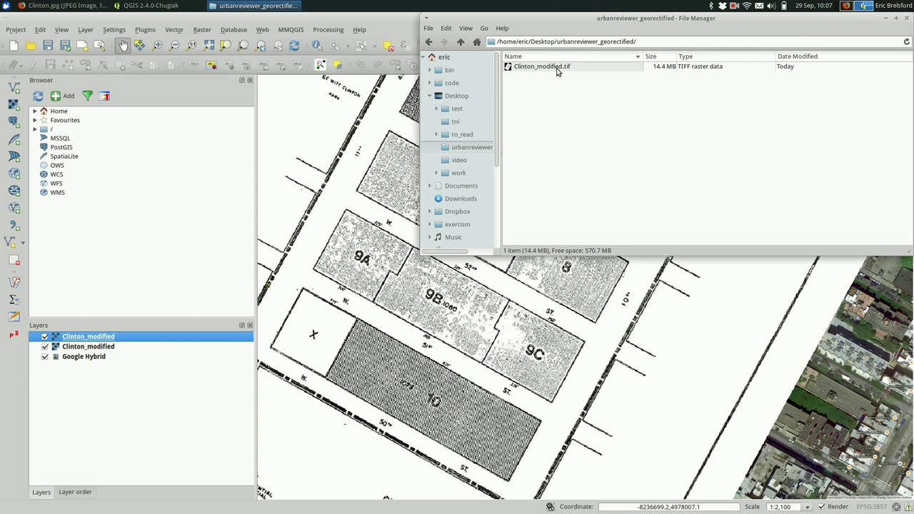
{"action": "left_click_drag", "start_coordinate": [655, 18], "coordinate": [572, 38]}
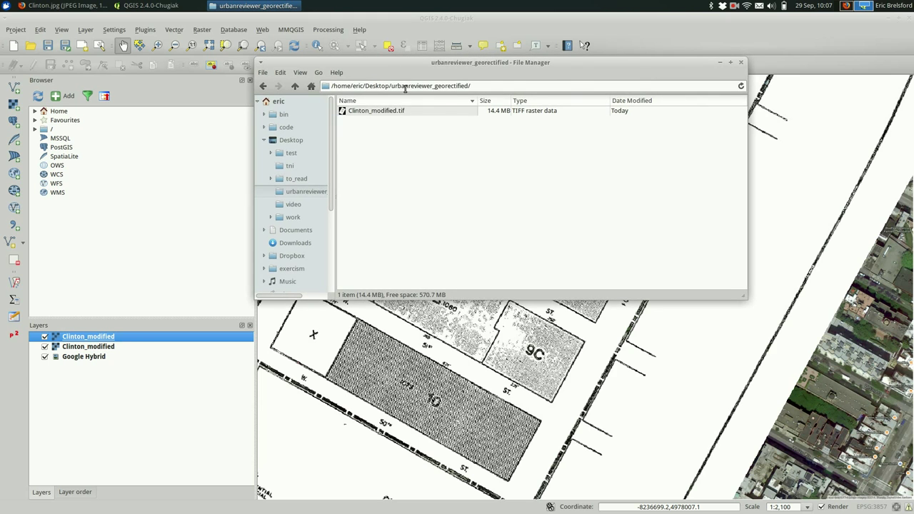
{"action": "left_click", "coordinate": [376, 111]}
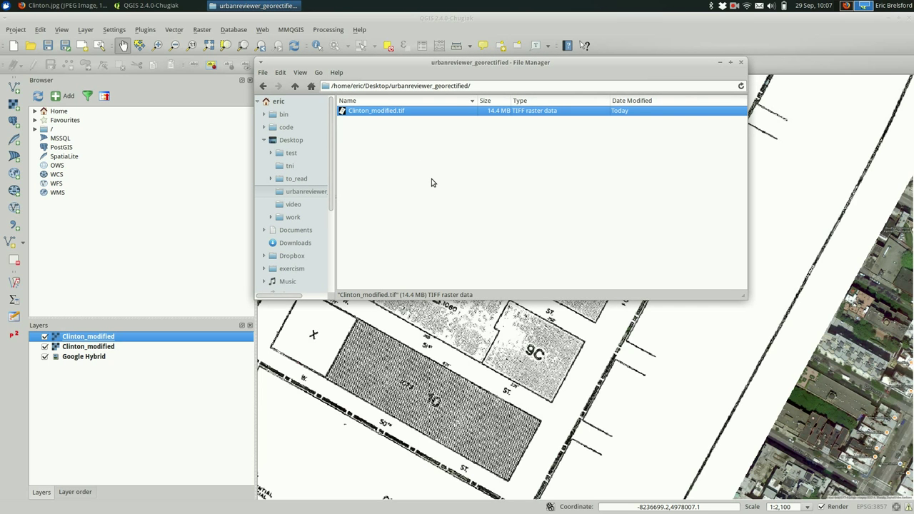
{"action": "mouse_move", "coordinate": [484, 123]}
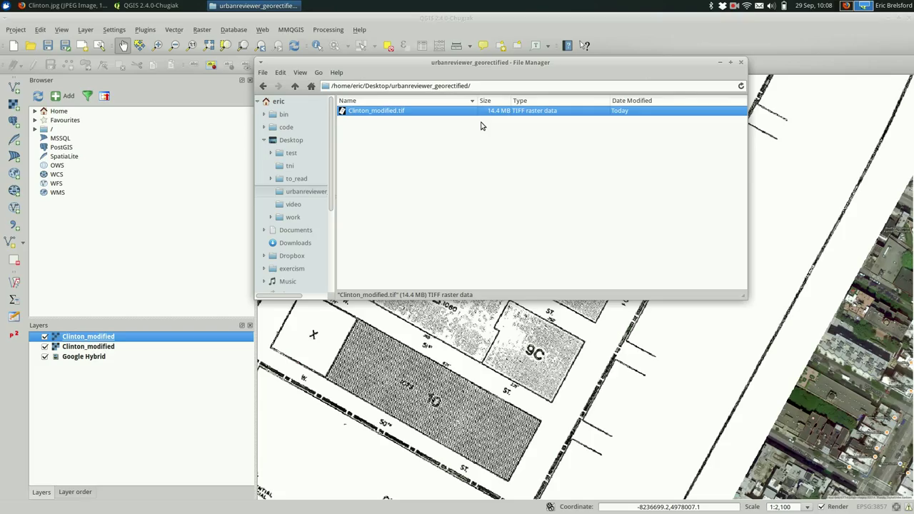
{"action": "mouse_move", "coordinate": [559, 197]}
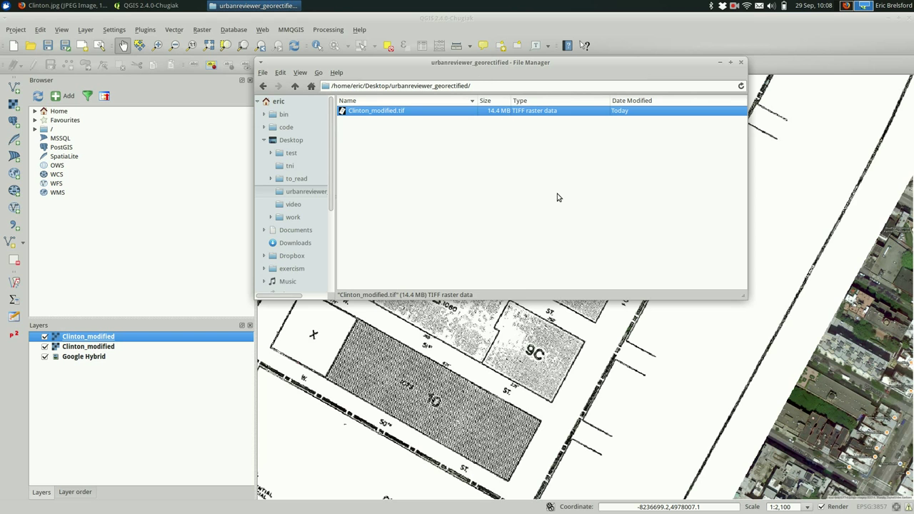
{"action": "left_click", "coordinate": [741, 62]}
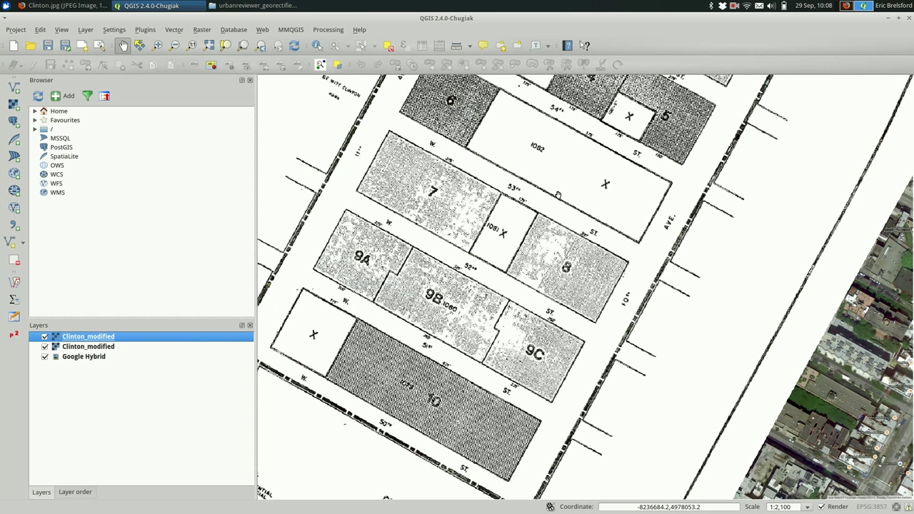
{"action": "mouse_move", "coordinate": [489, 220]}
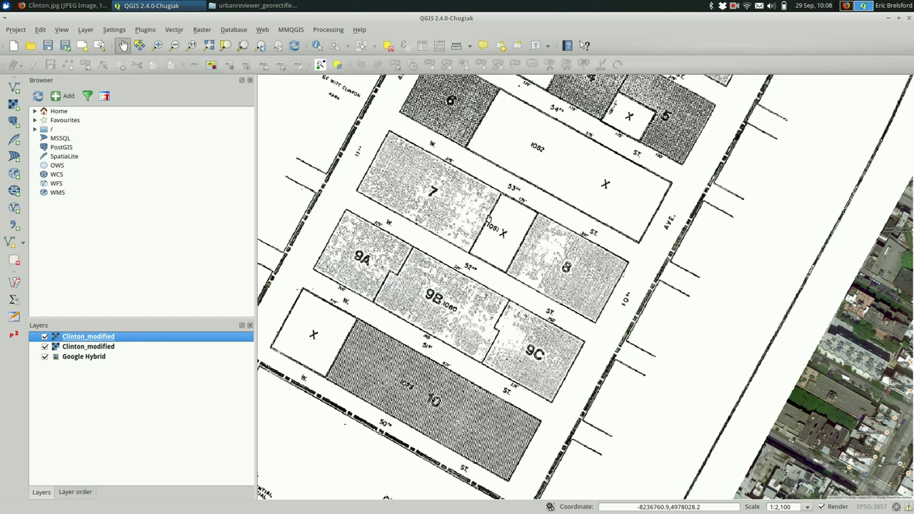
{"action": "mouse_move", "coordinate": [482, 191]}
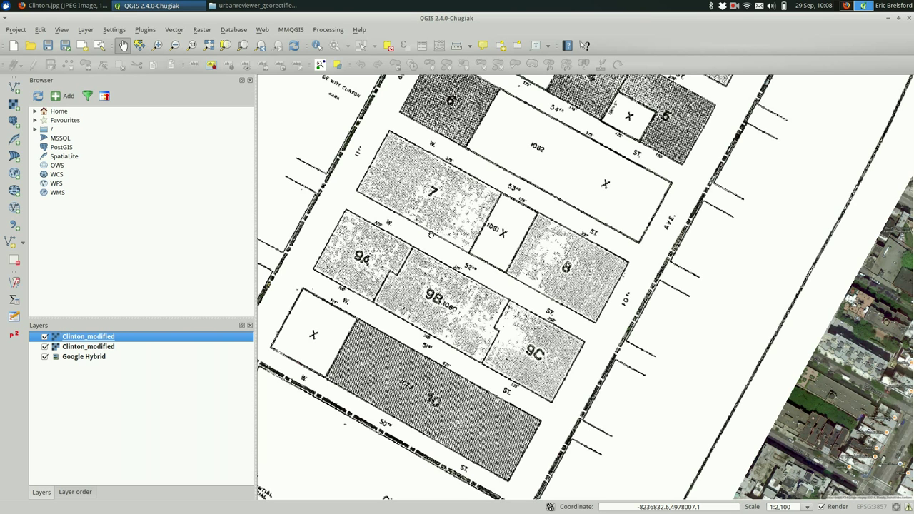
{"action": "mouse_move", "coordinate": [481, 273]}
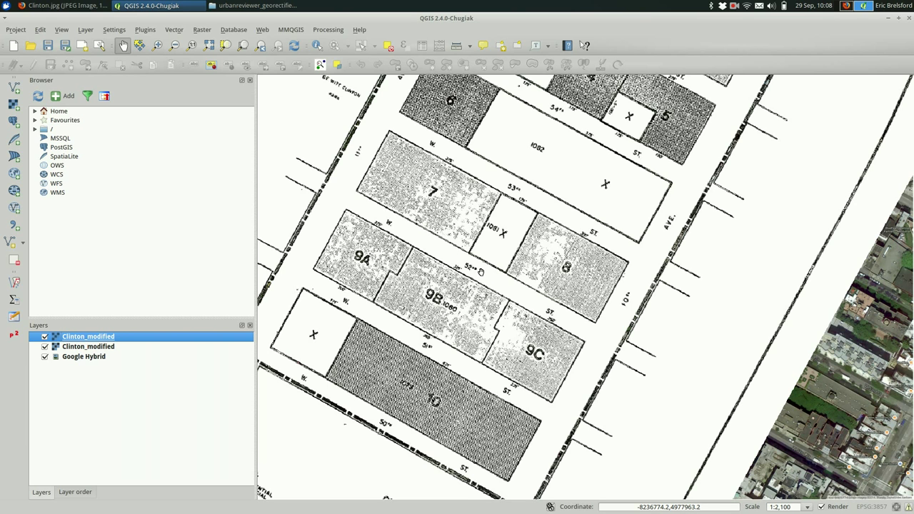